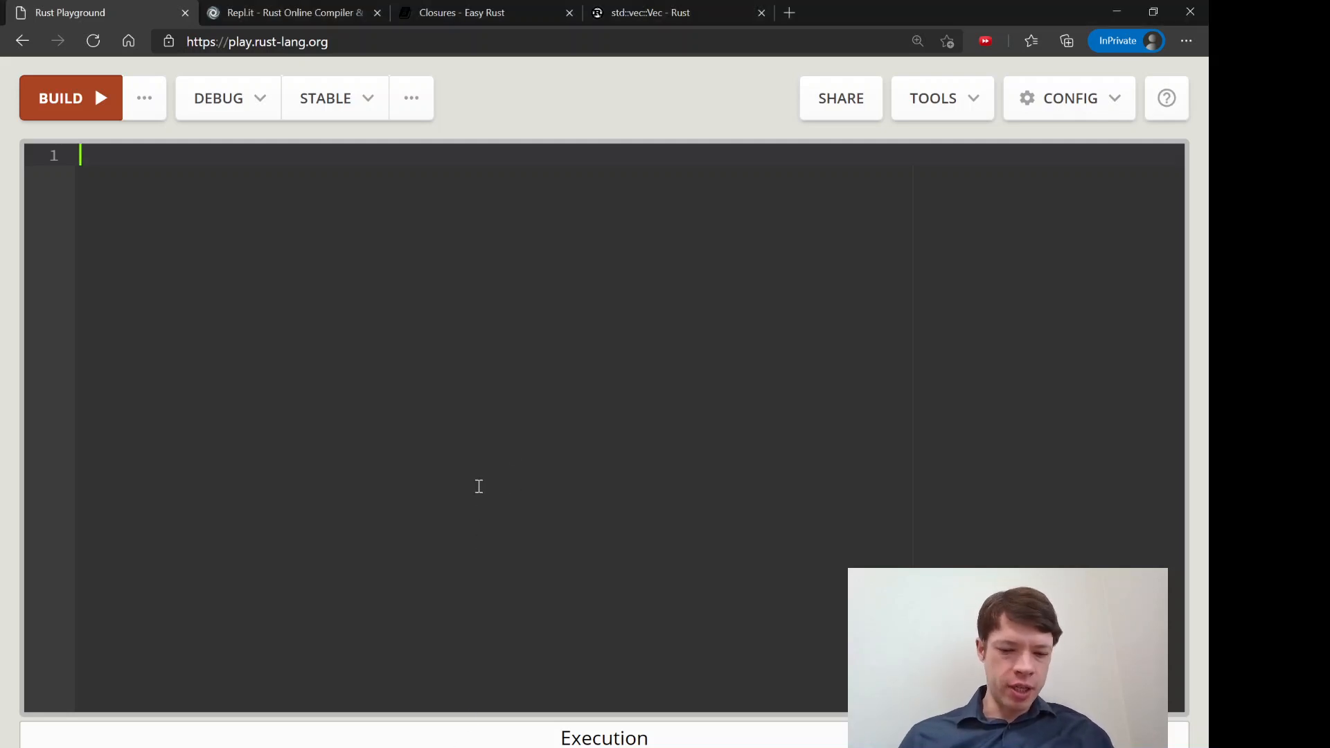
- Write an empty fn main() with a standalone .enumerate() note and blank lines above it
type("fn main() {")
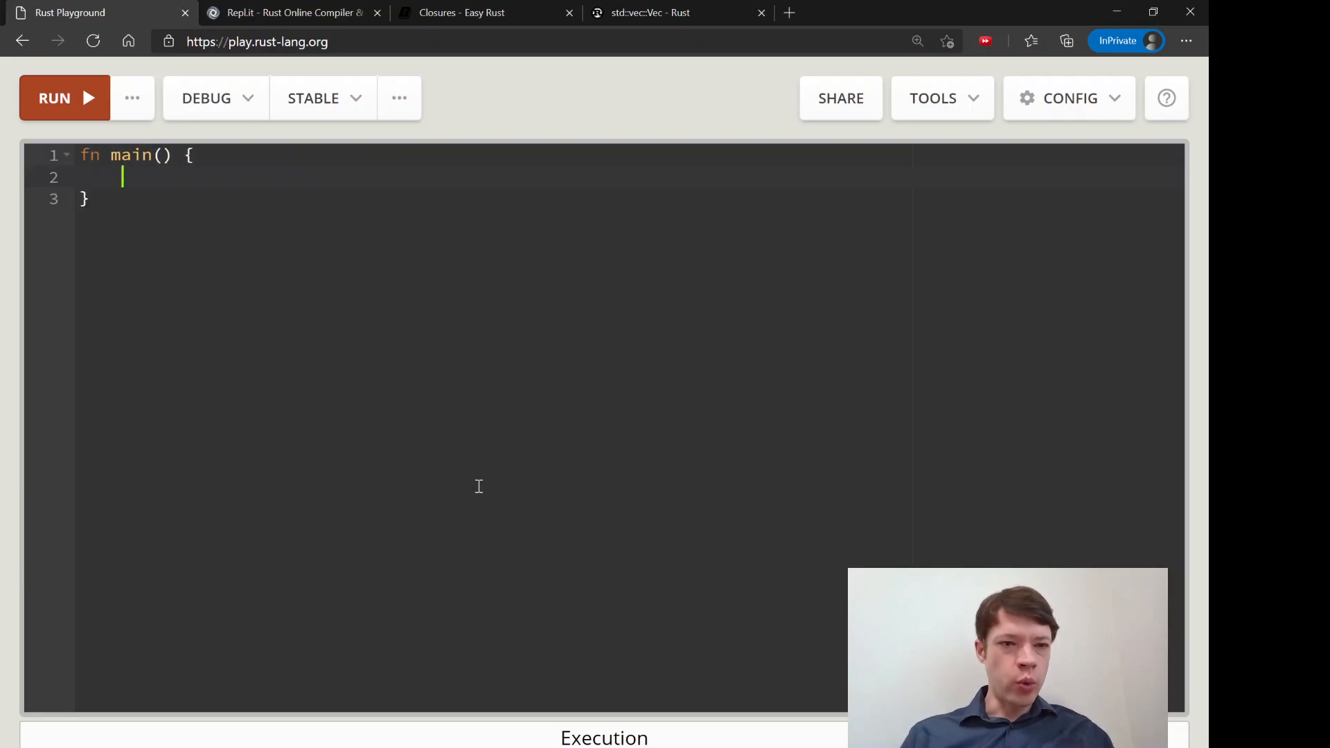
mouse_move(313, 409)
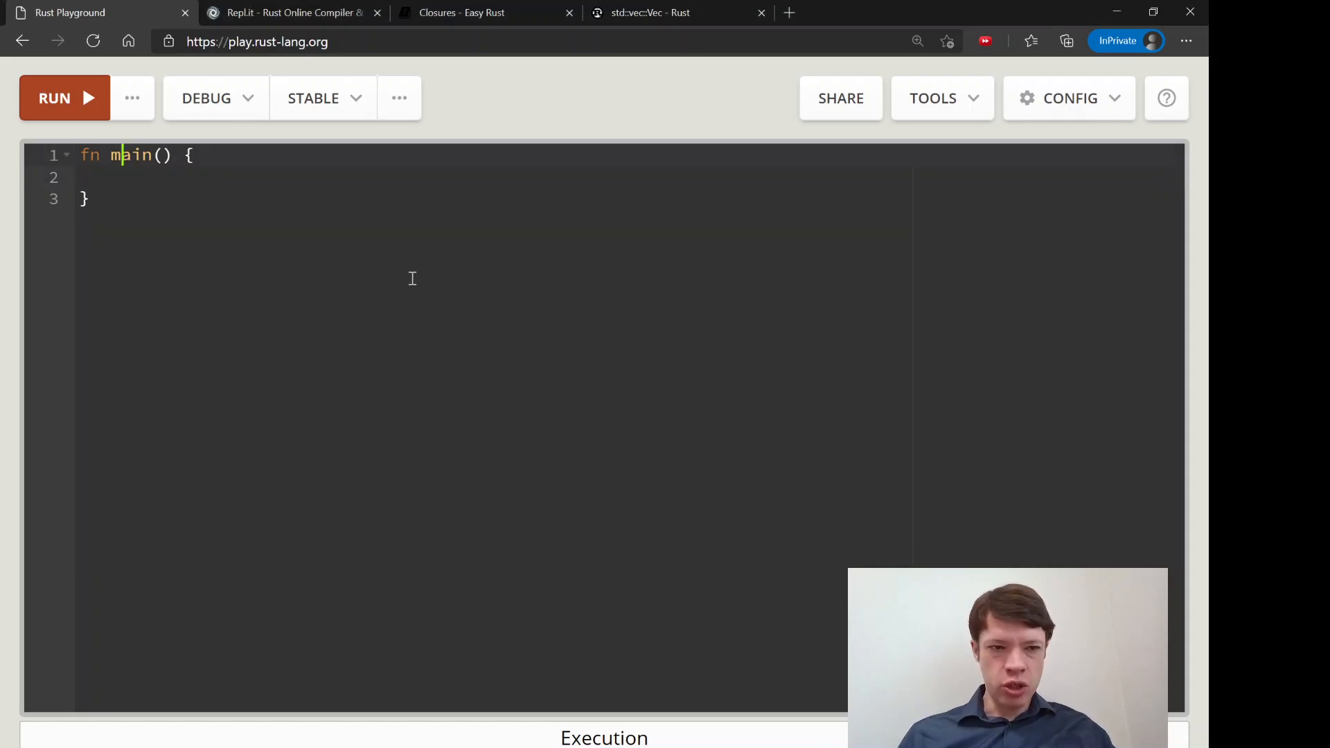
type(".enume")
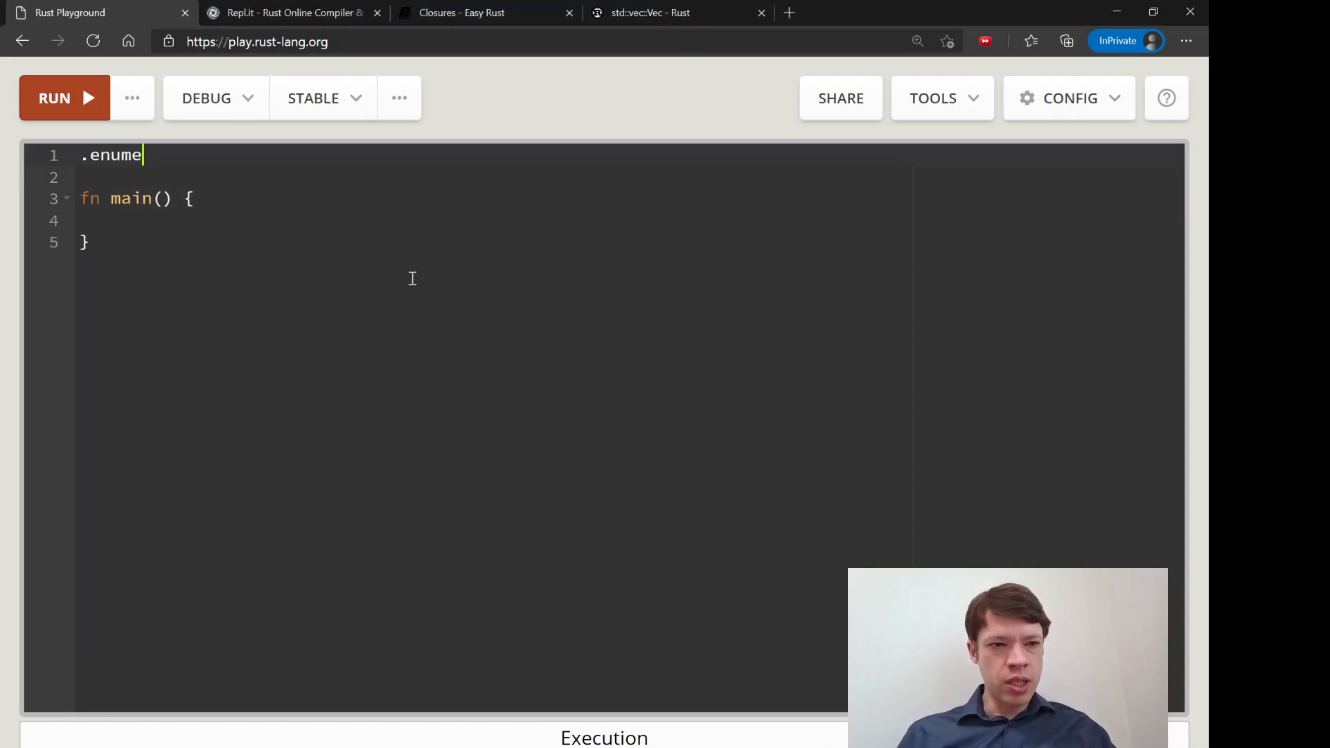
type("rate")
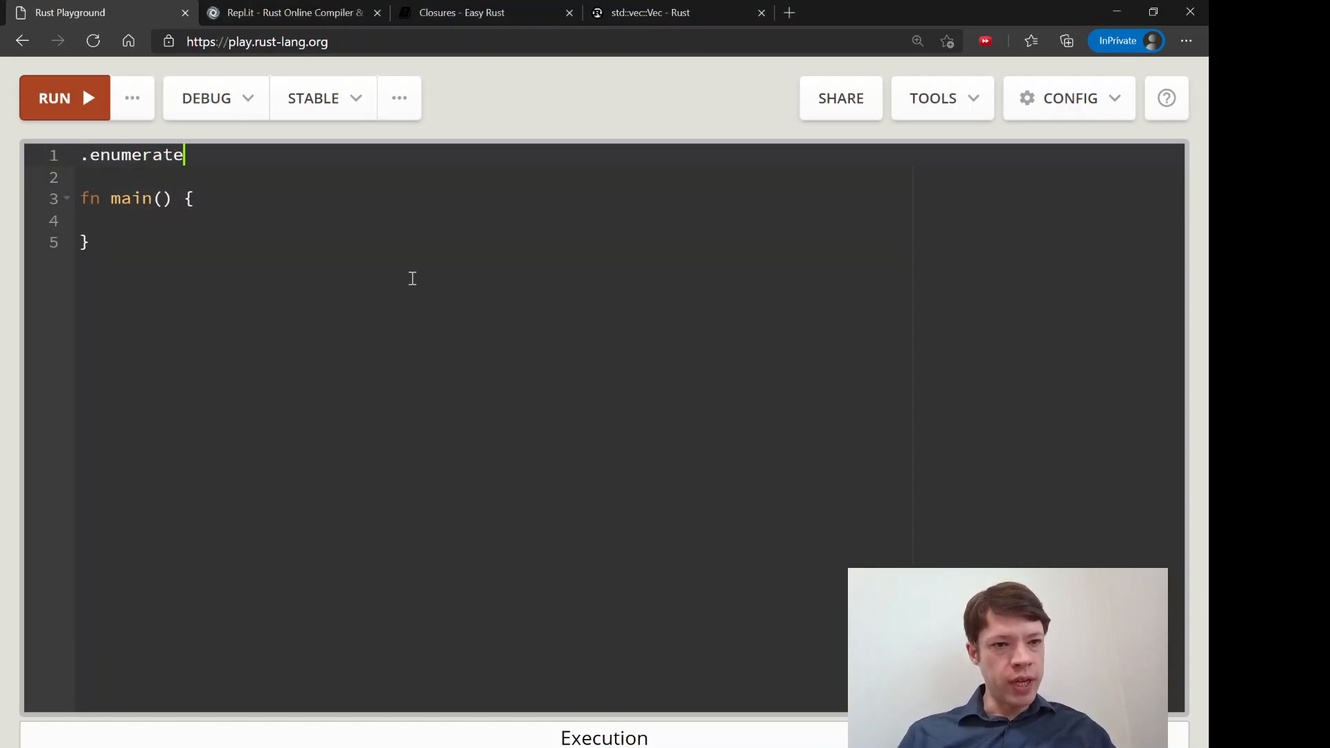
type("()")
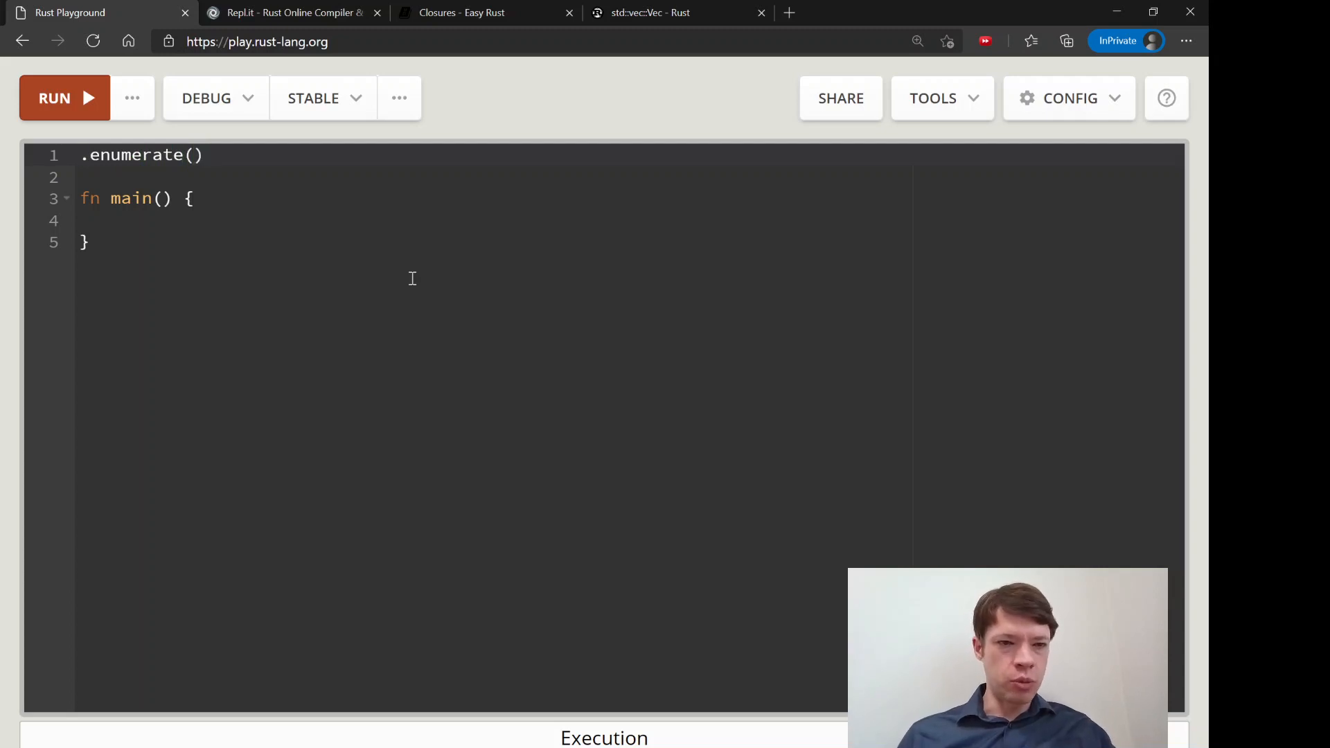
key("enter")
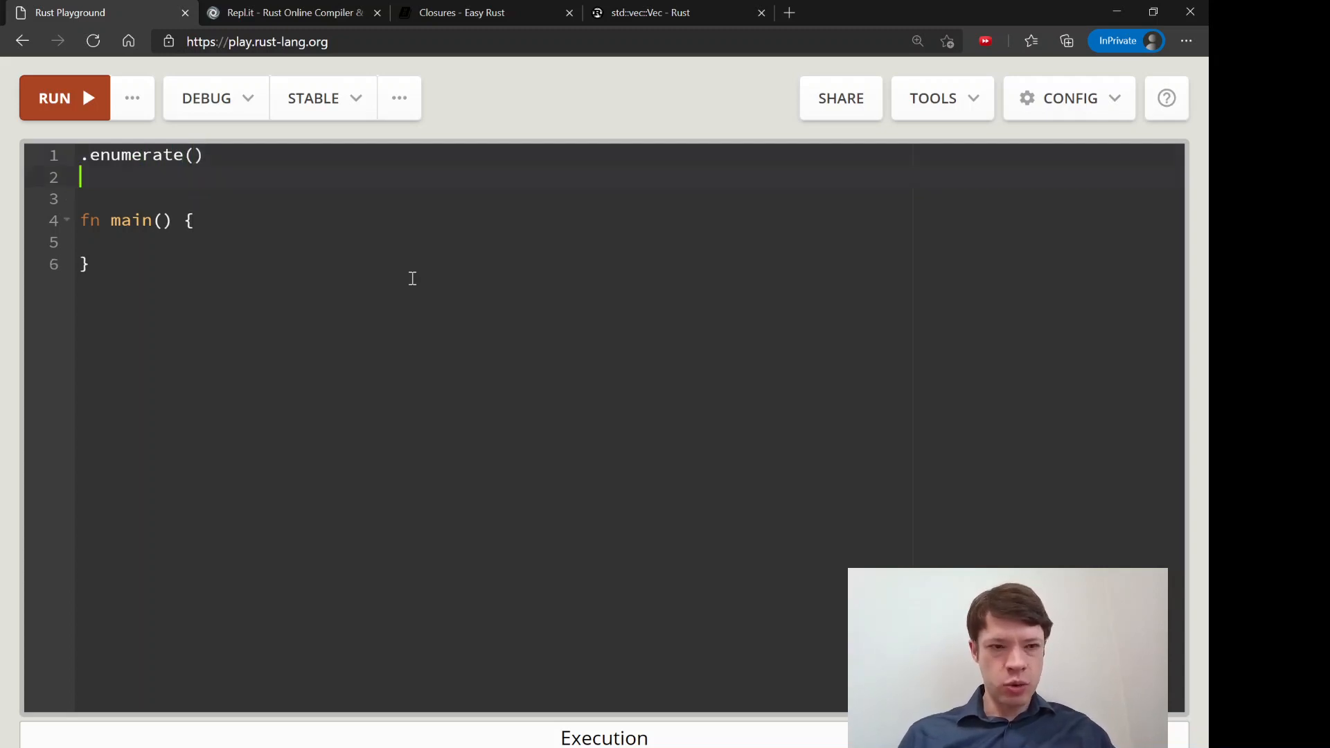
key("enter")
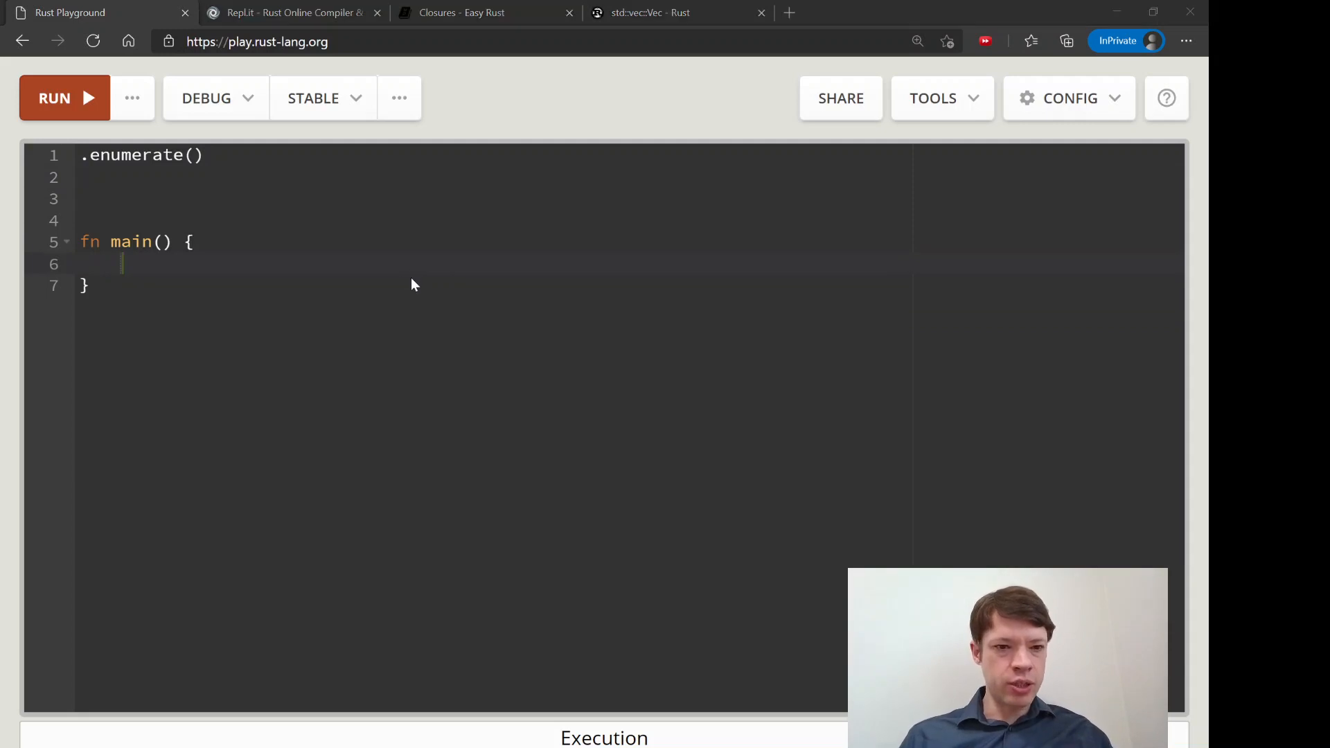
- Declare let num_vec = vec![10, 9, 8]; inside main
type("let m")
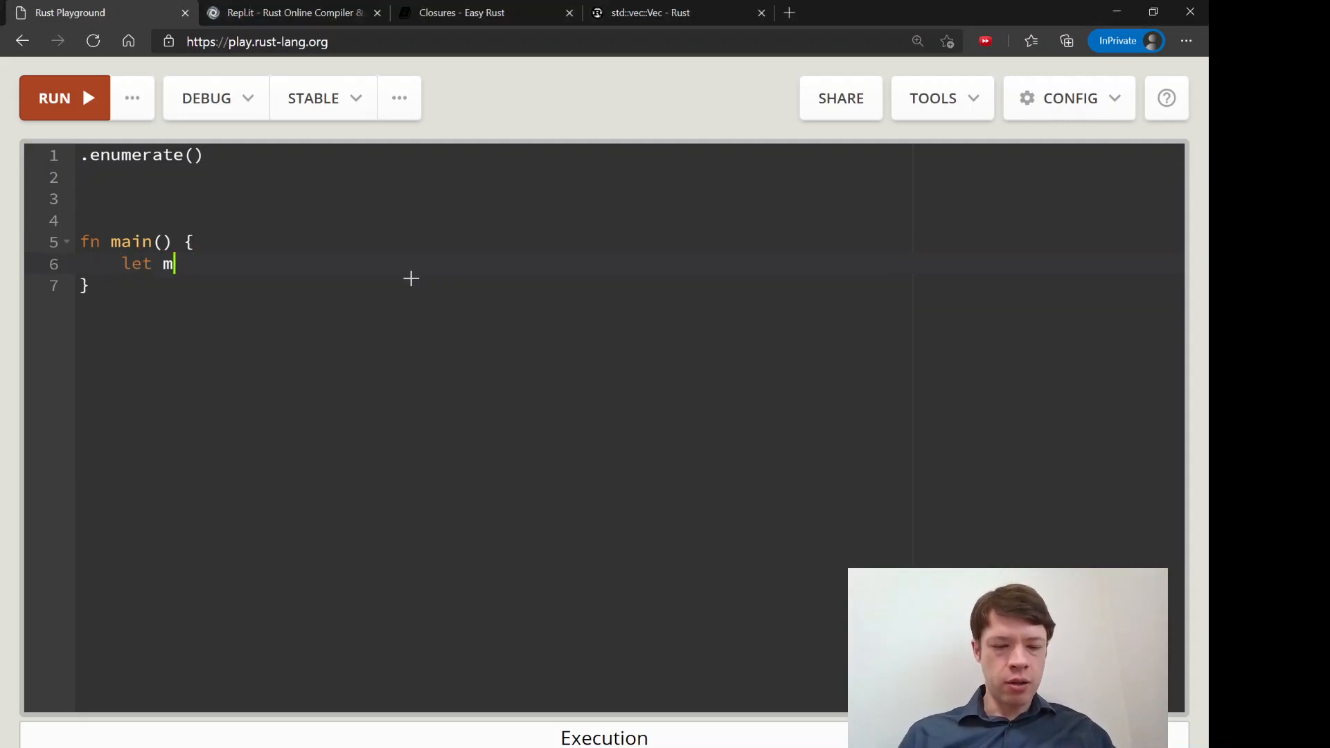
type("um_vec =")
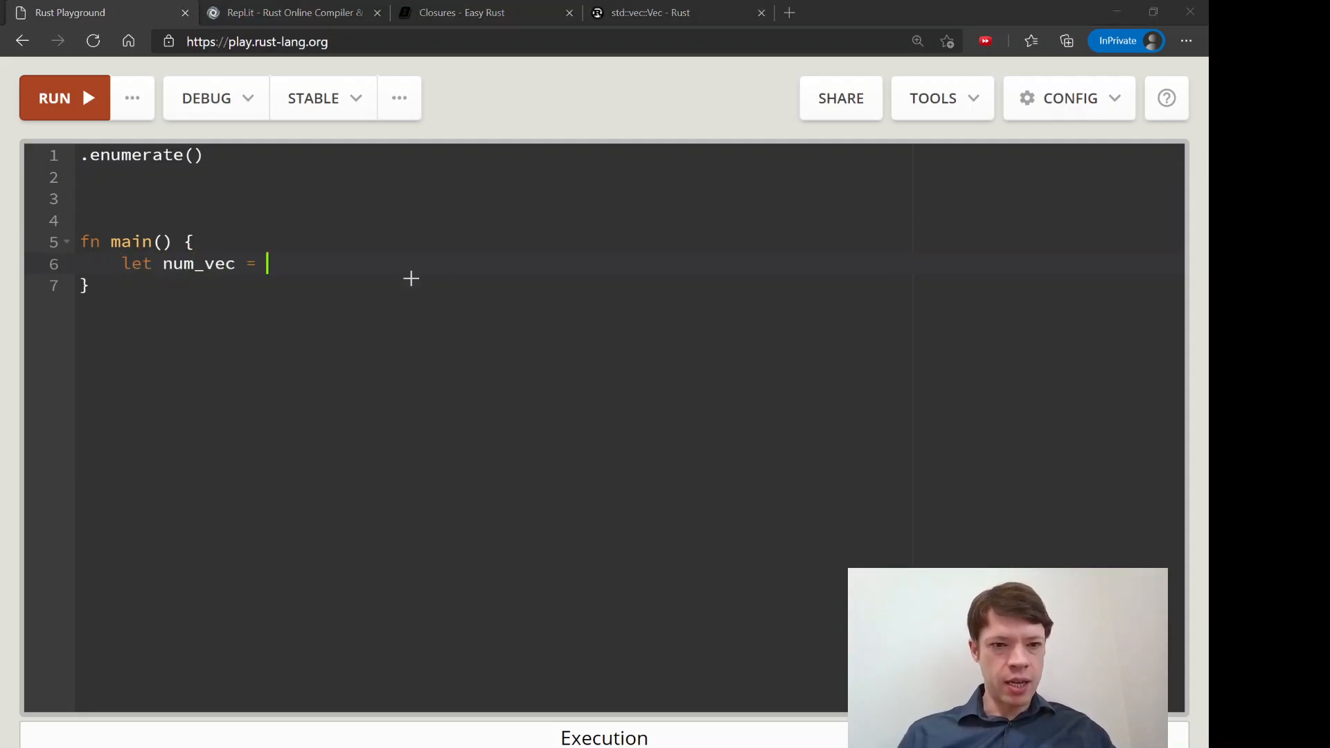
type("vec![10]")
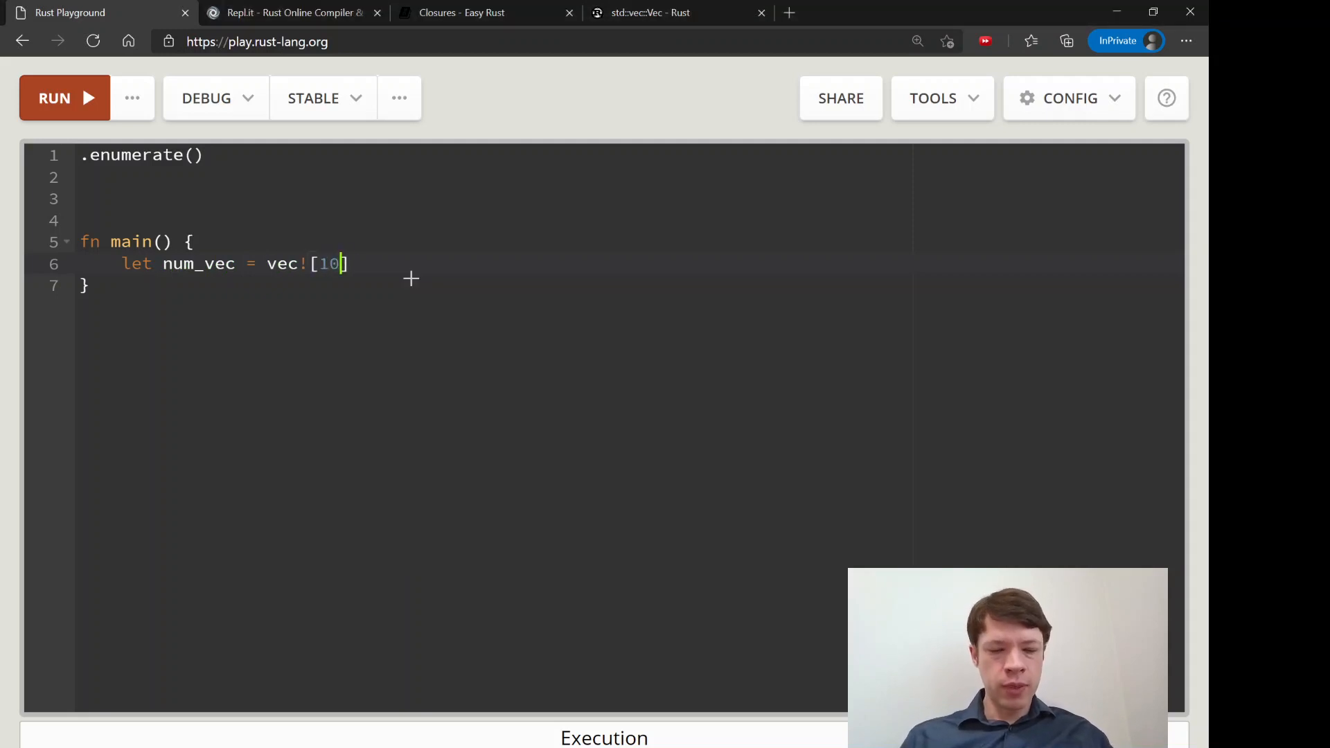
type(", 9, 8];")
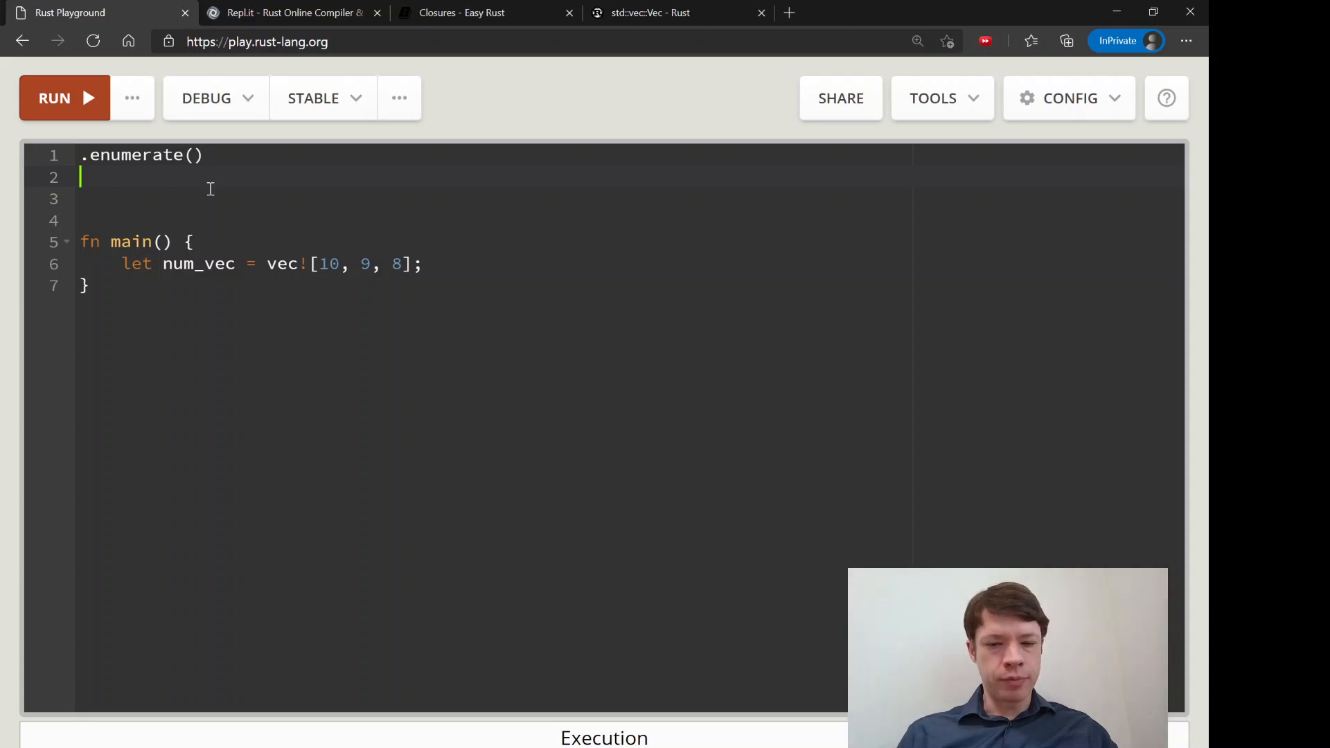
- Jot scratch notes sketching (0, 10) pairs and an if item.0 < 5 { item.1 } block
type("(")
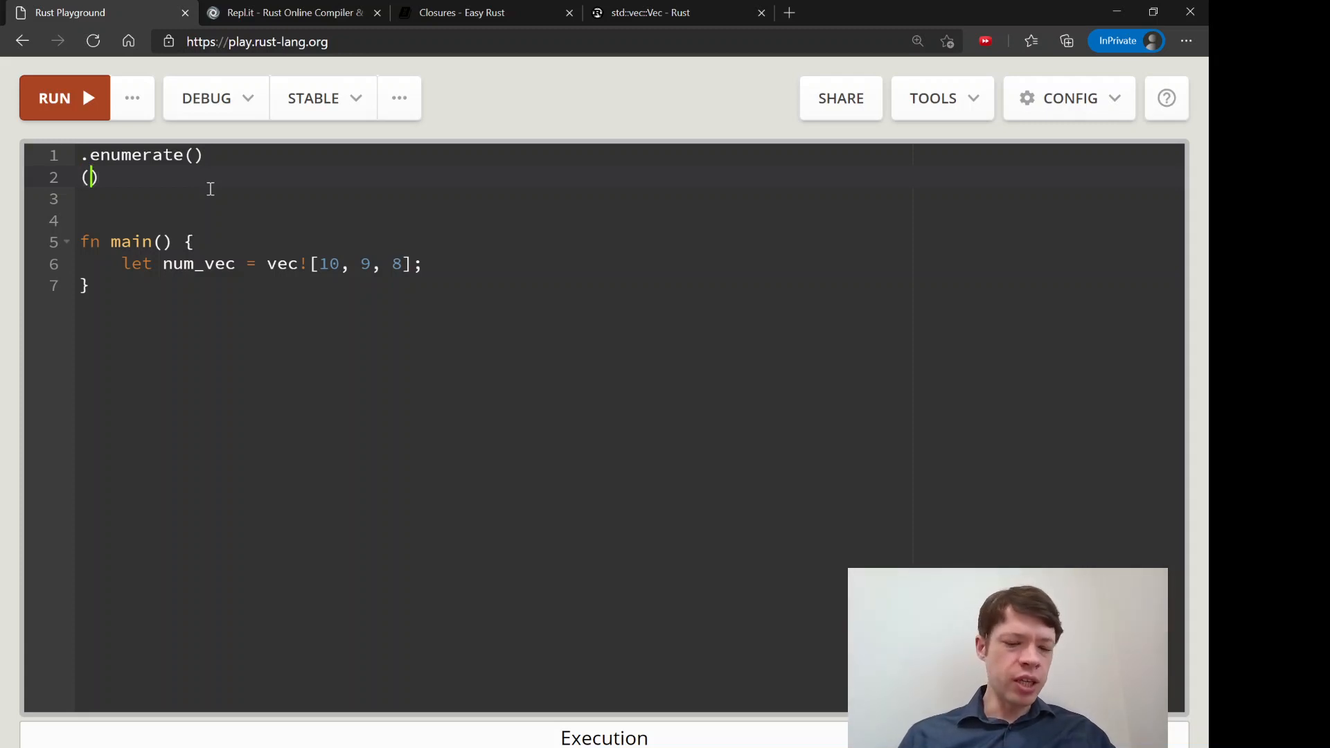
type("0, 10")
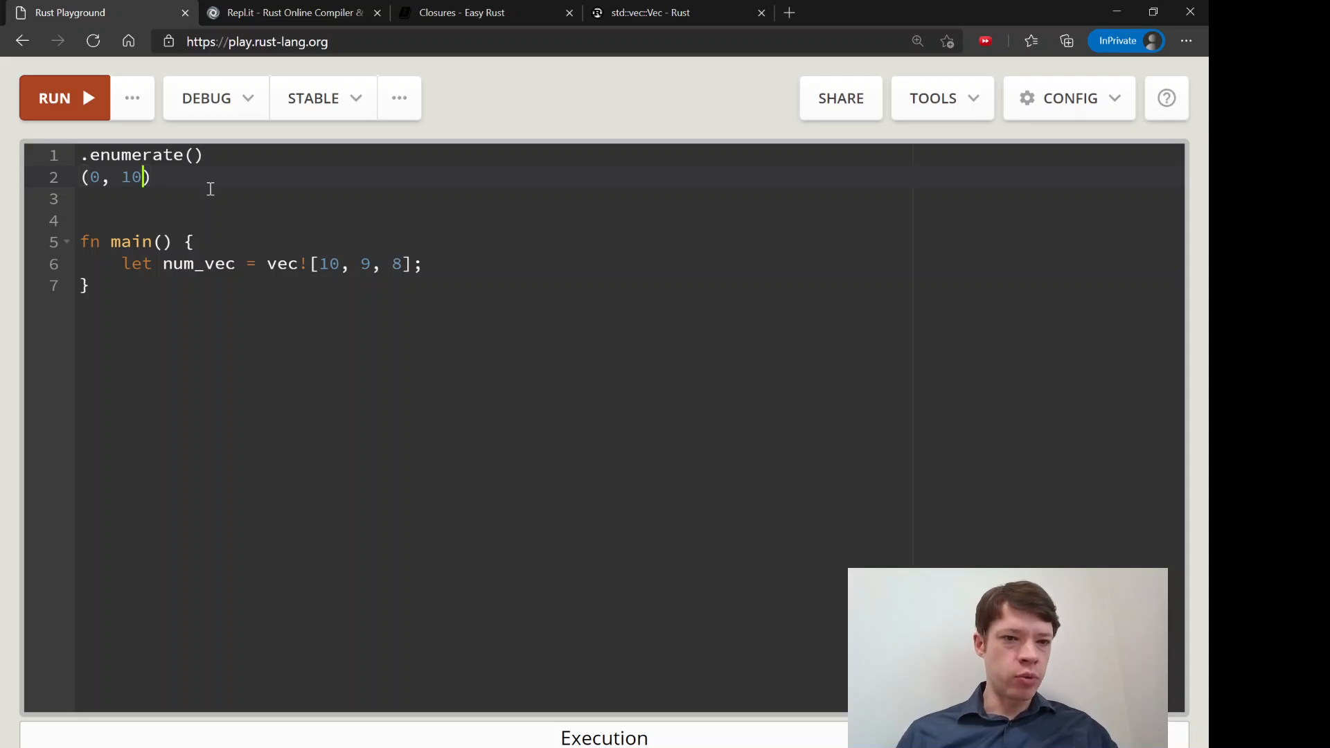
mouse_move(284, 135)
type(", (1, 9), (2, ")
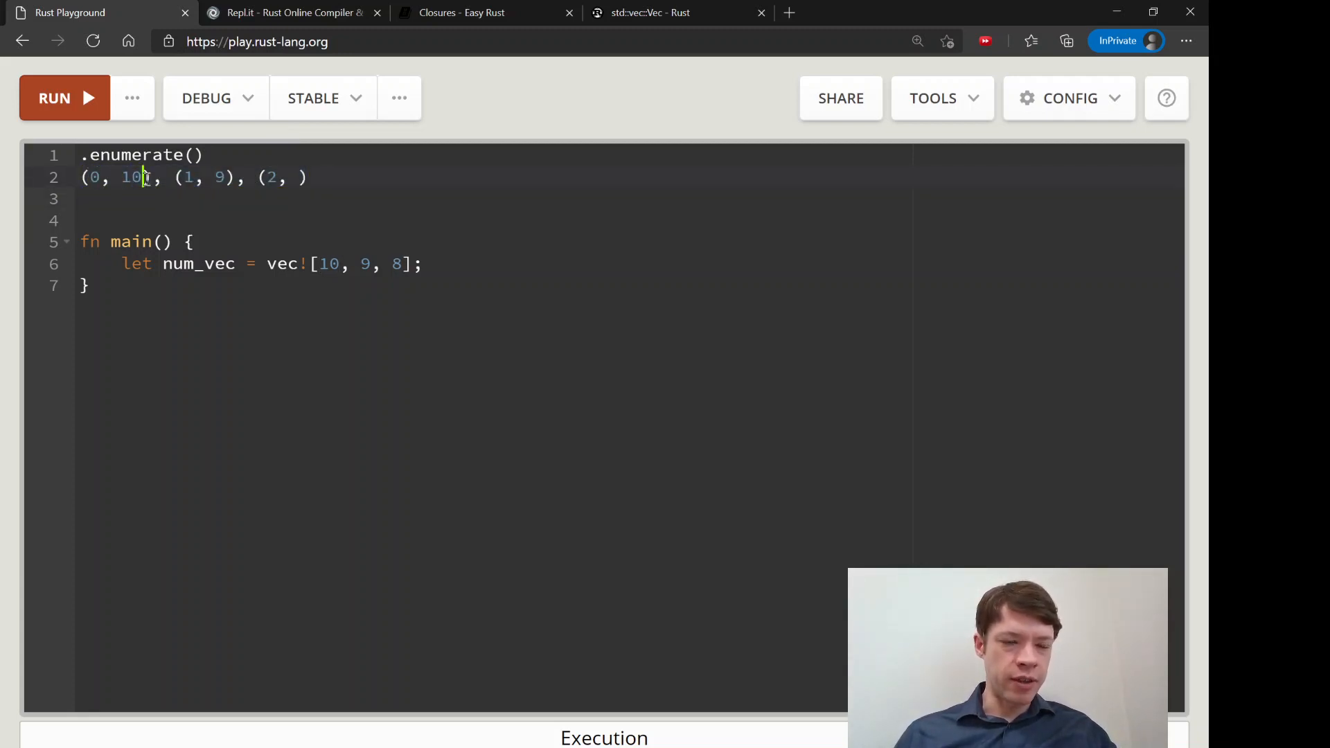
type("item.0")
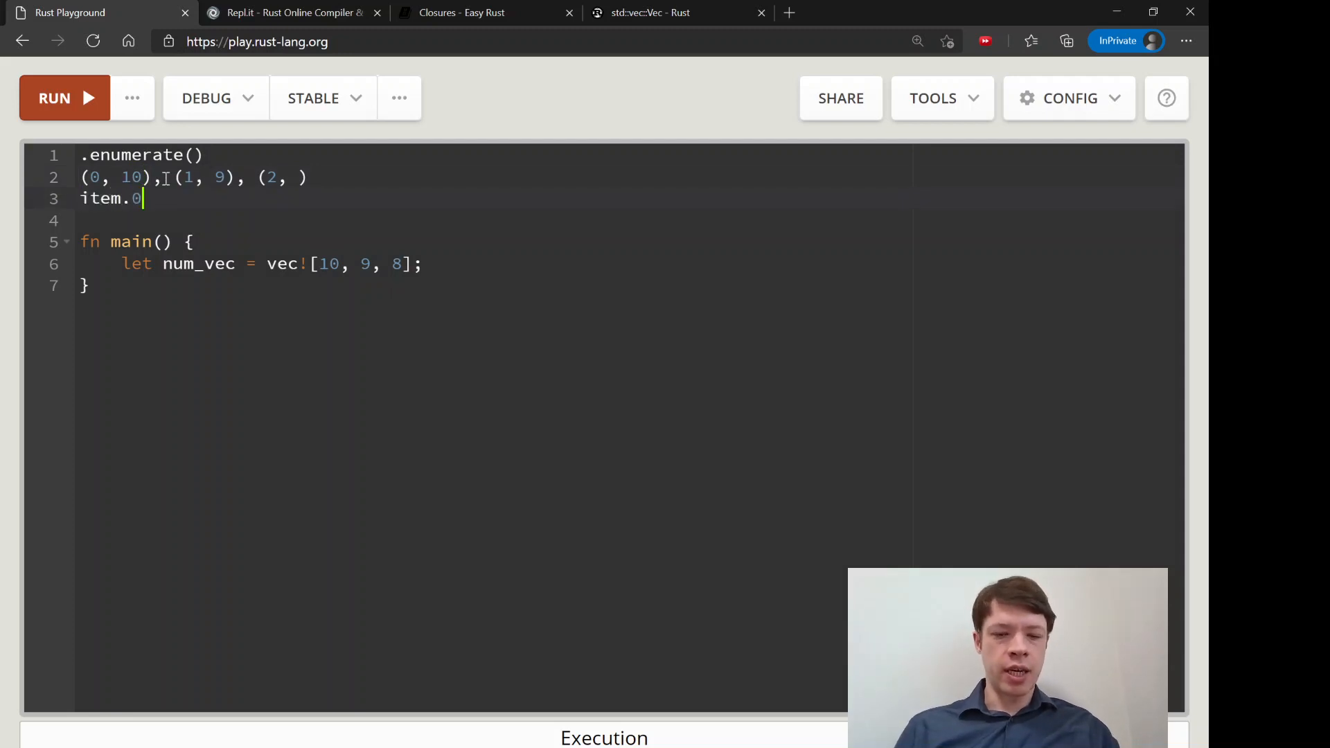
type("if it")
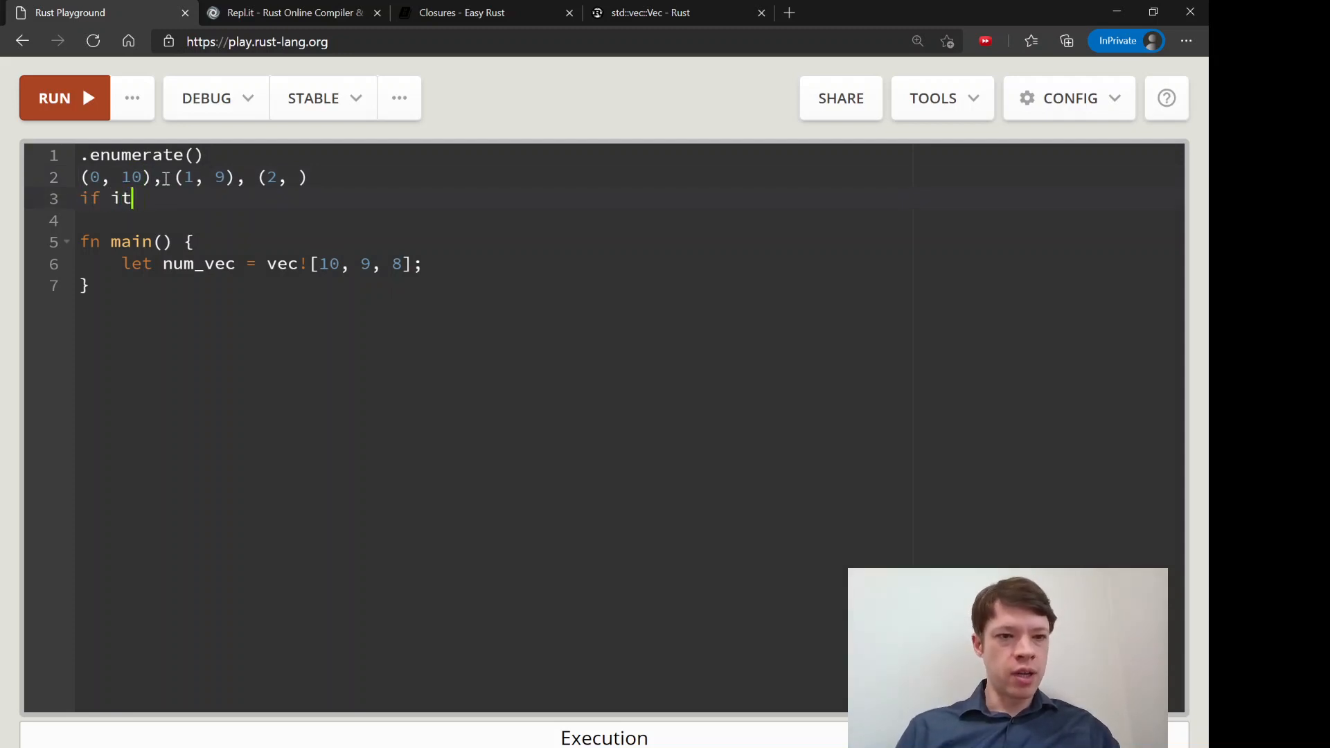
type("em.0 <")
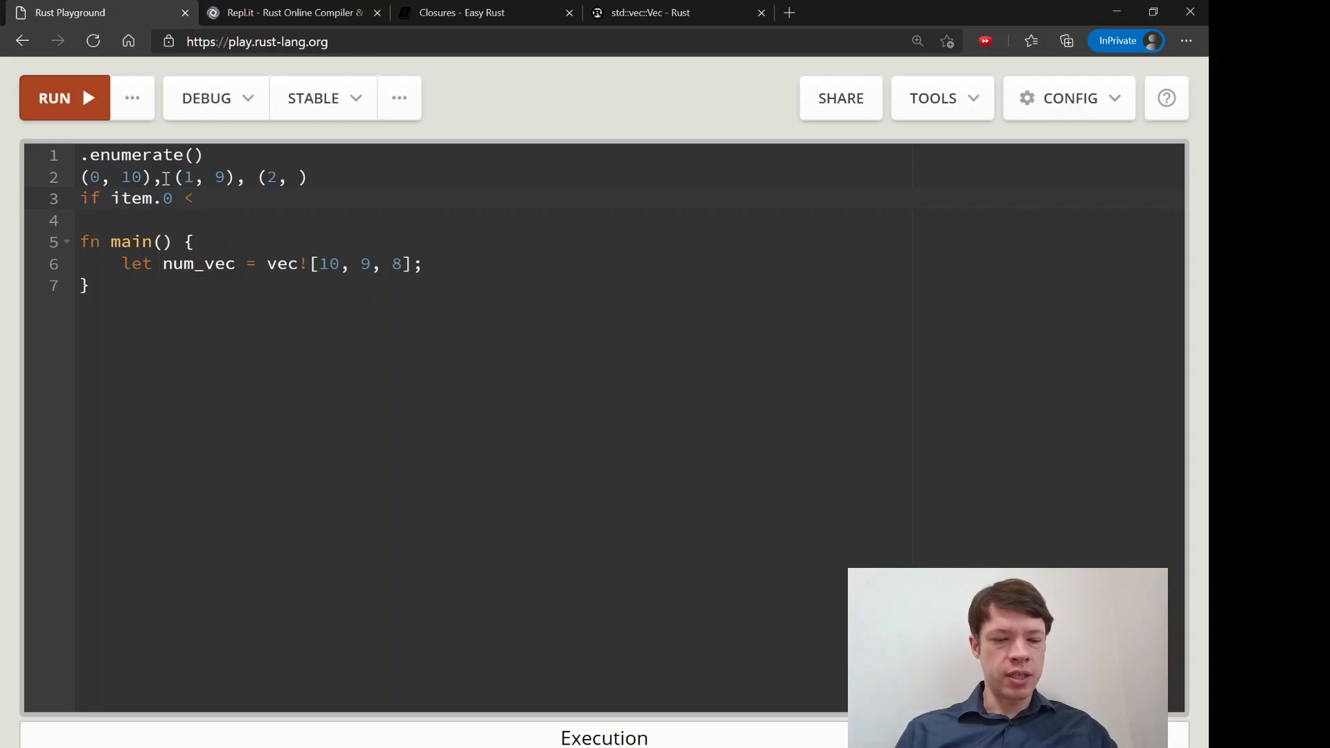
type("5 {")
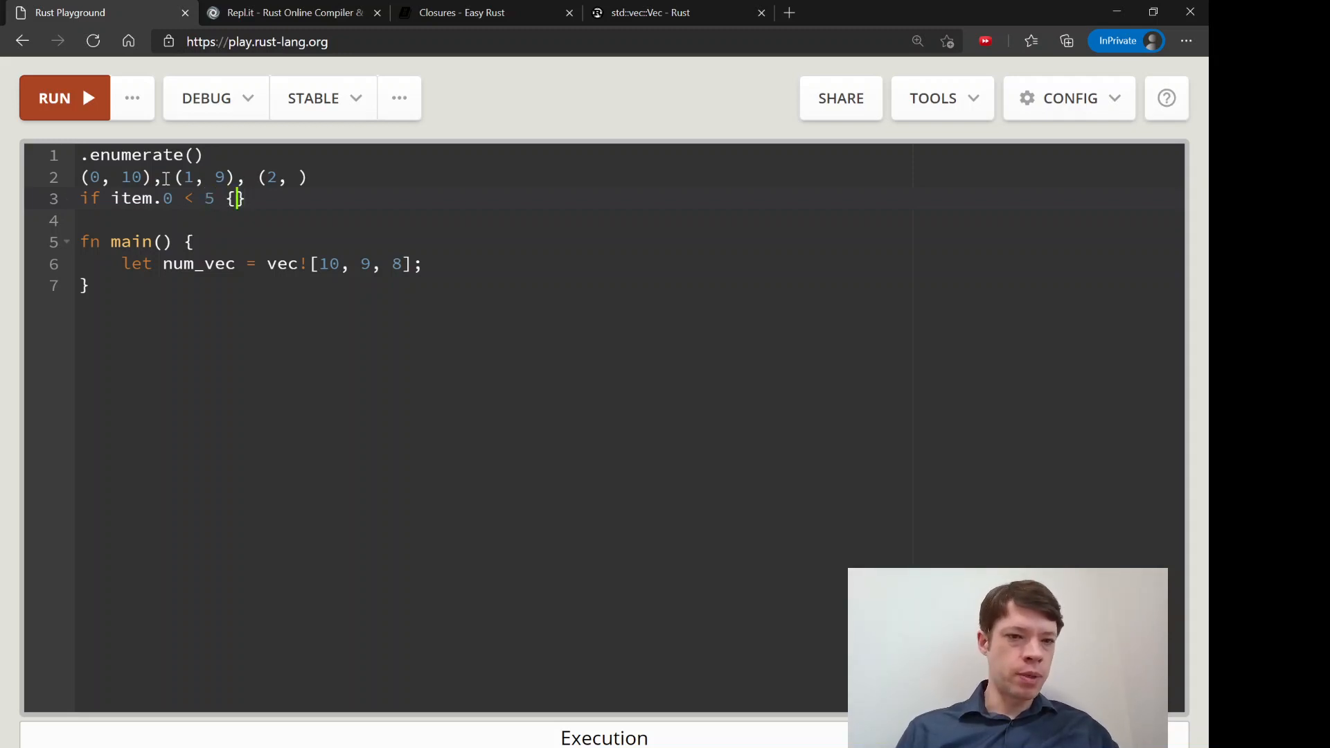
type("item.")
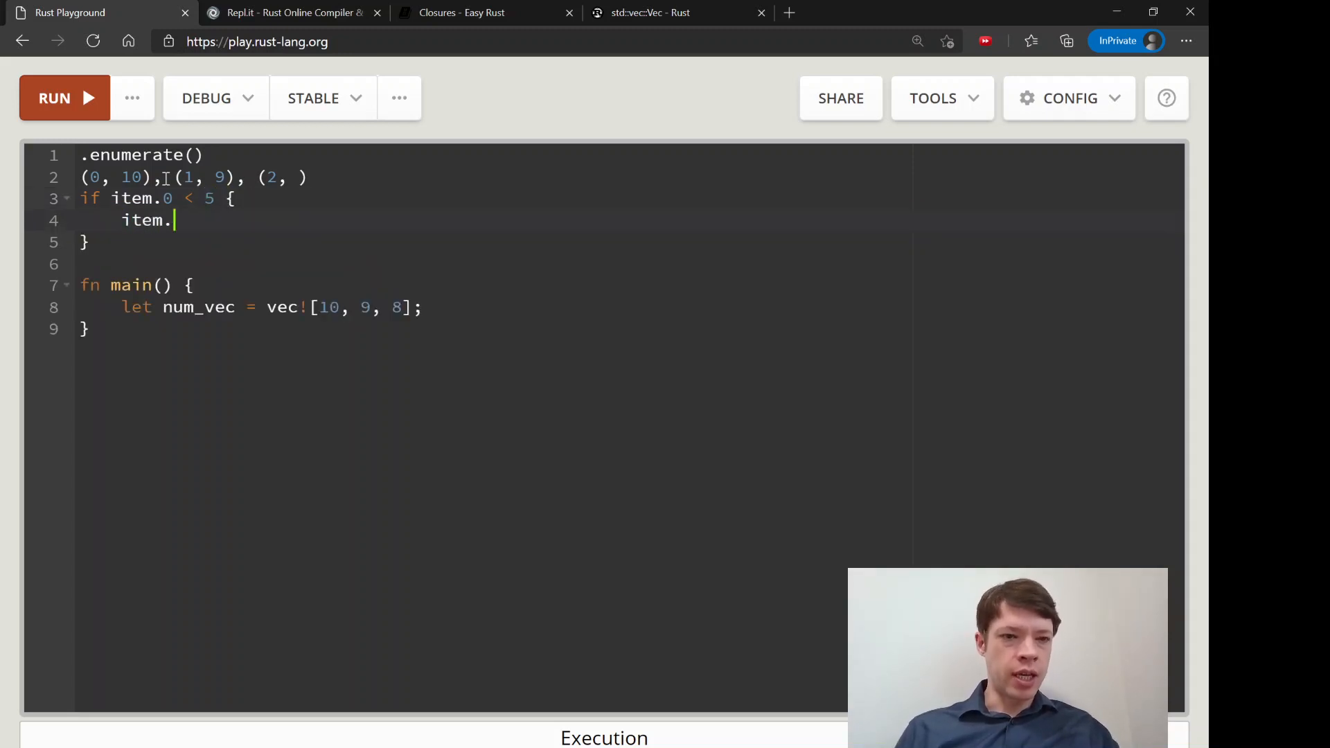
type("1")
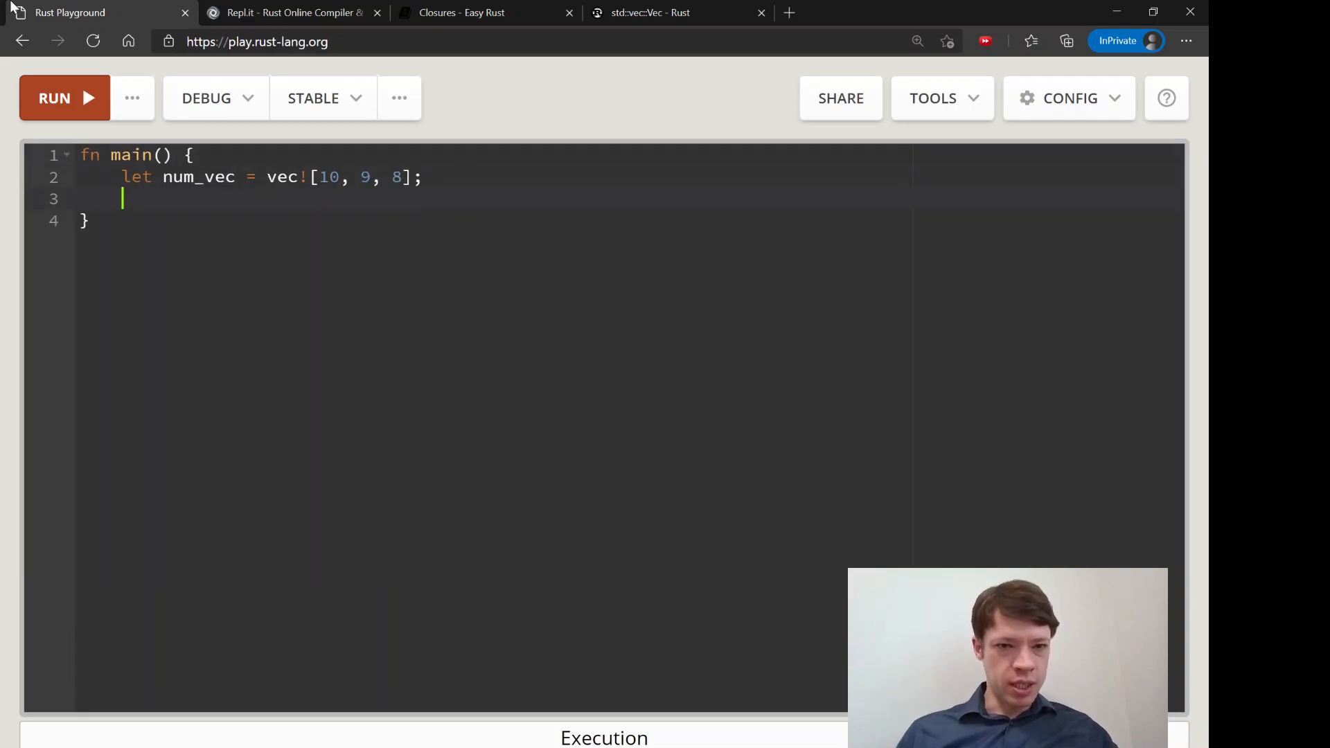
- Chain .iter() and .enumerate() onto num_vec on separate lines below the vec declaration
type("num")
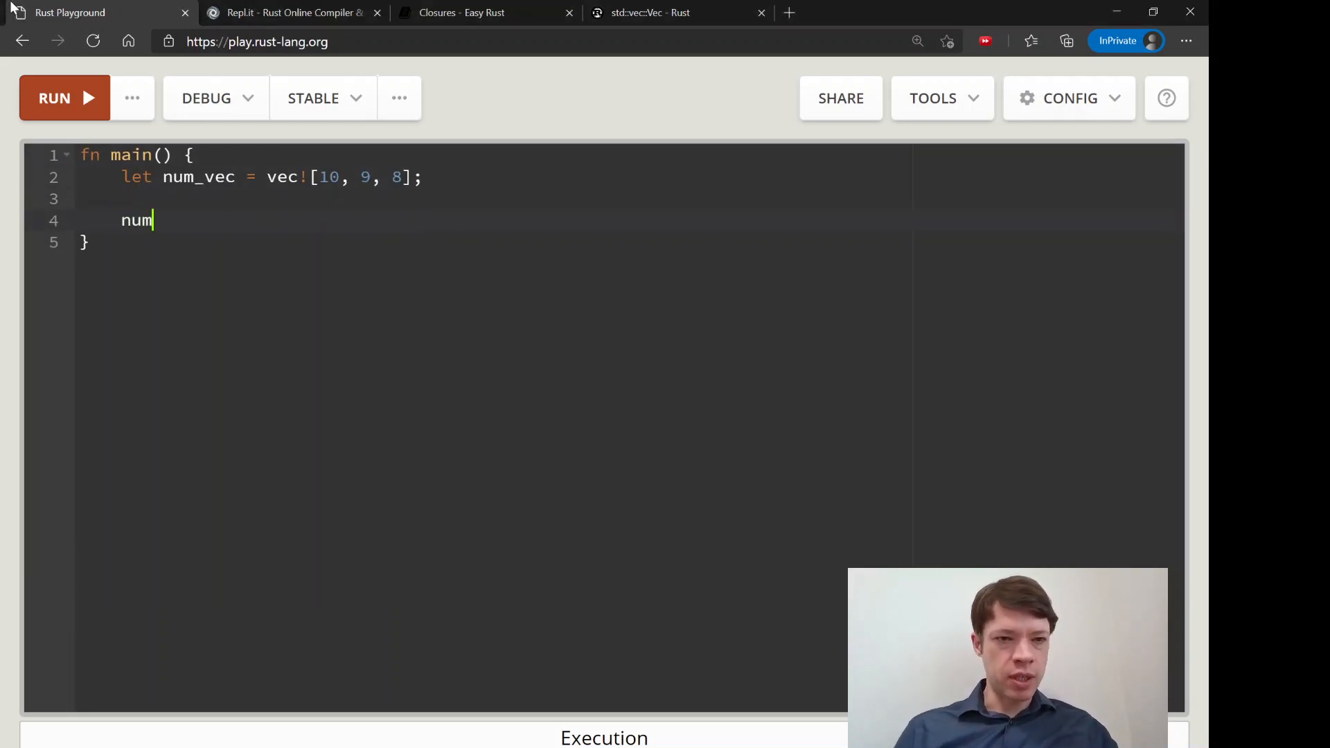
type("_ver")
type("it")
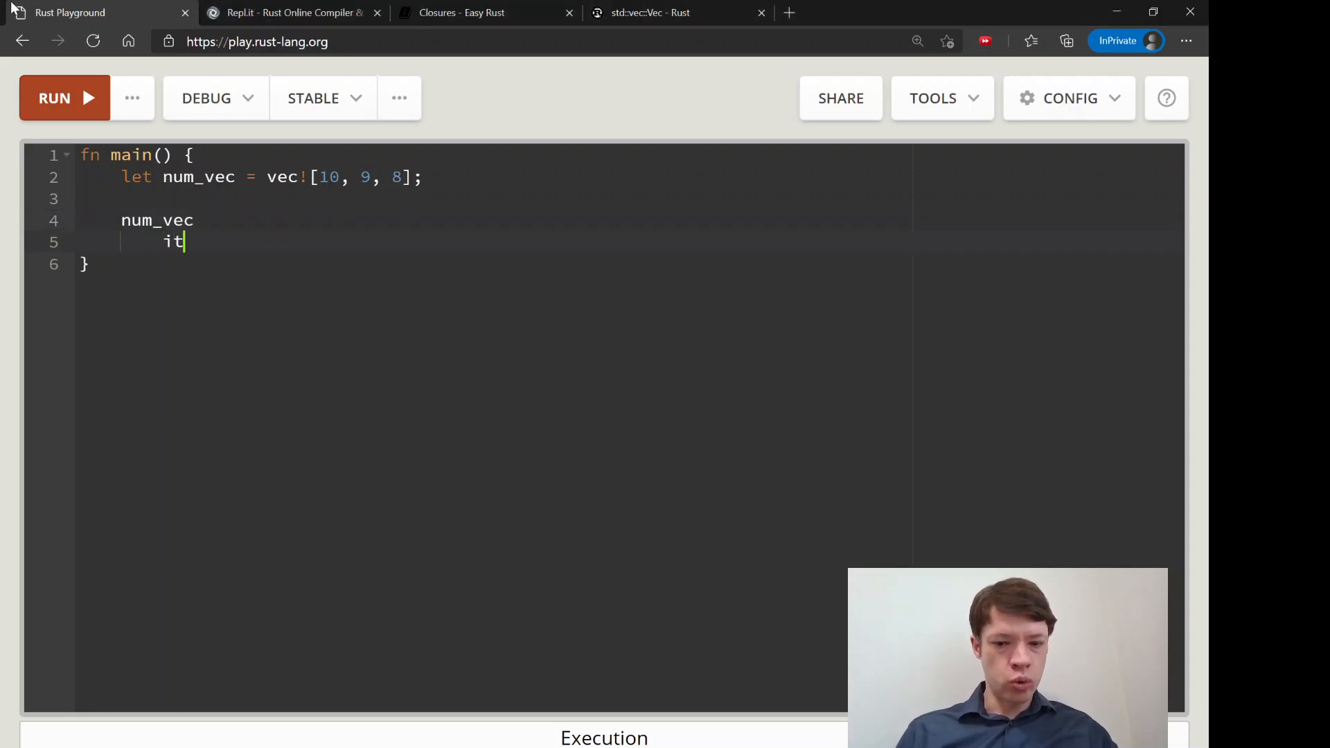
type("er()")
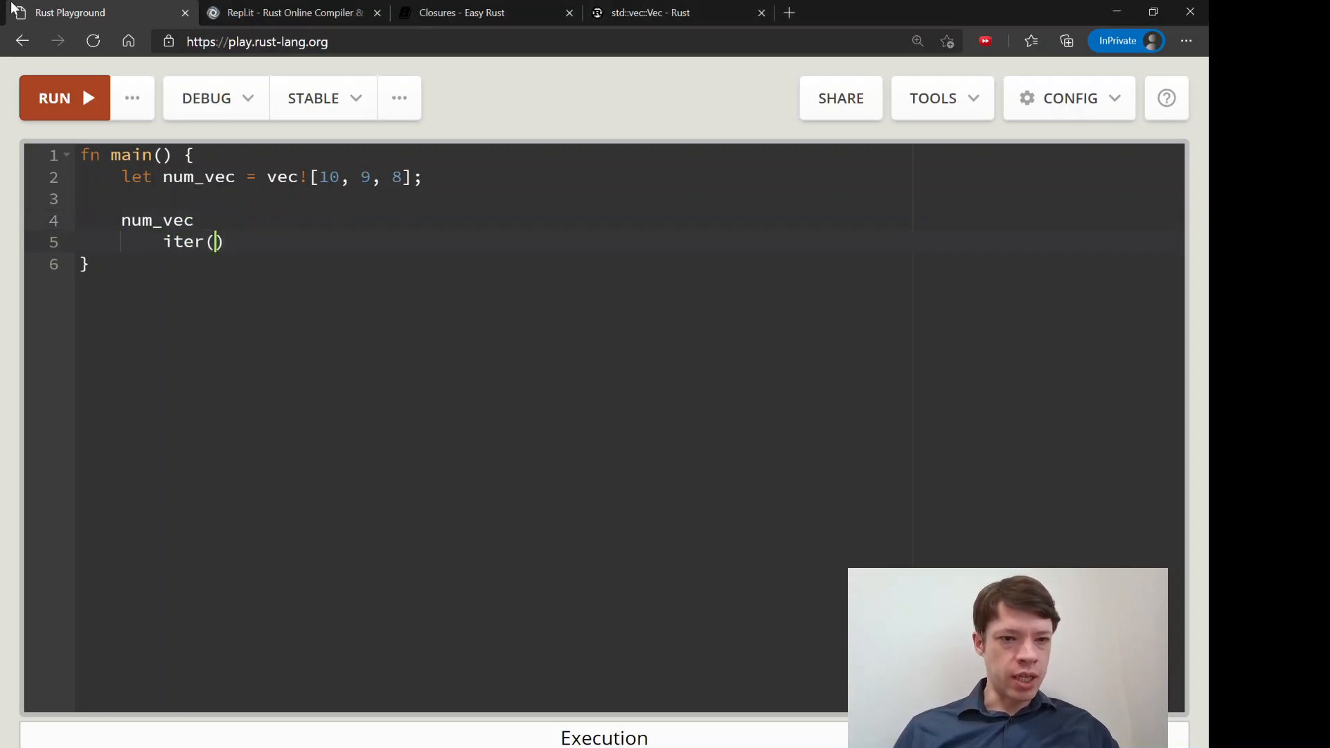
key("enter")
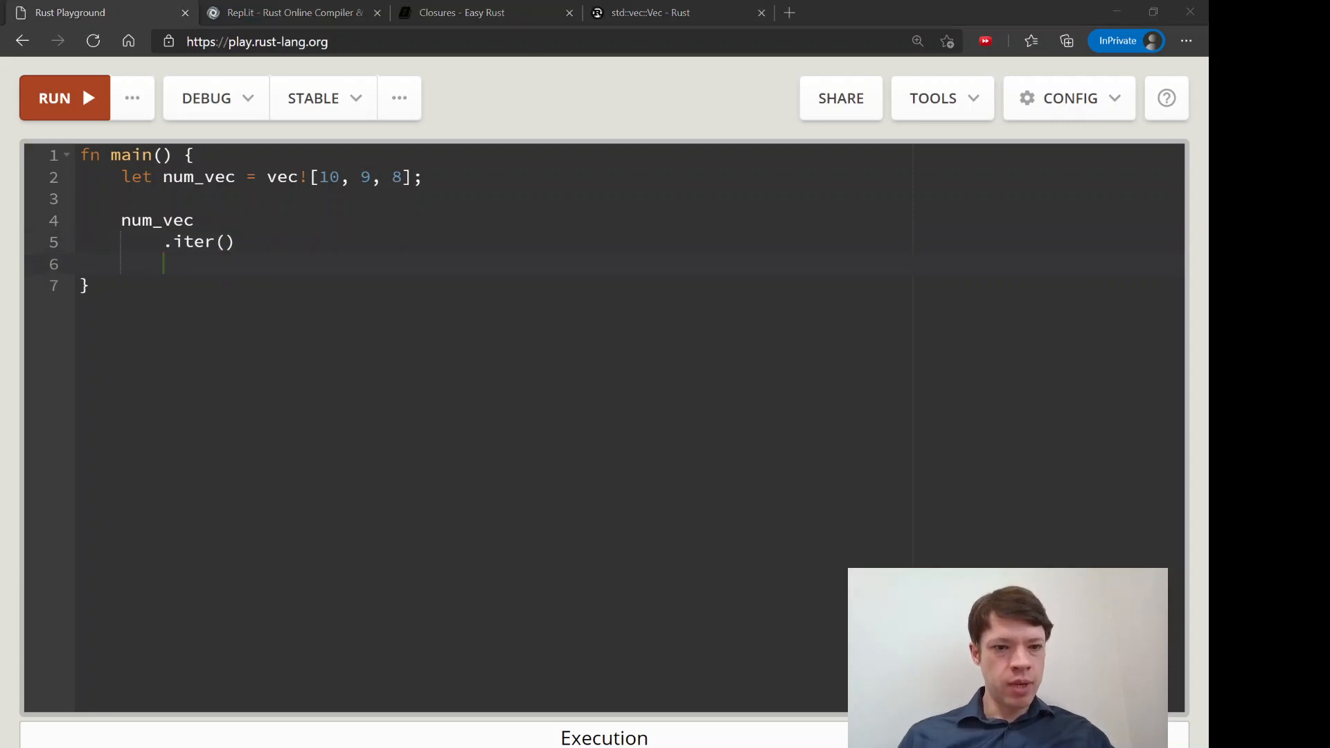
type(".enumer")
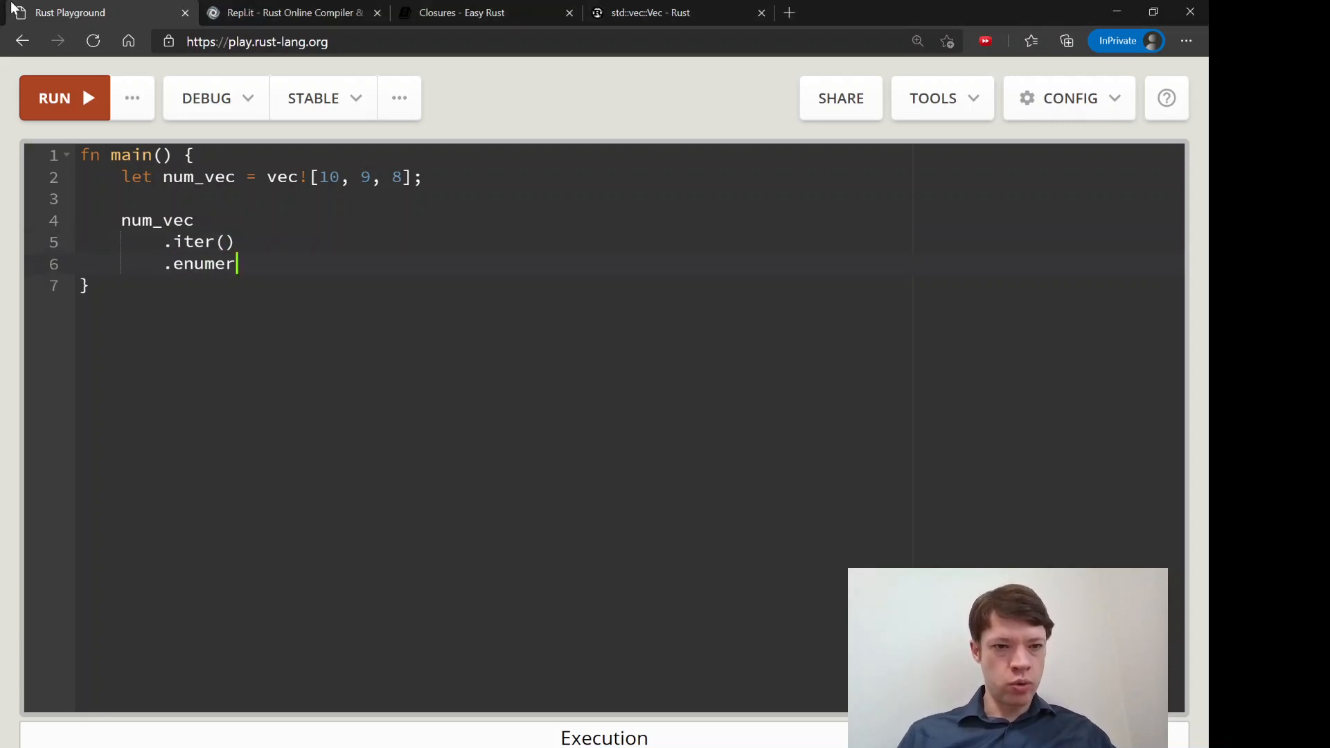
type("ate()")
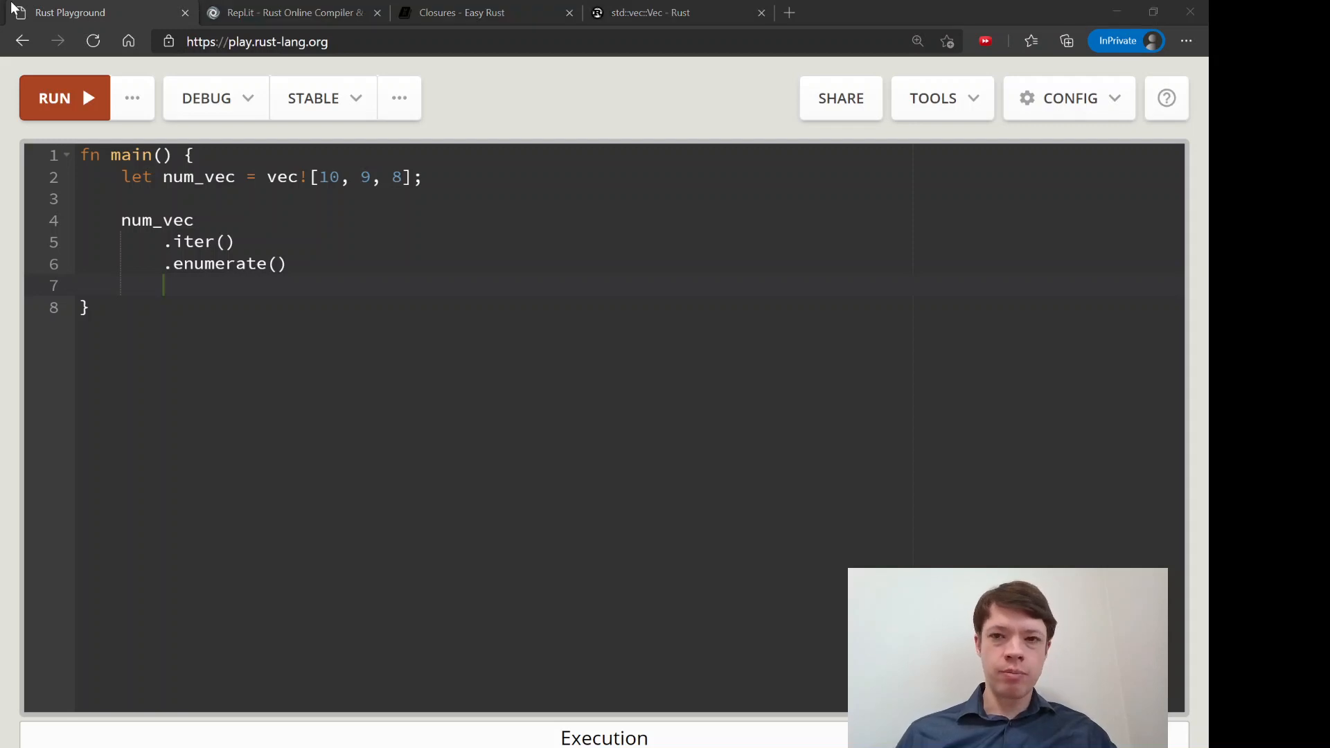
mouse_move(322, 656)
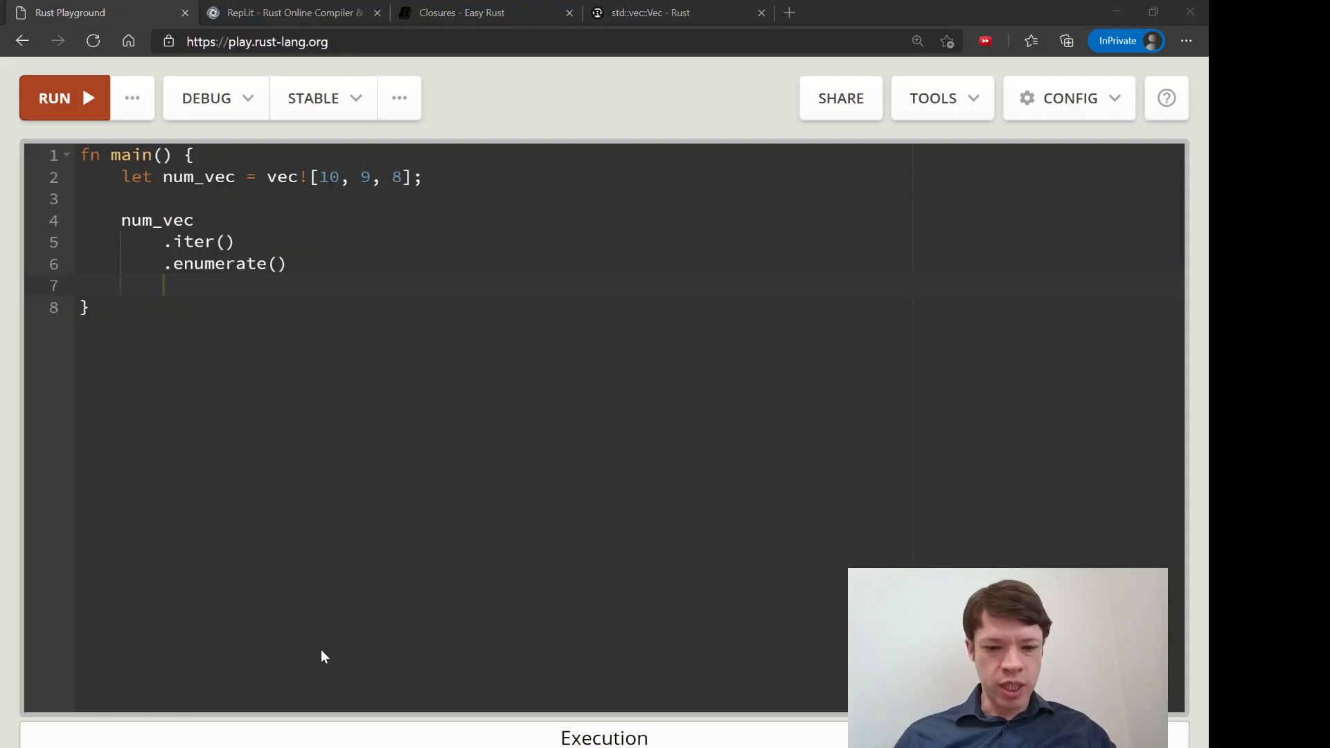
- Search the Rust docs for 'enumerate' and open the Iterator::enumerate method description
left_click(462, 12)
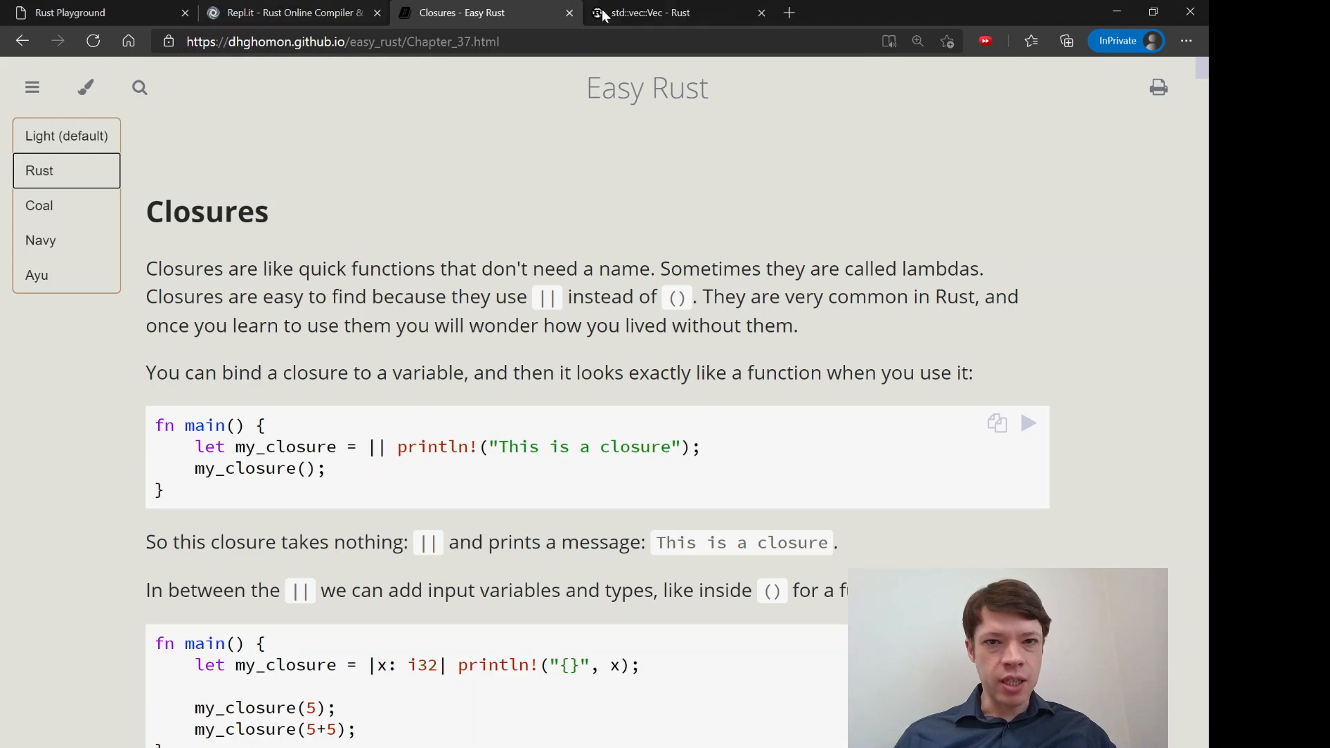
left_click(653, 12)
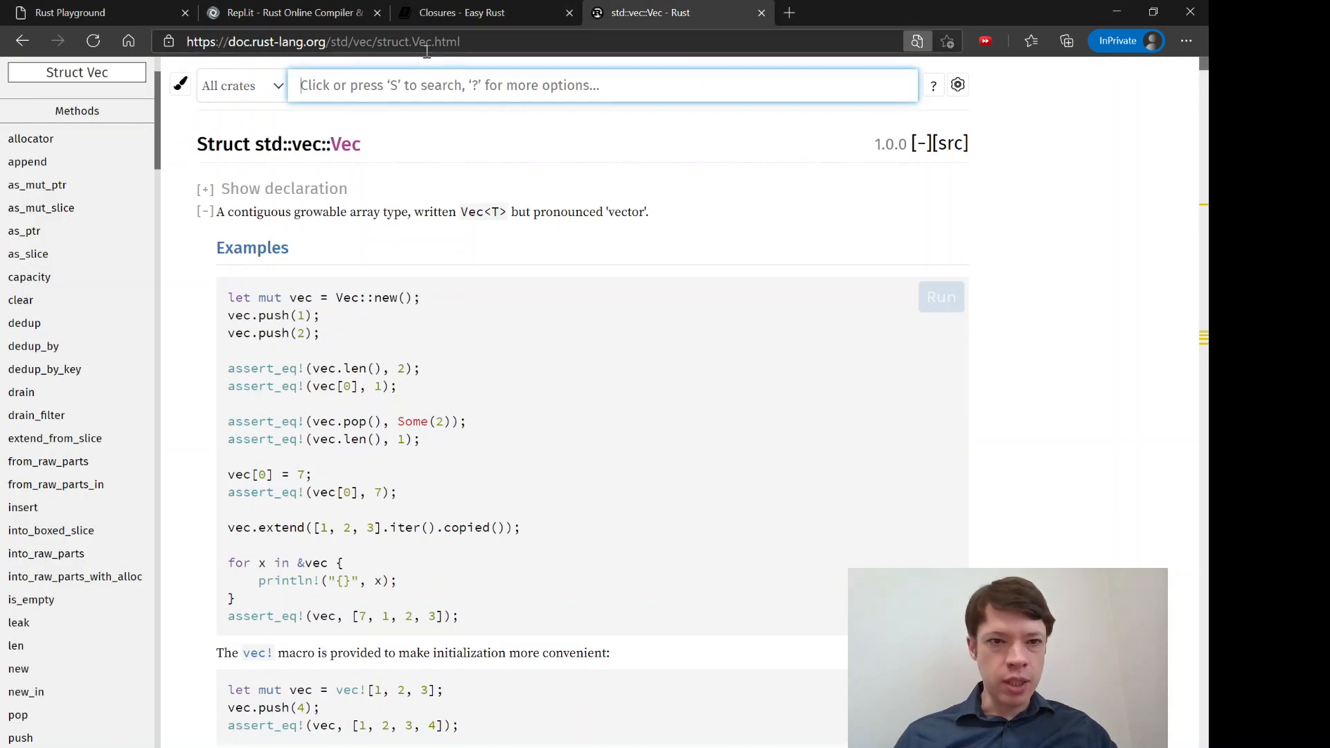
type("enumerate")
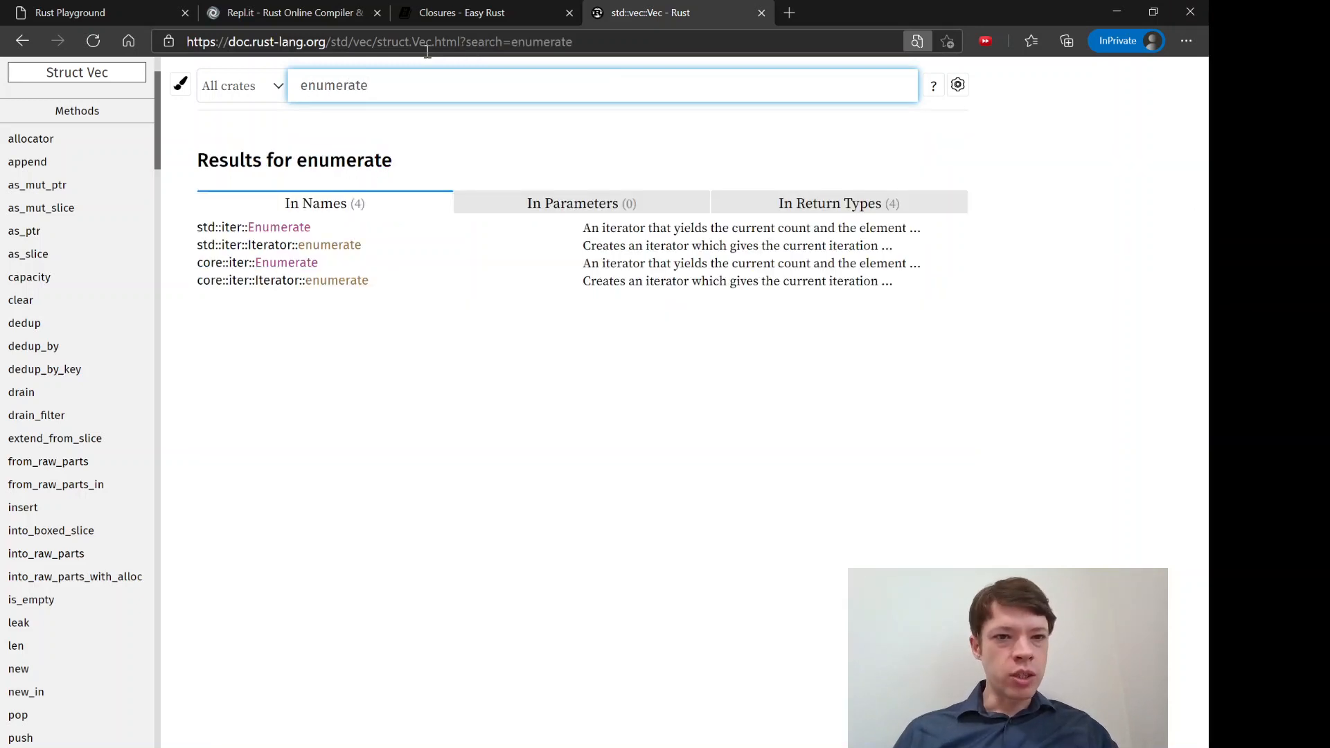
left_click(254, 227)
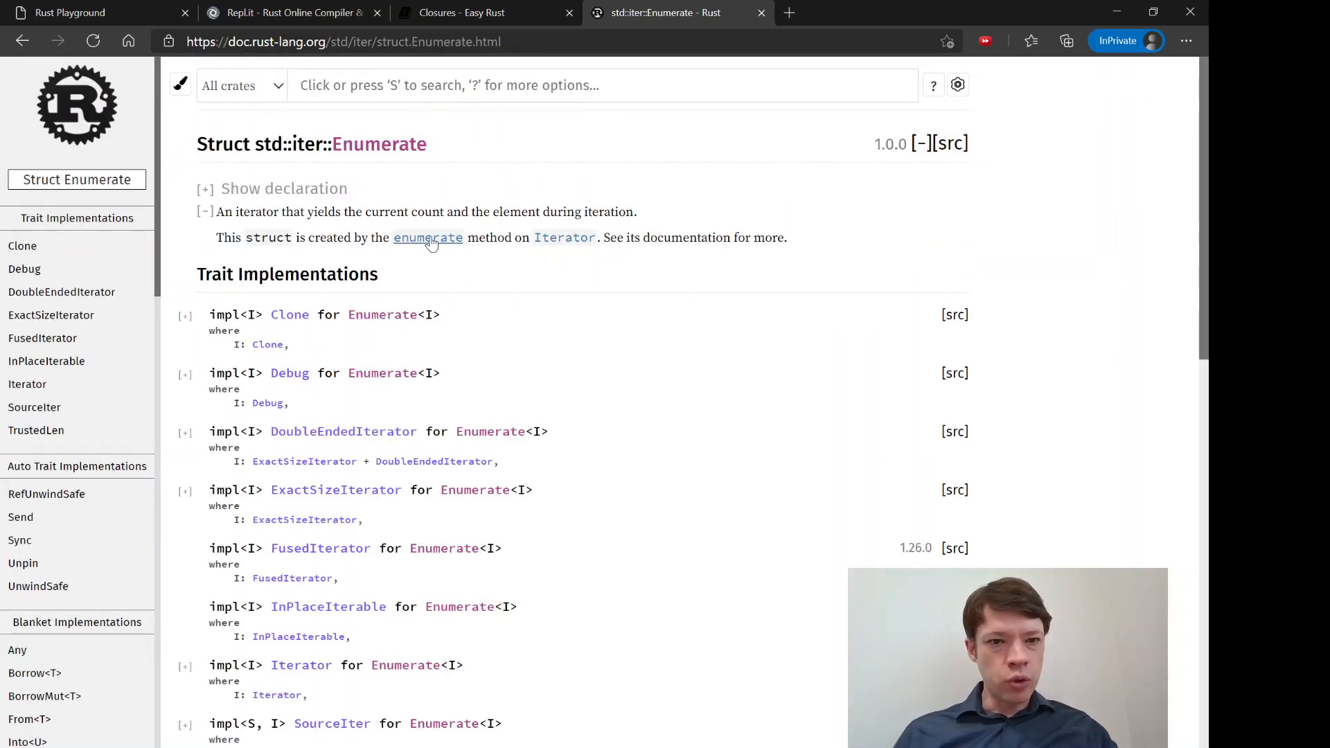
left_click(428, 238)
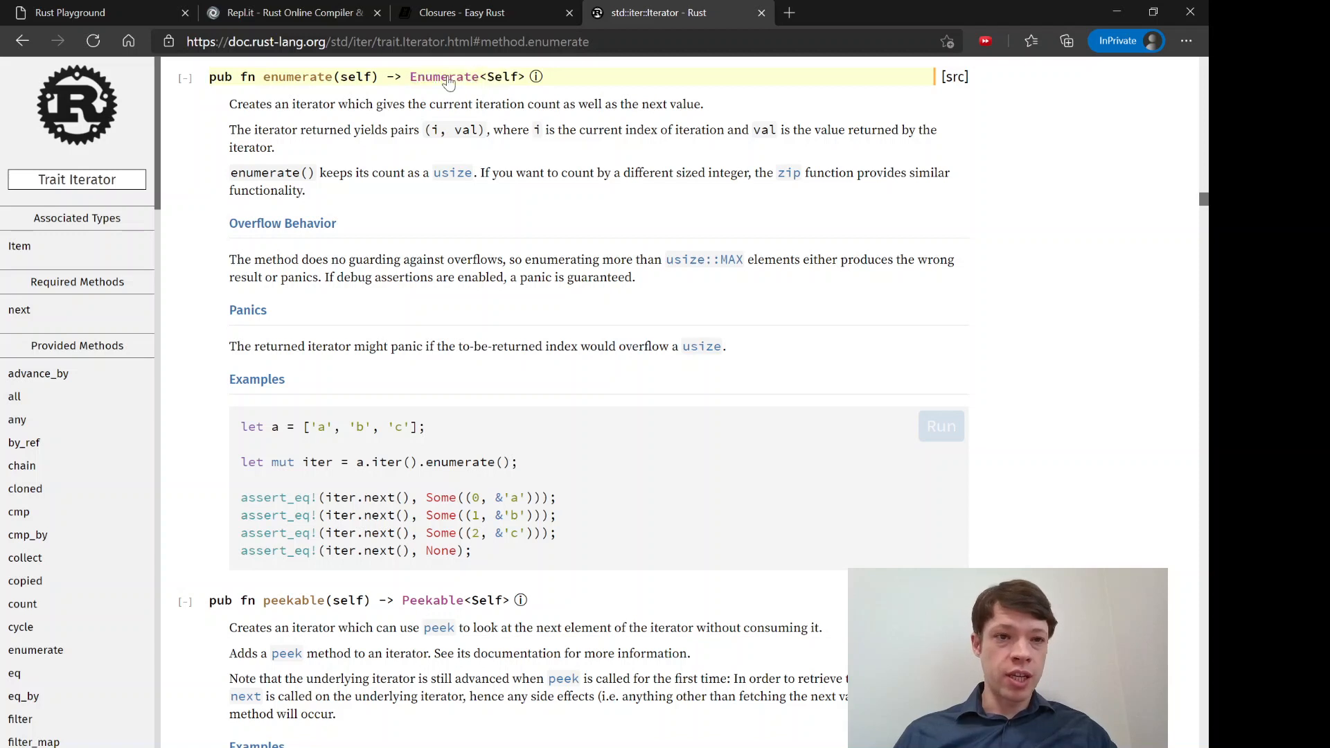
left_click(98, 12)
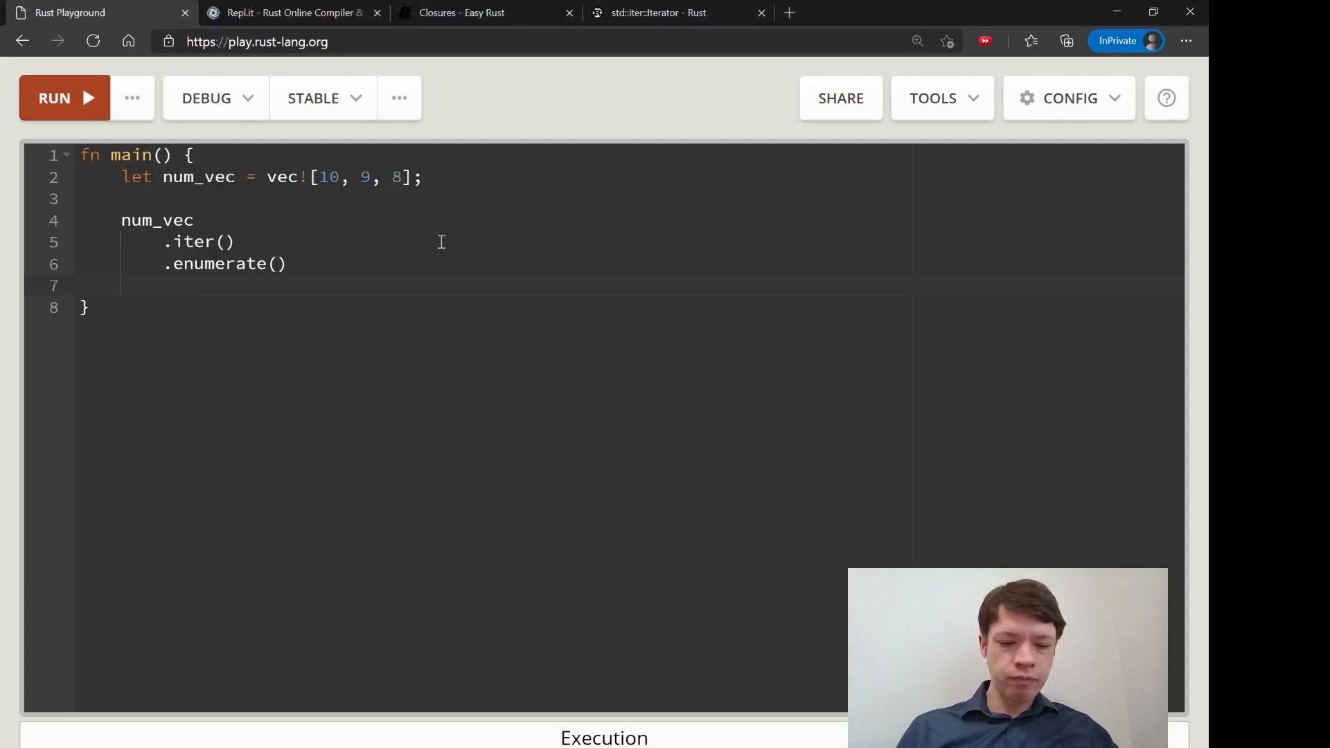
- Chain .for_each() and add notes: for_each does something to each; map does something, then passes it on
type(".for_each_")
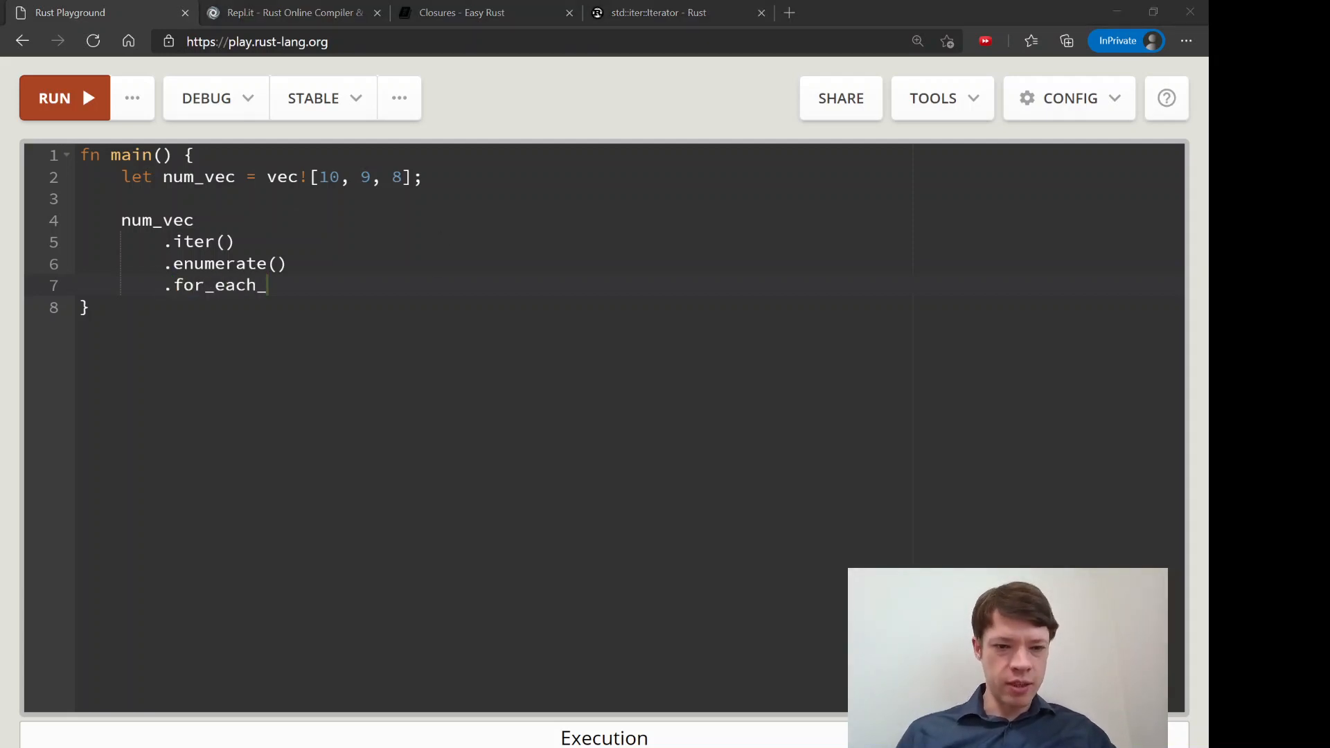
type("()")
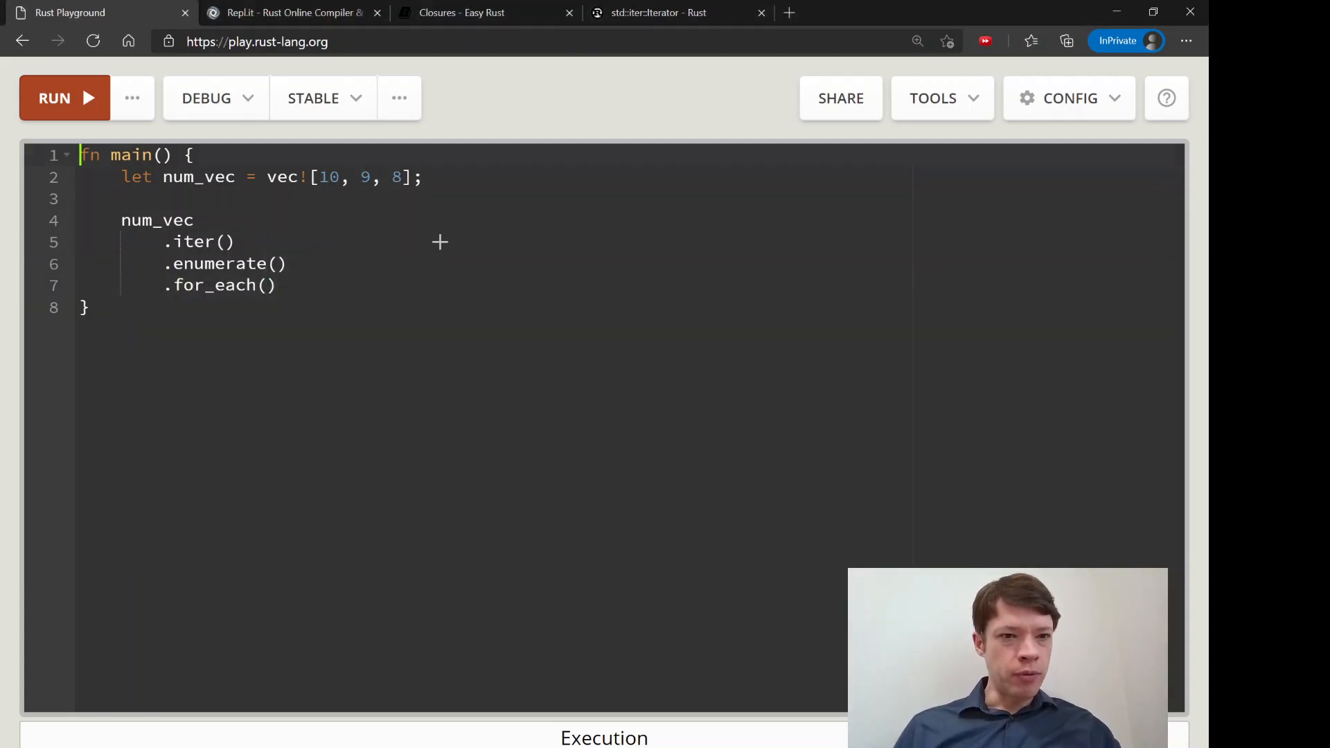
type("do somethi")
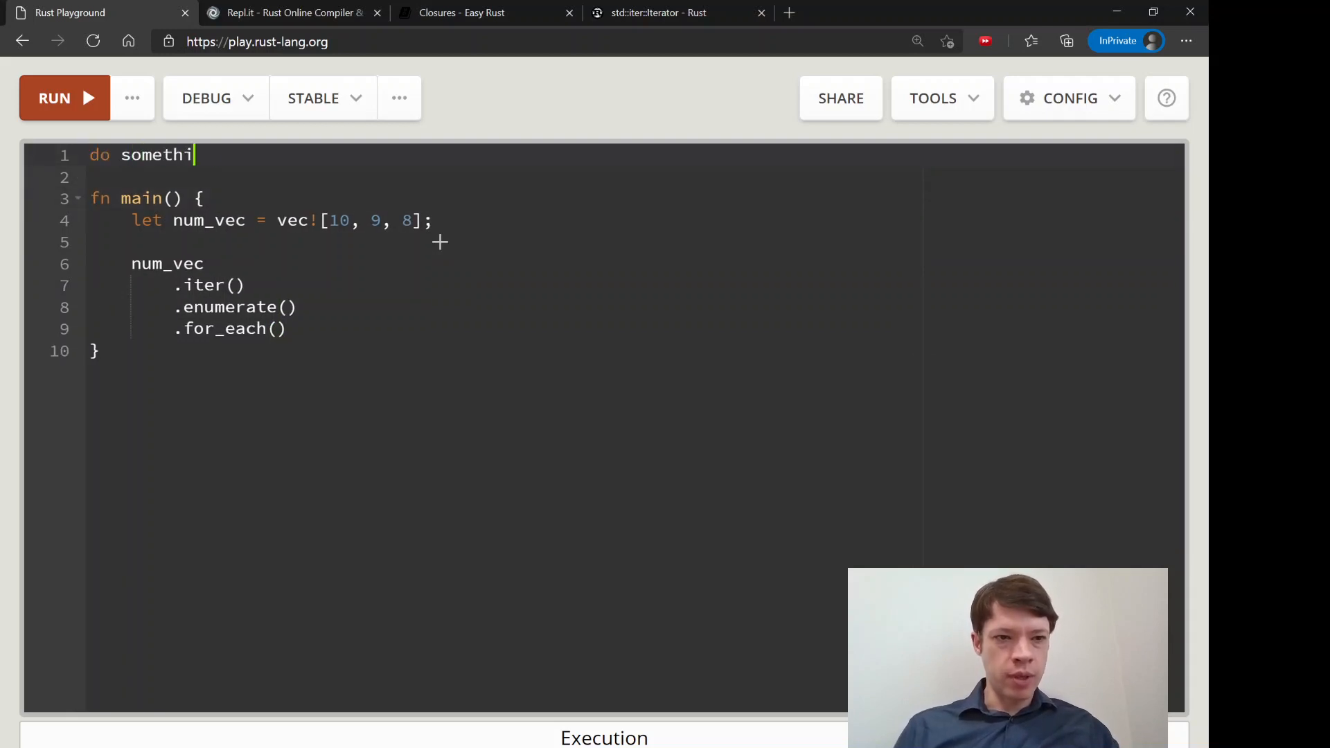
type("ng to each item")
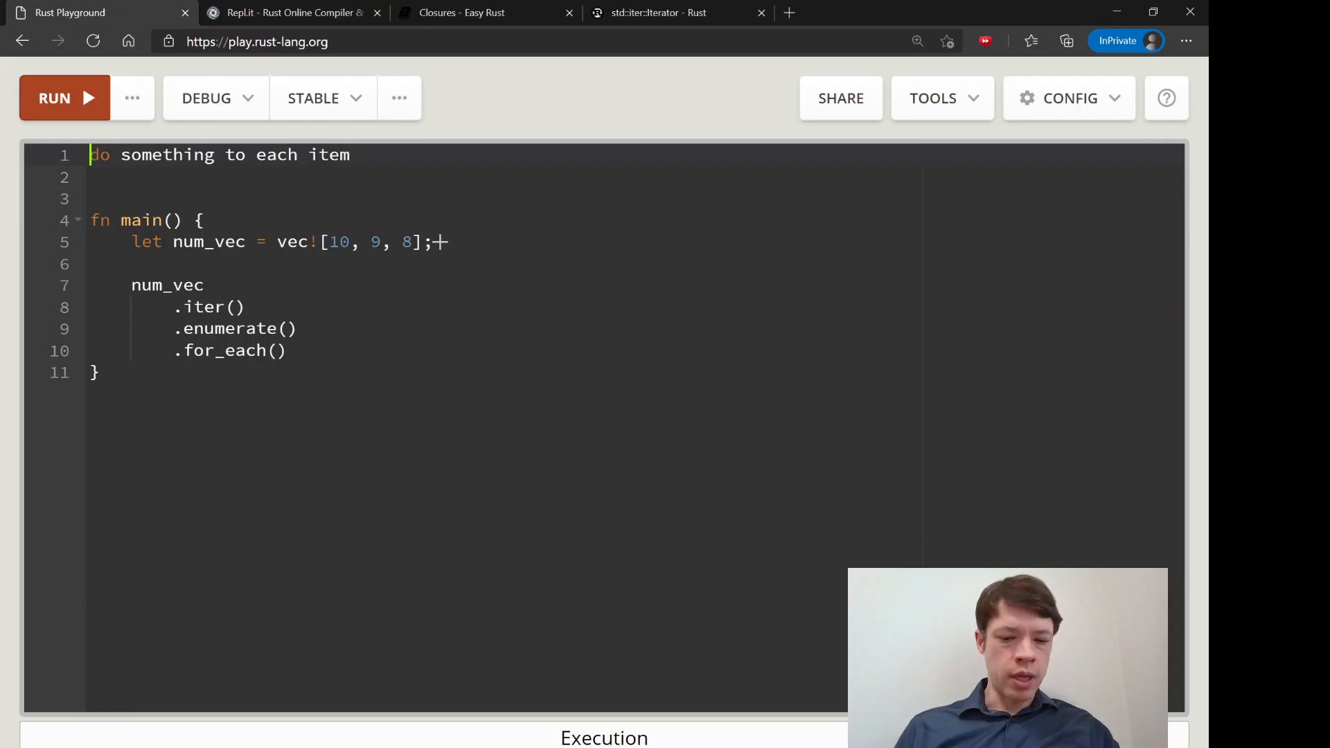
type("for_each")
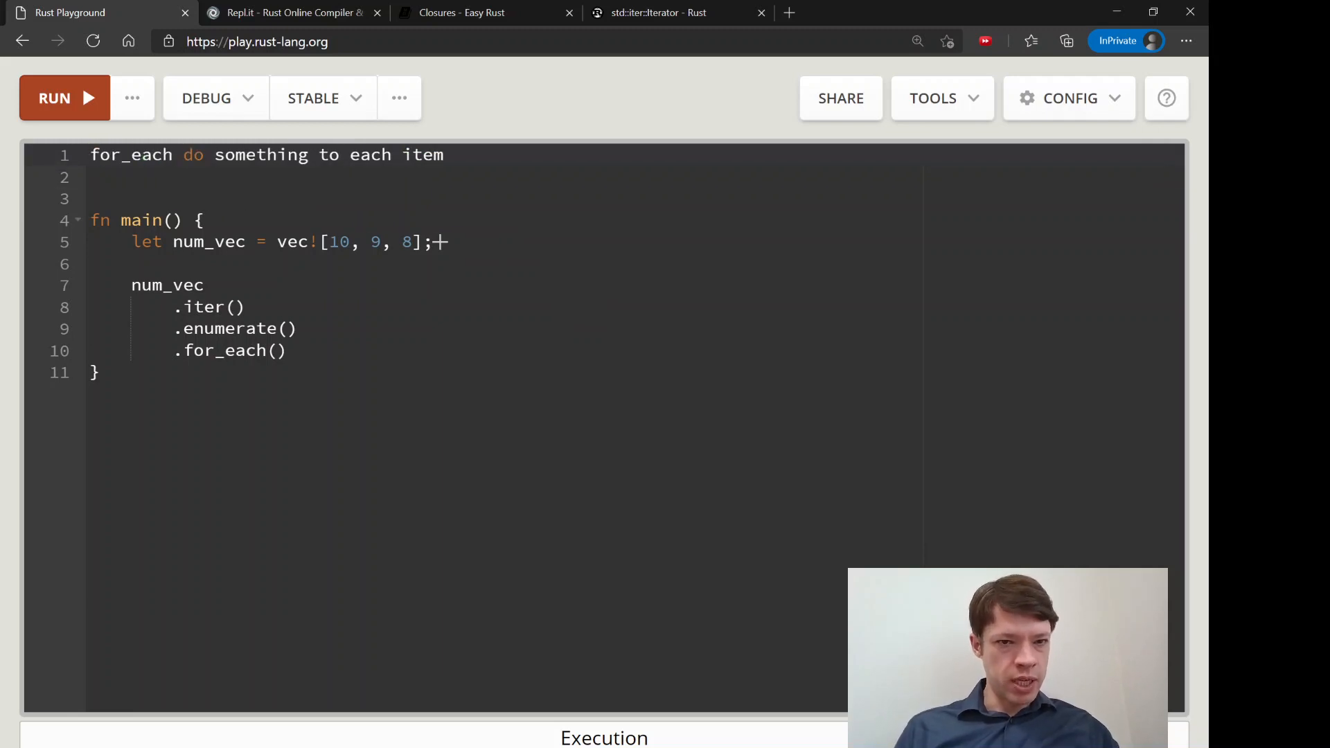
type("=")
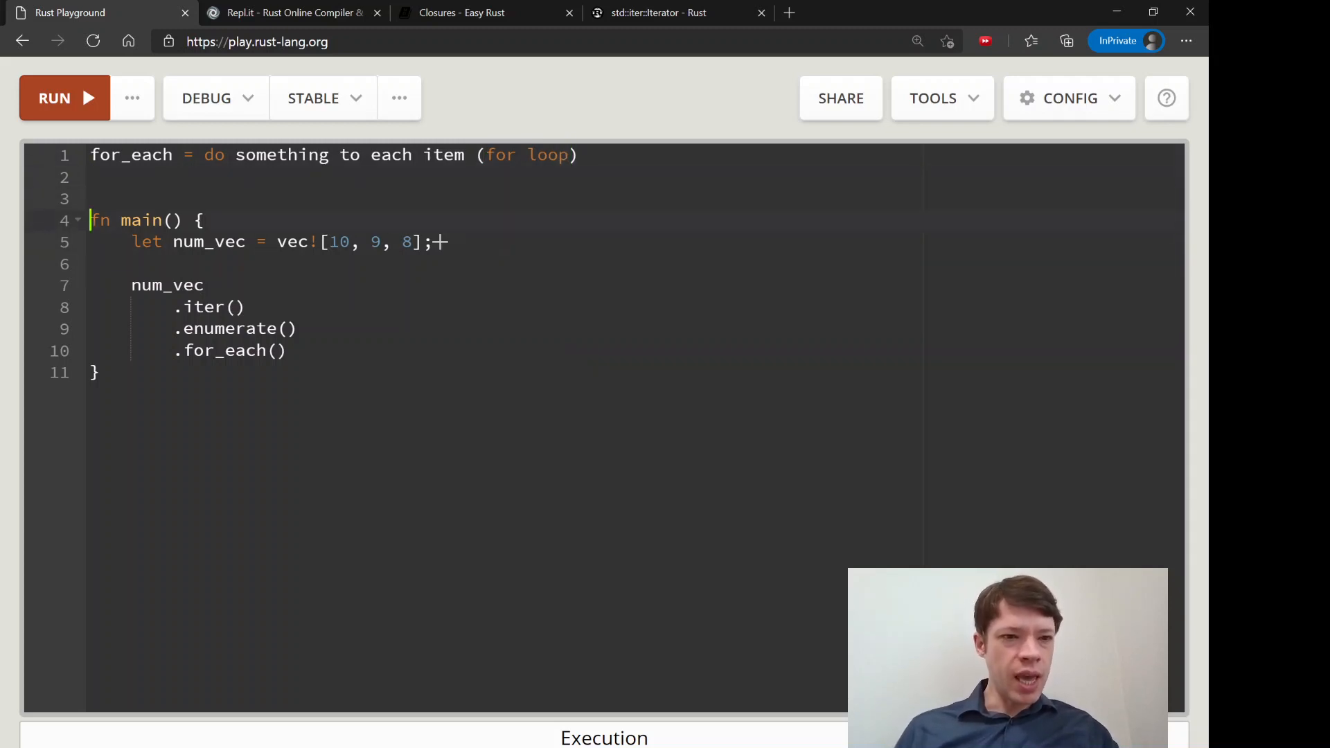
type("map = do somethi")
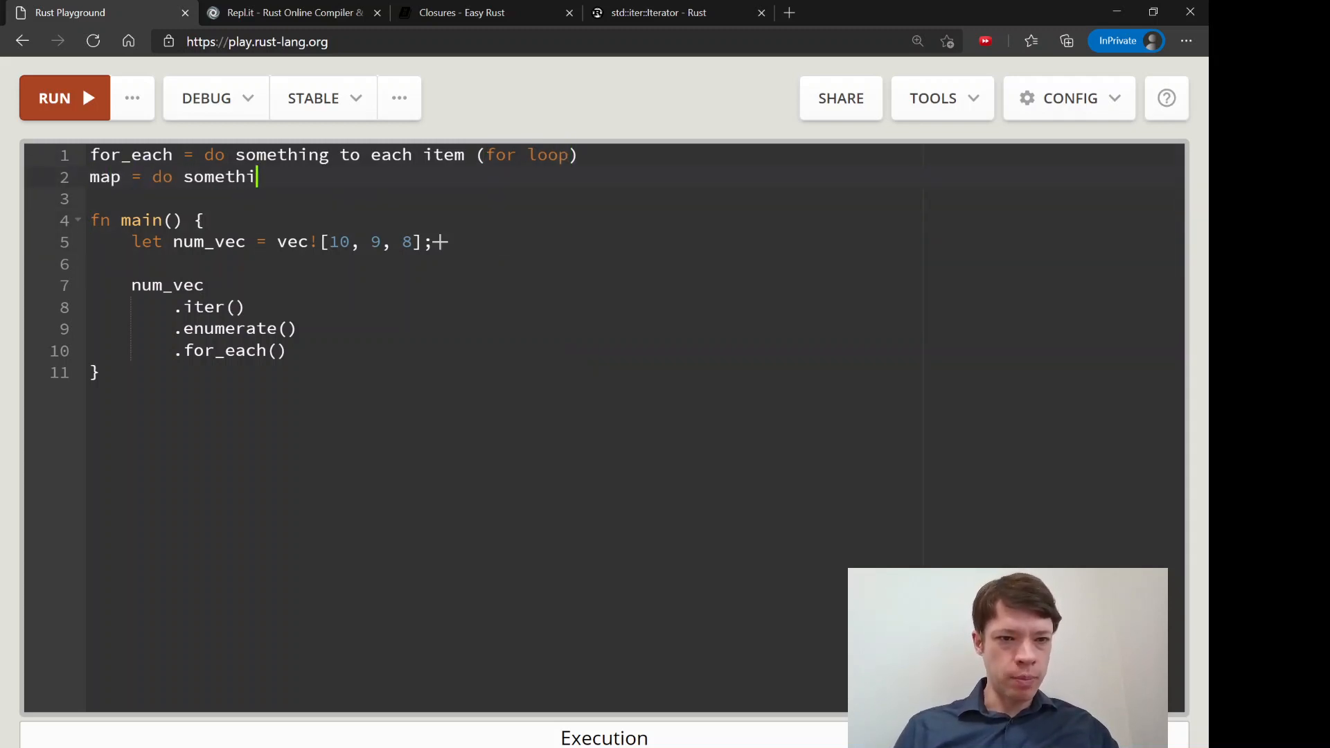
type("ng, then pass it on")
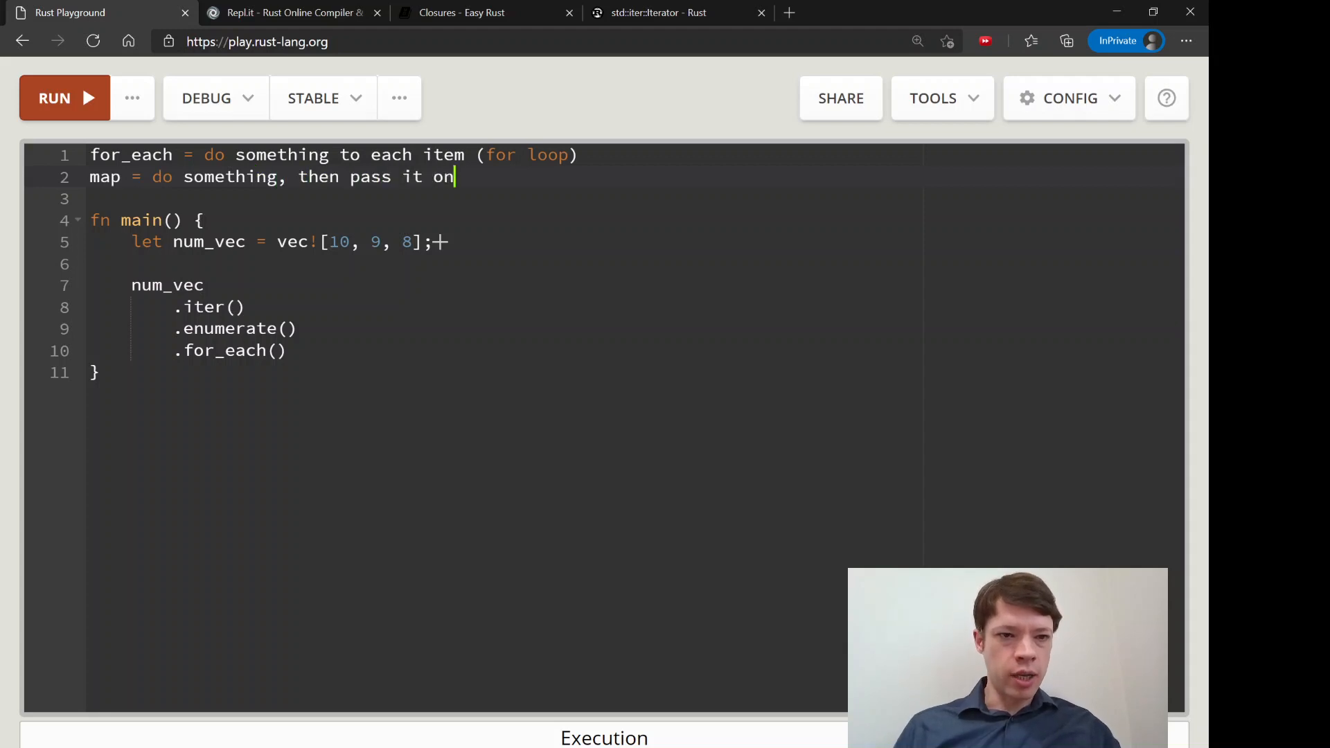
left_click(509, 40)
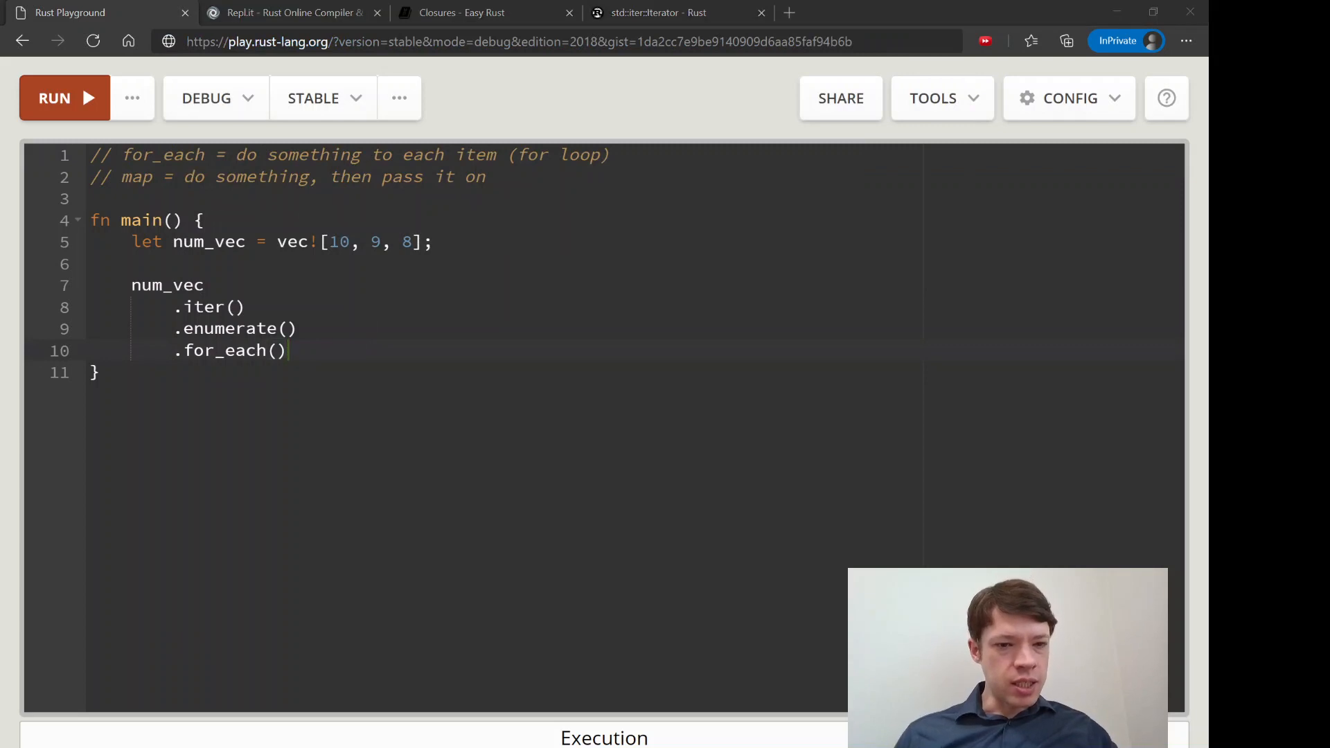
mouse_move(354, 346)
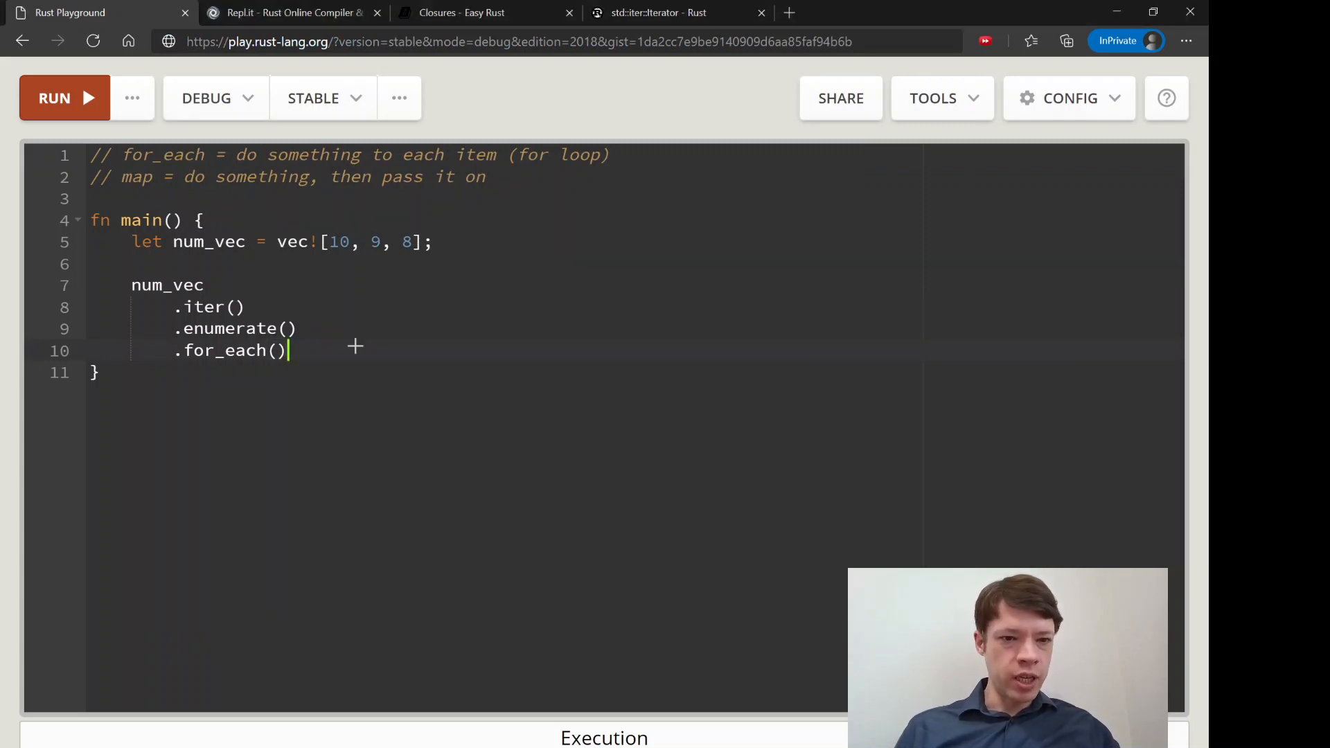
- Give for_each the closure |(index, number)| println!("Index number {} is the number", index, number)
type("||")
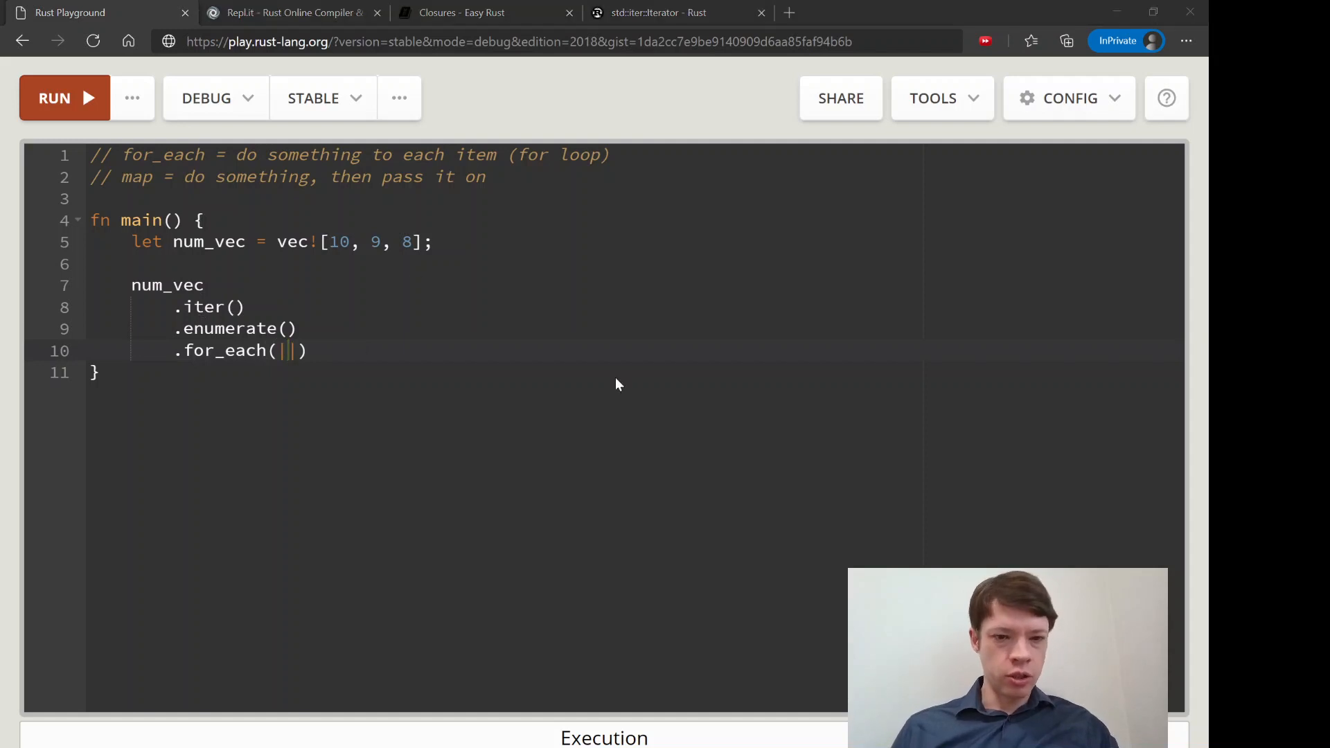
type("()")
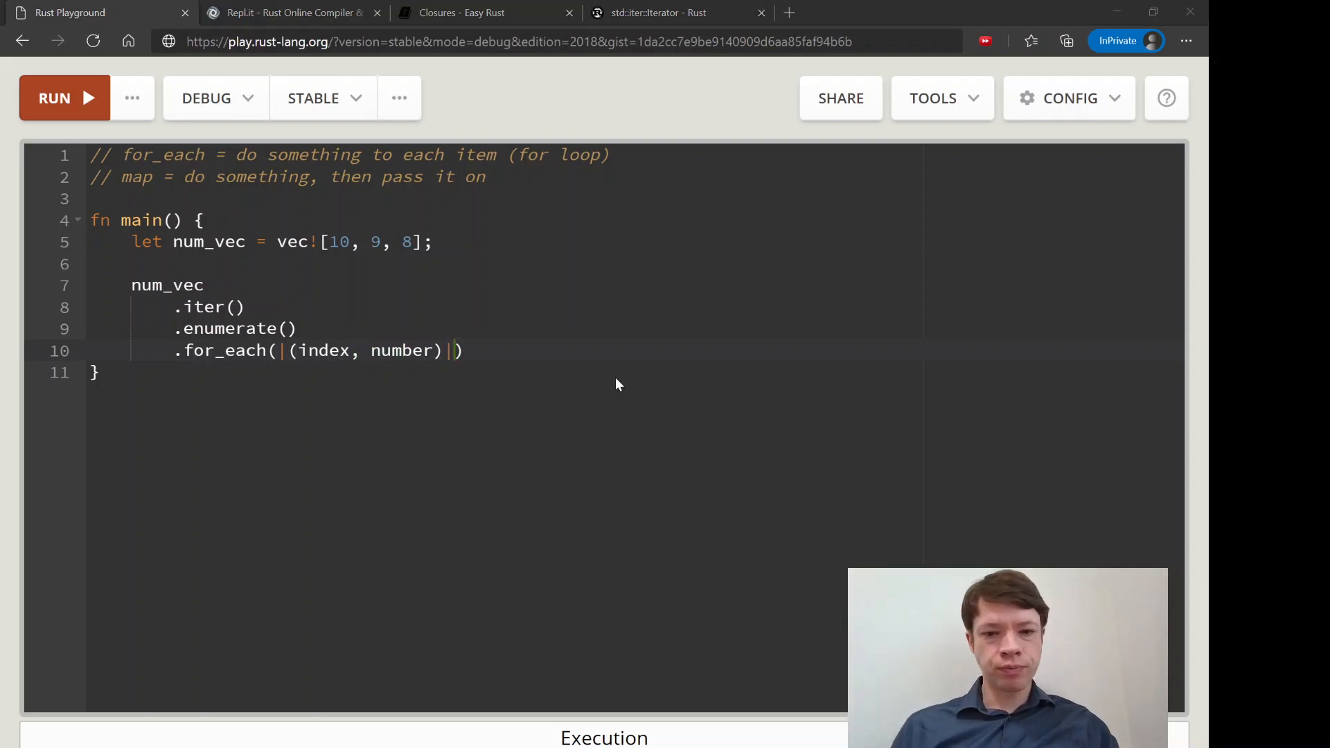
type("println!(\"\")")
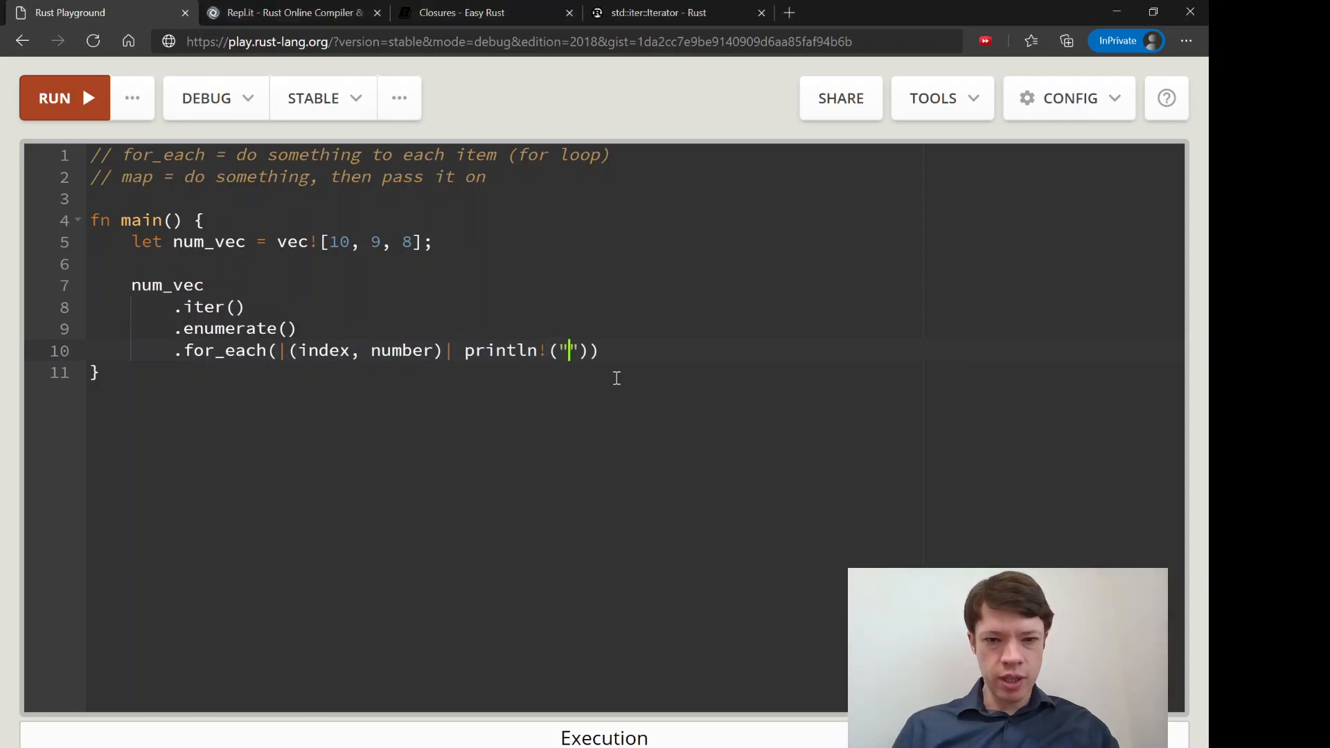
type("{}")
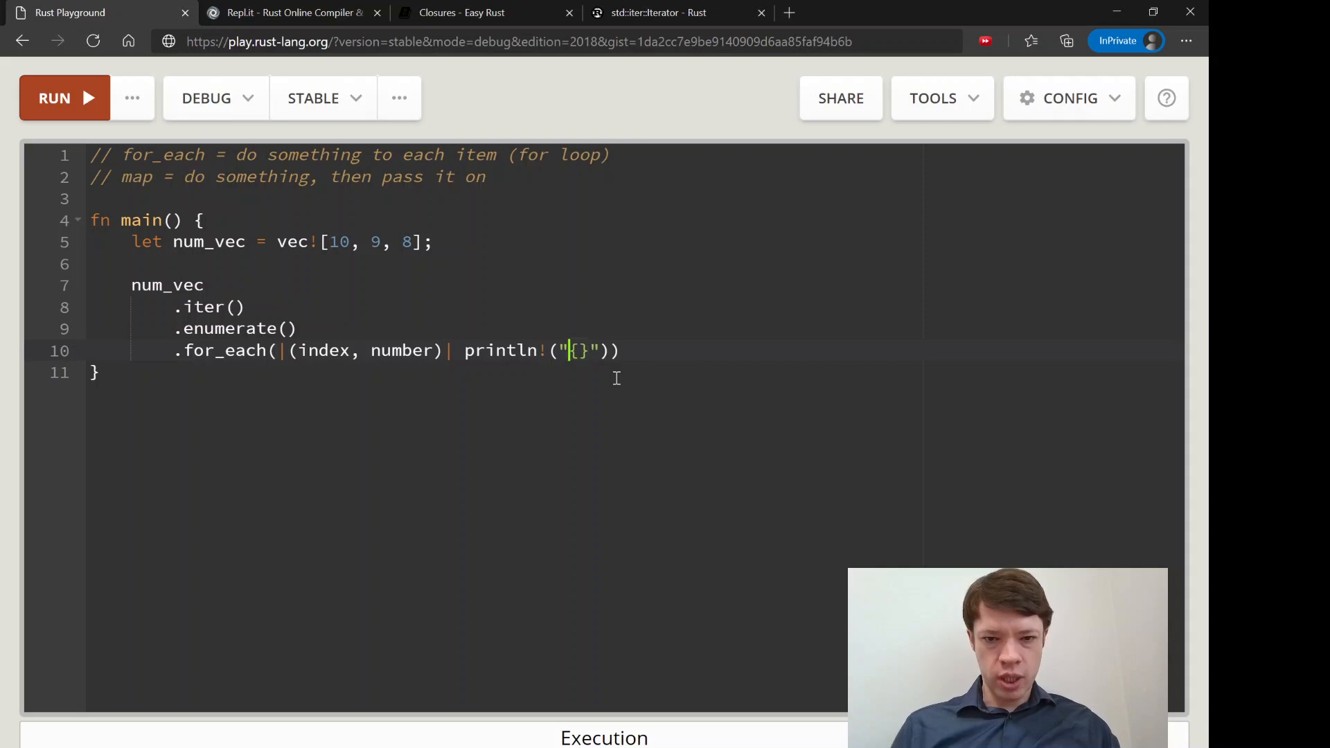
type("Index number")
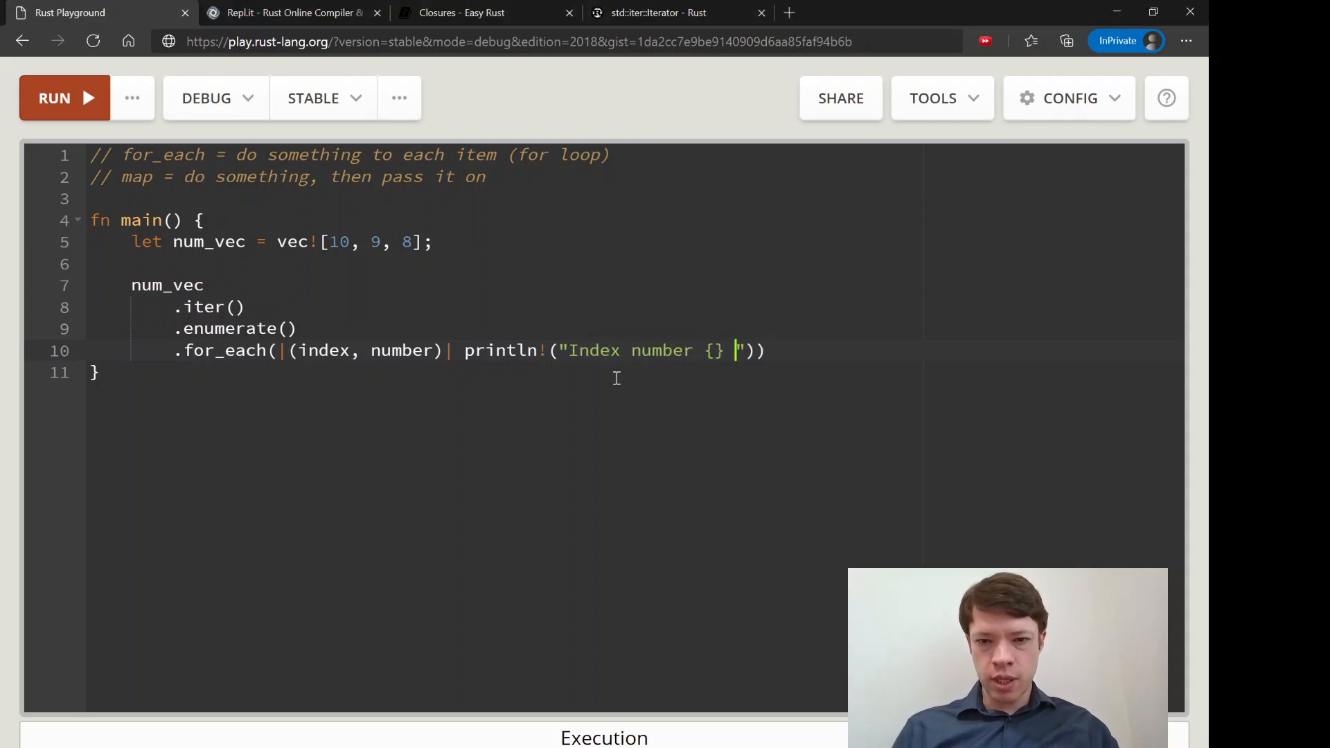
type("is the number")
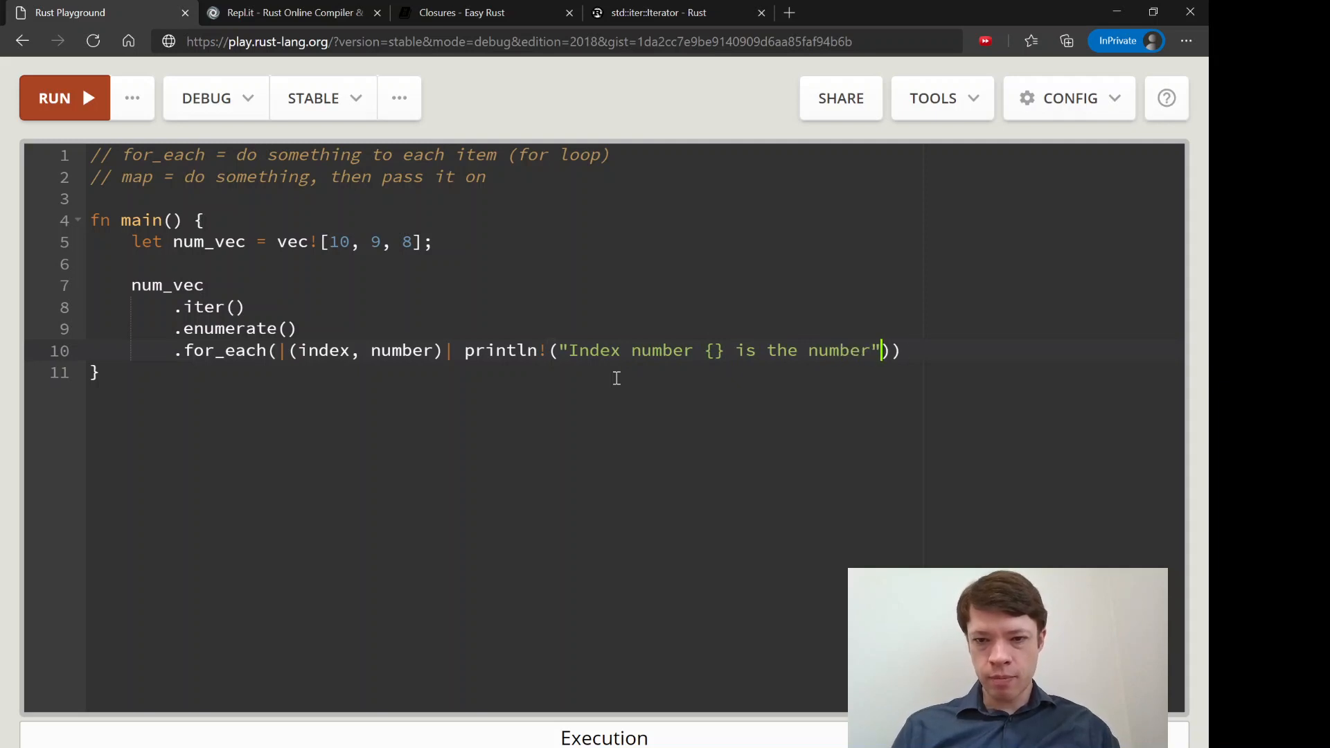
type(", index")
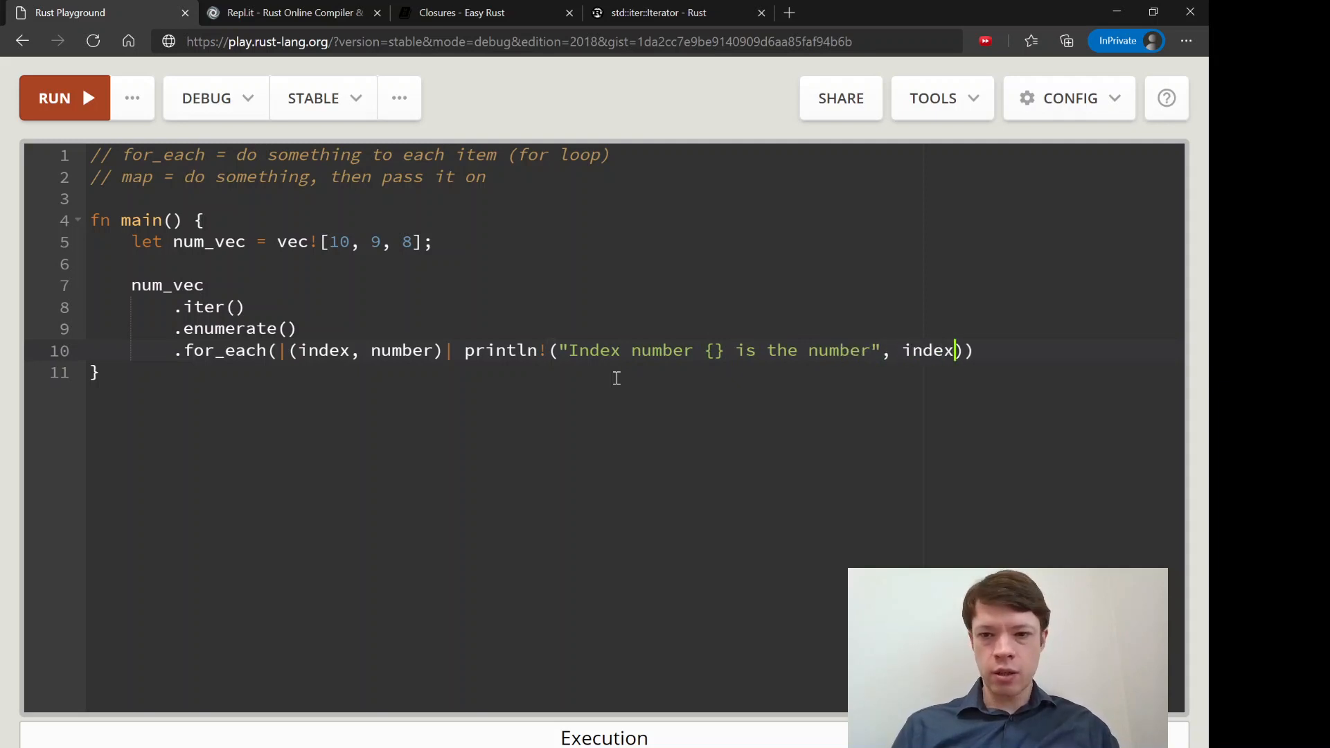
type(", number));")
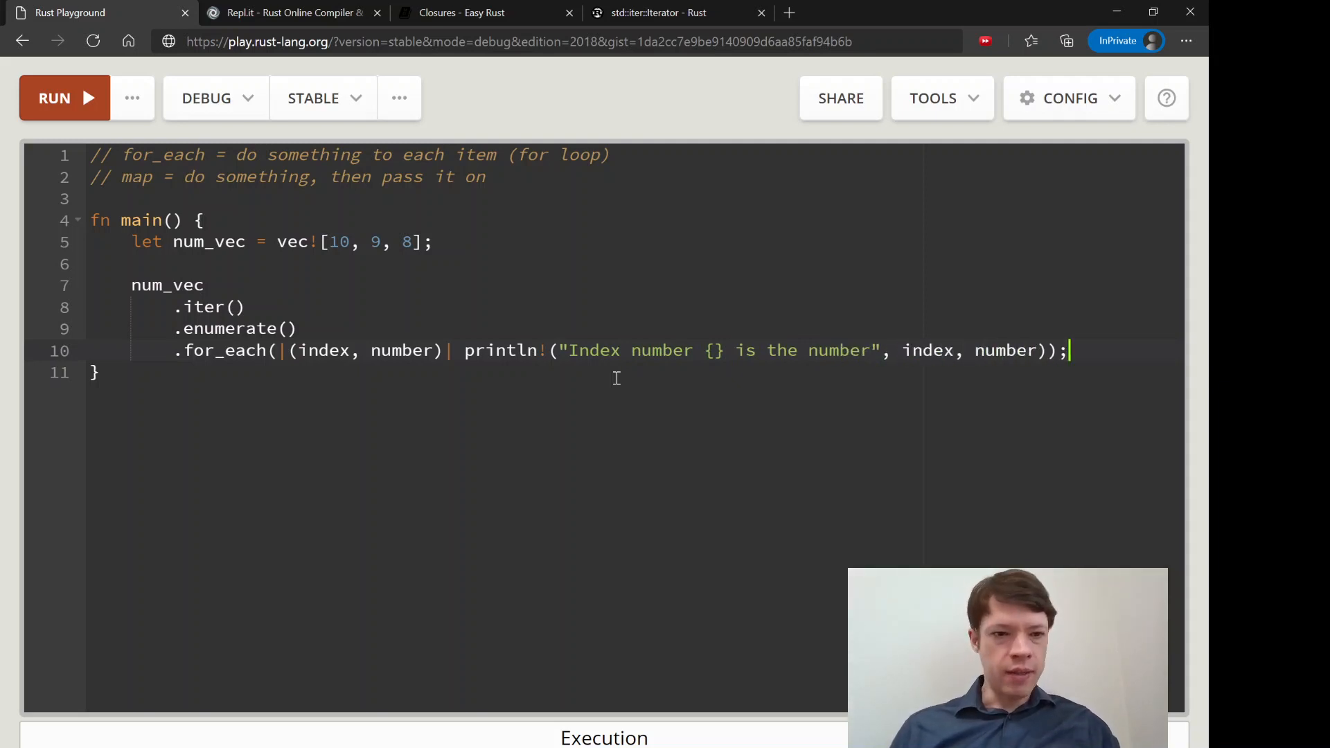
- Run, add a second {} to fix the unused-argument error, and rerun to list indexes with 10, 9, 8
left_click(64, 97)
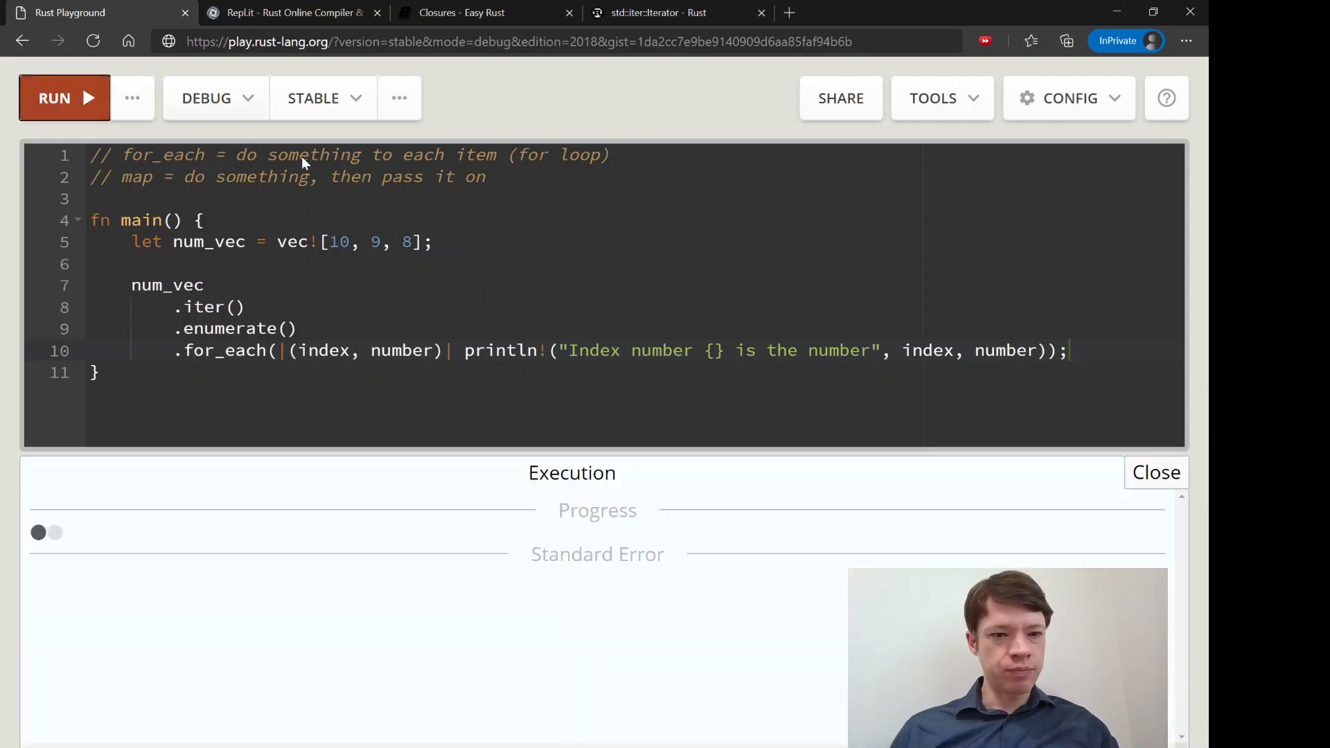
left_click(65, 98)
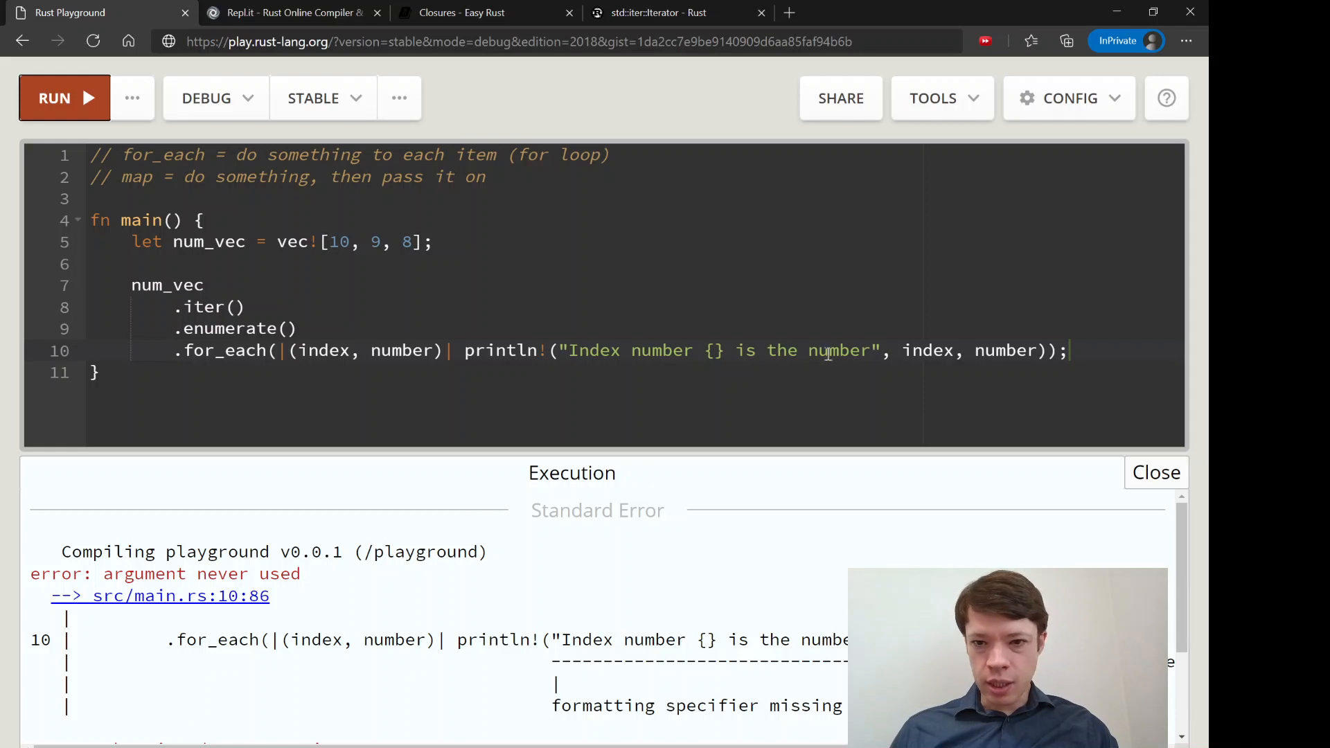
type("{}")
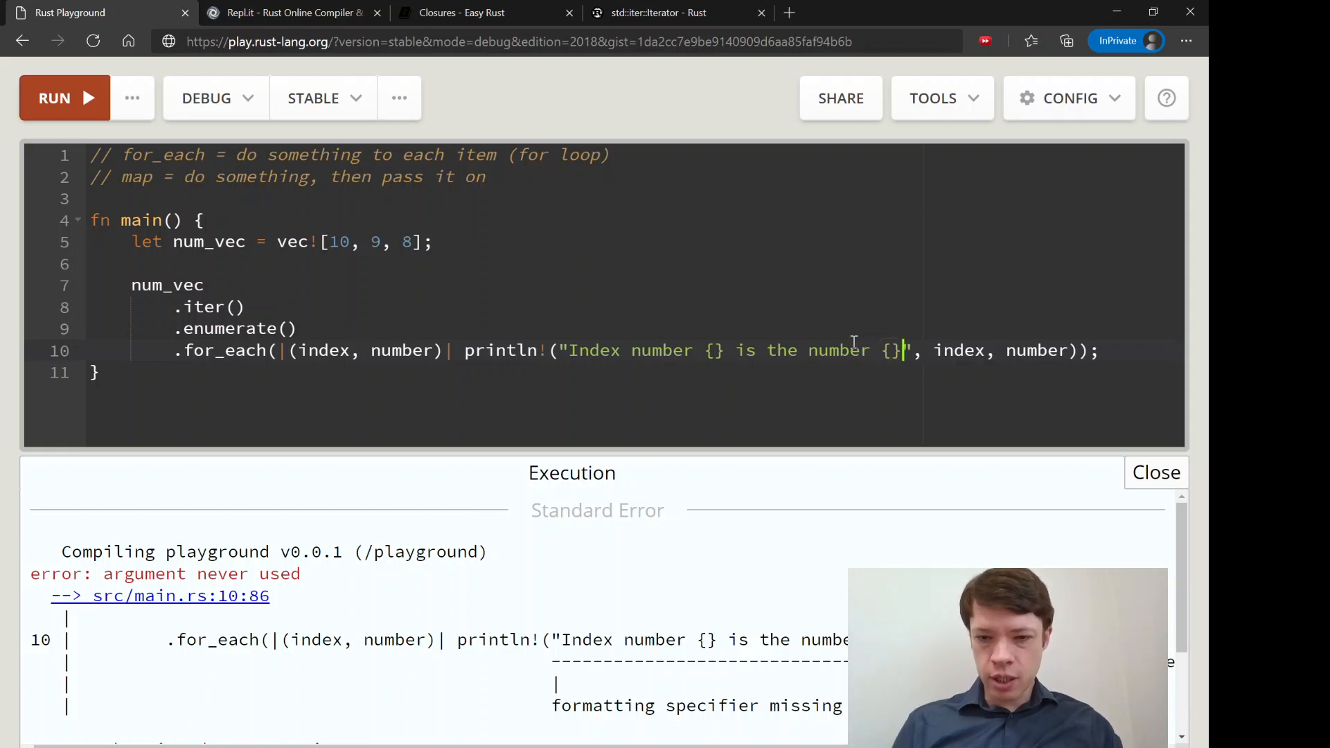
left_click(64, 98)
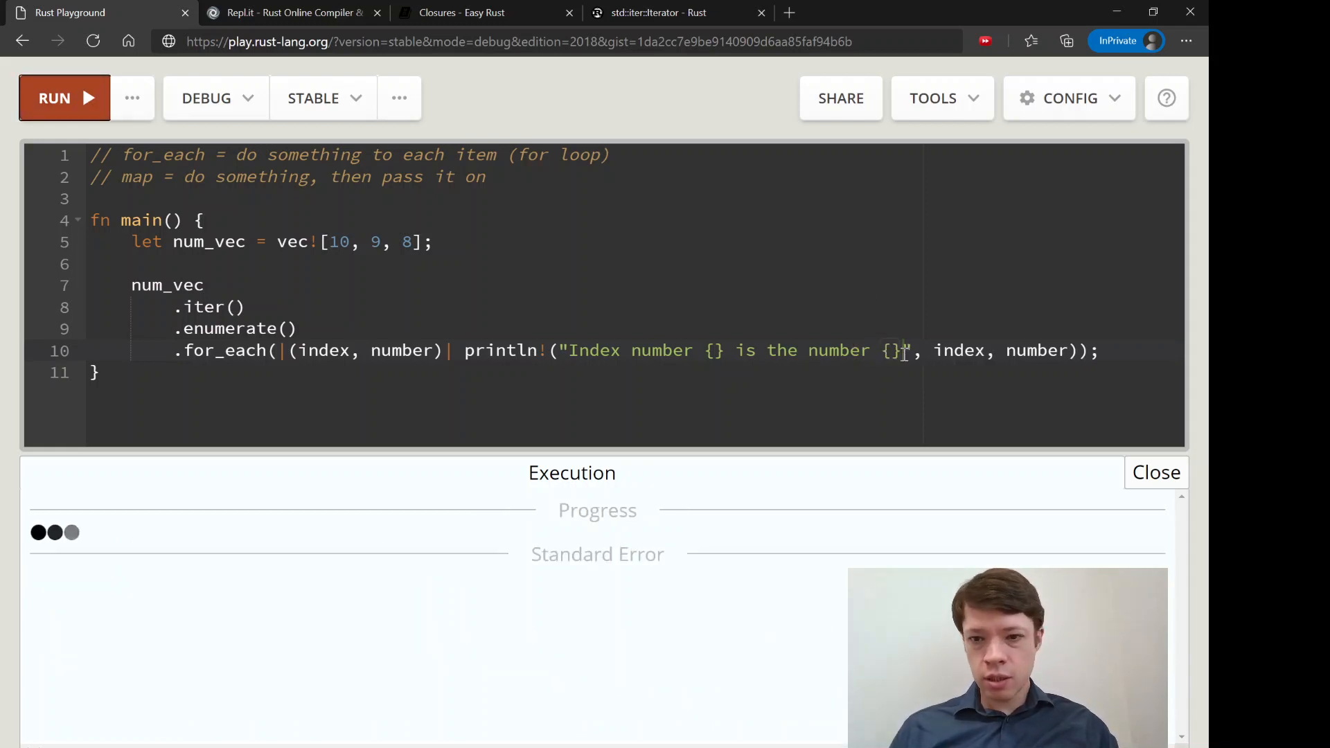
key("Enter")
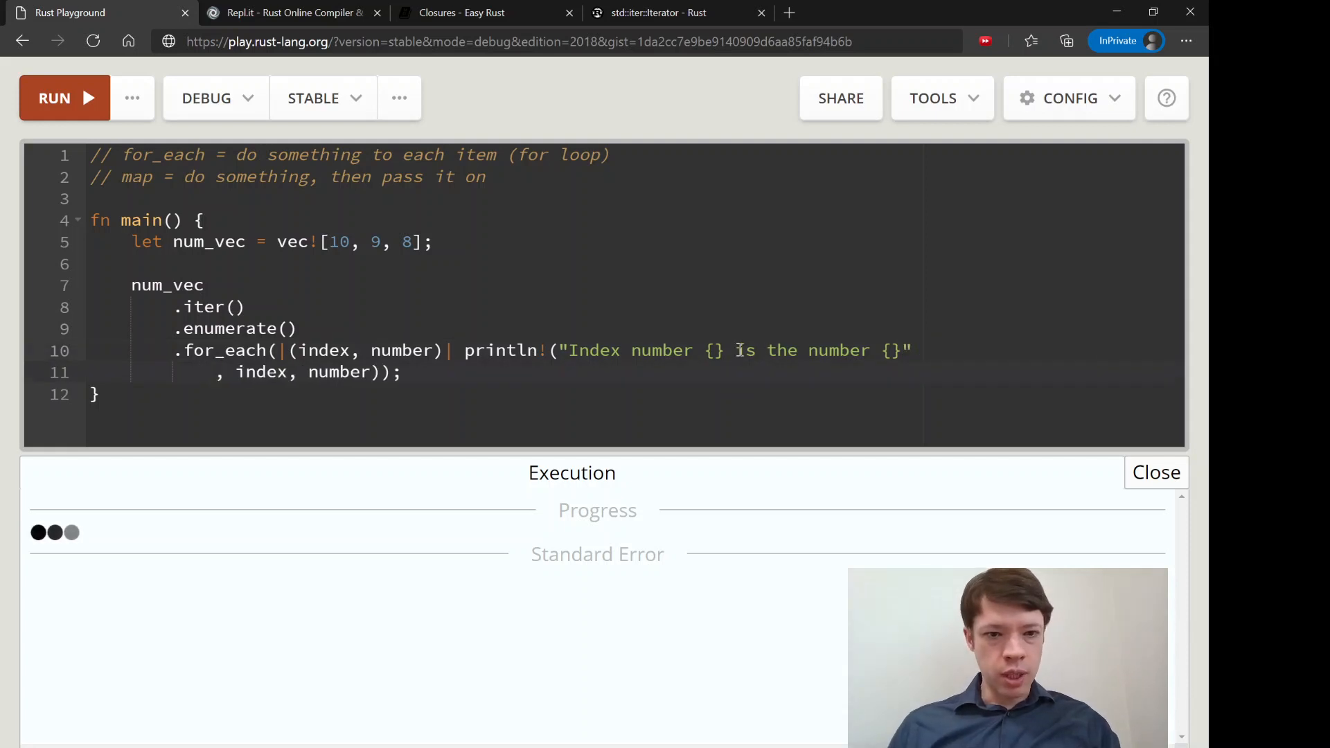
left_click(65, 97)
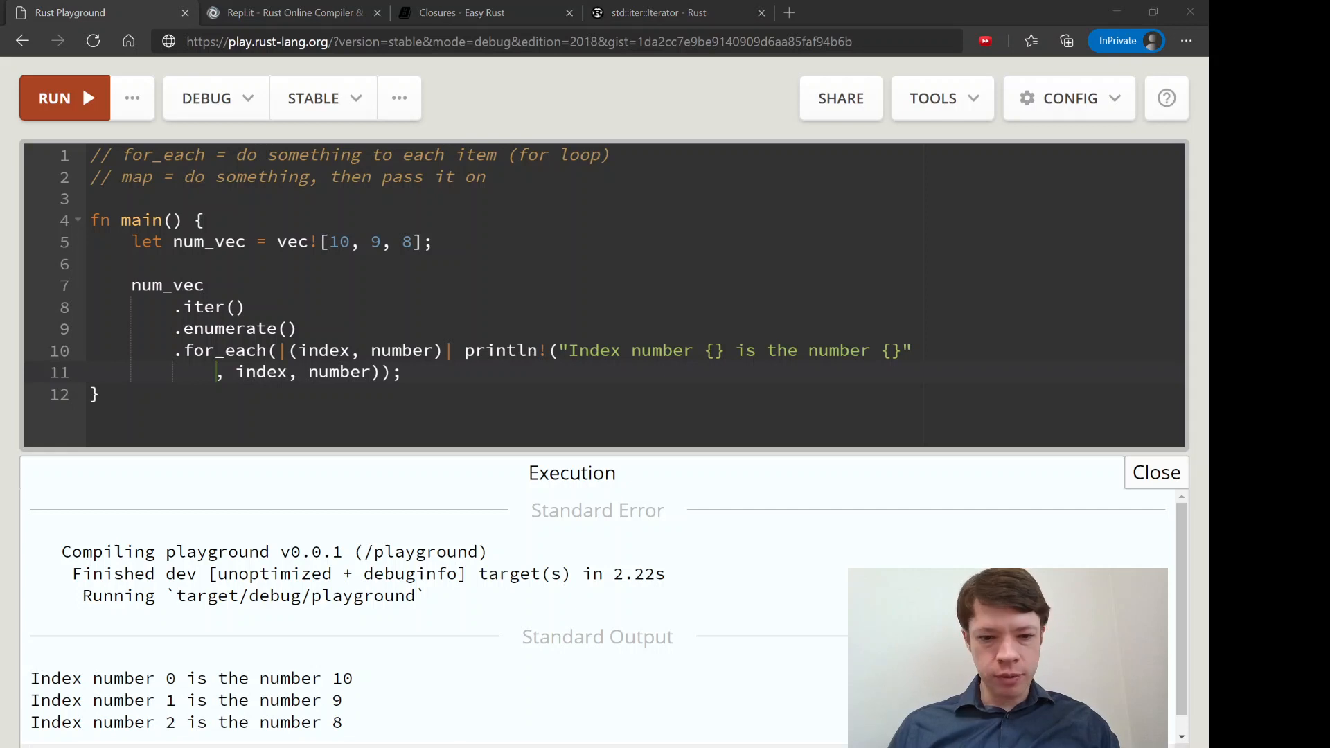
- Replace for_each with map, add .collect(), and make the closure return (index, number)
left_click(203, 285)
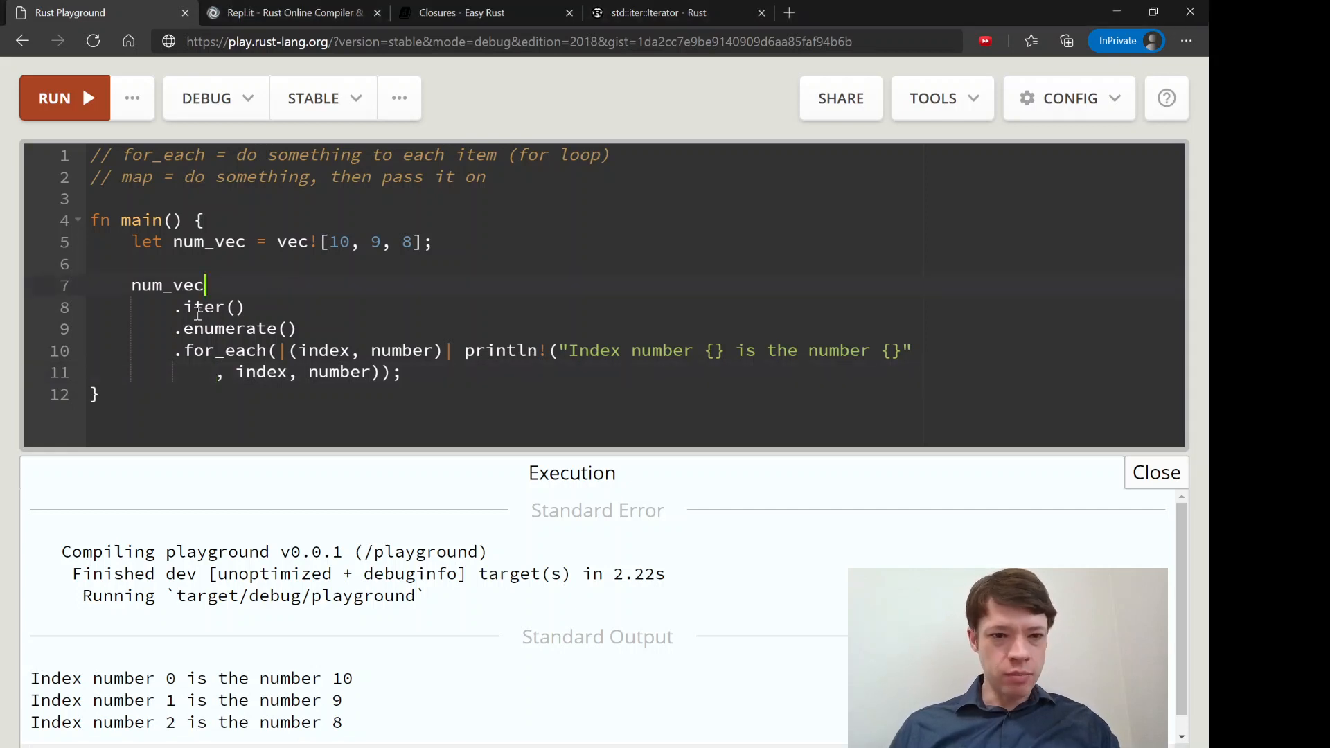
left_click(299, 328)
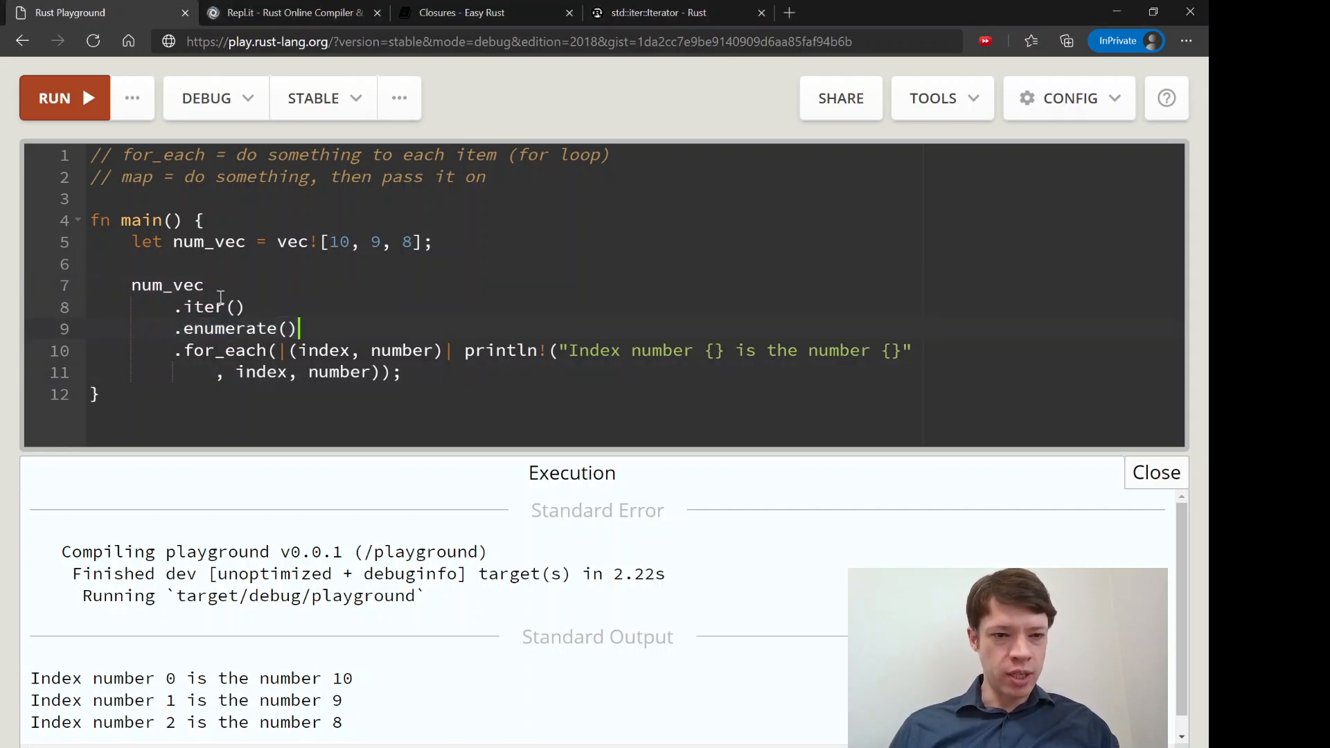
double_click(226, 350)
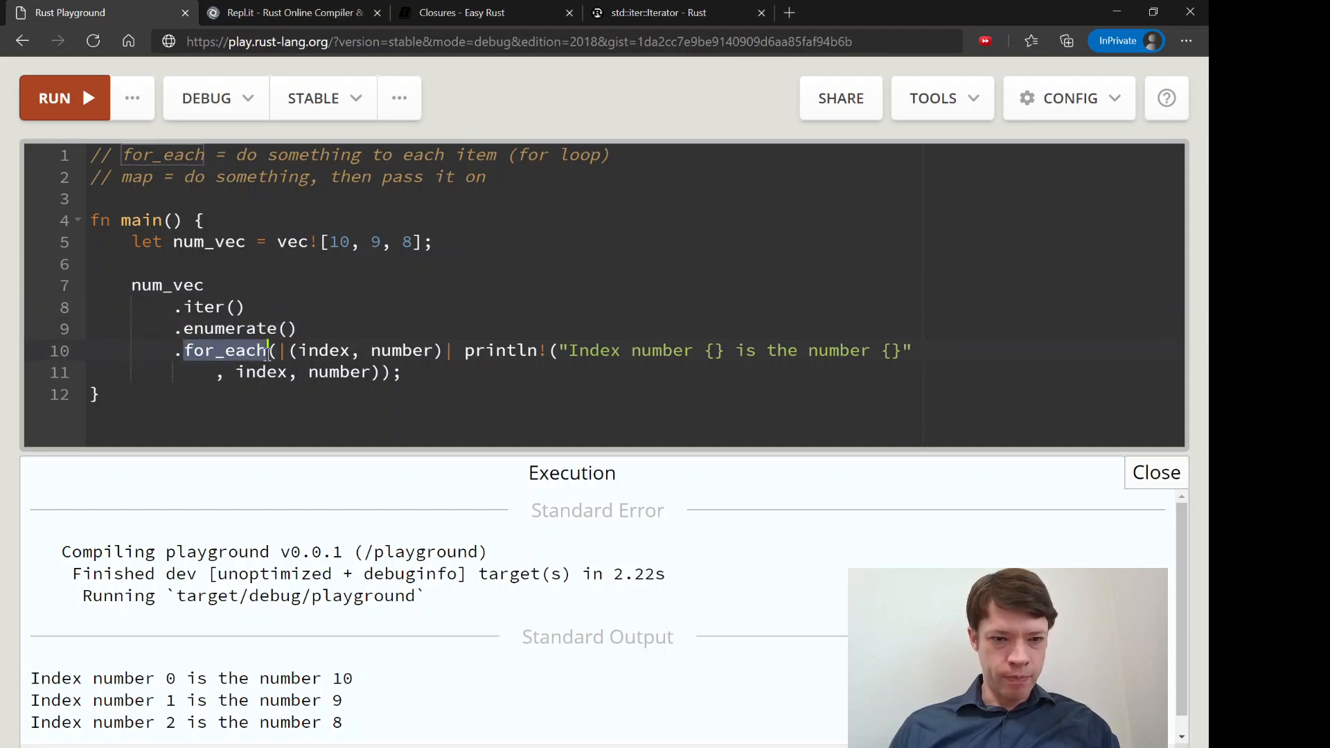
mouse_move(480, 404)
type("map")
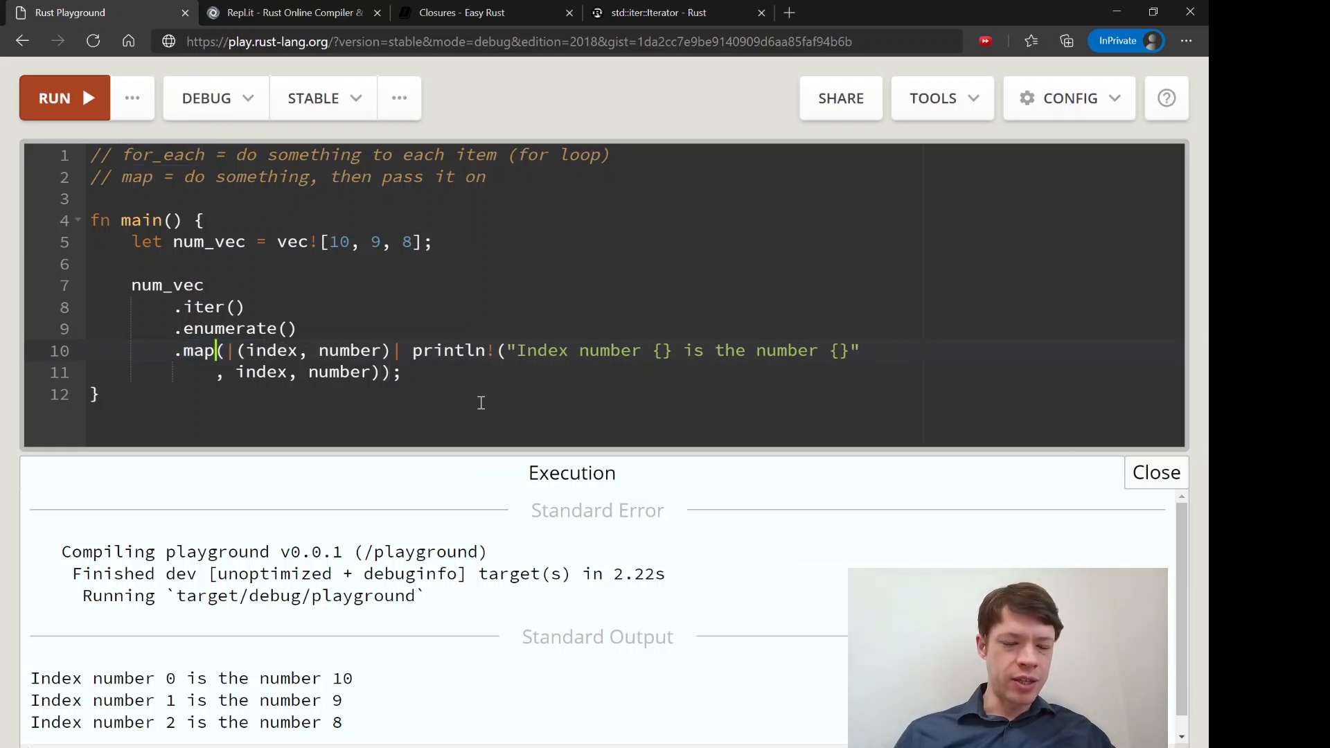
mouse_move(252, 388)
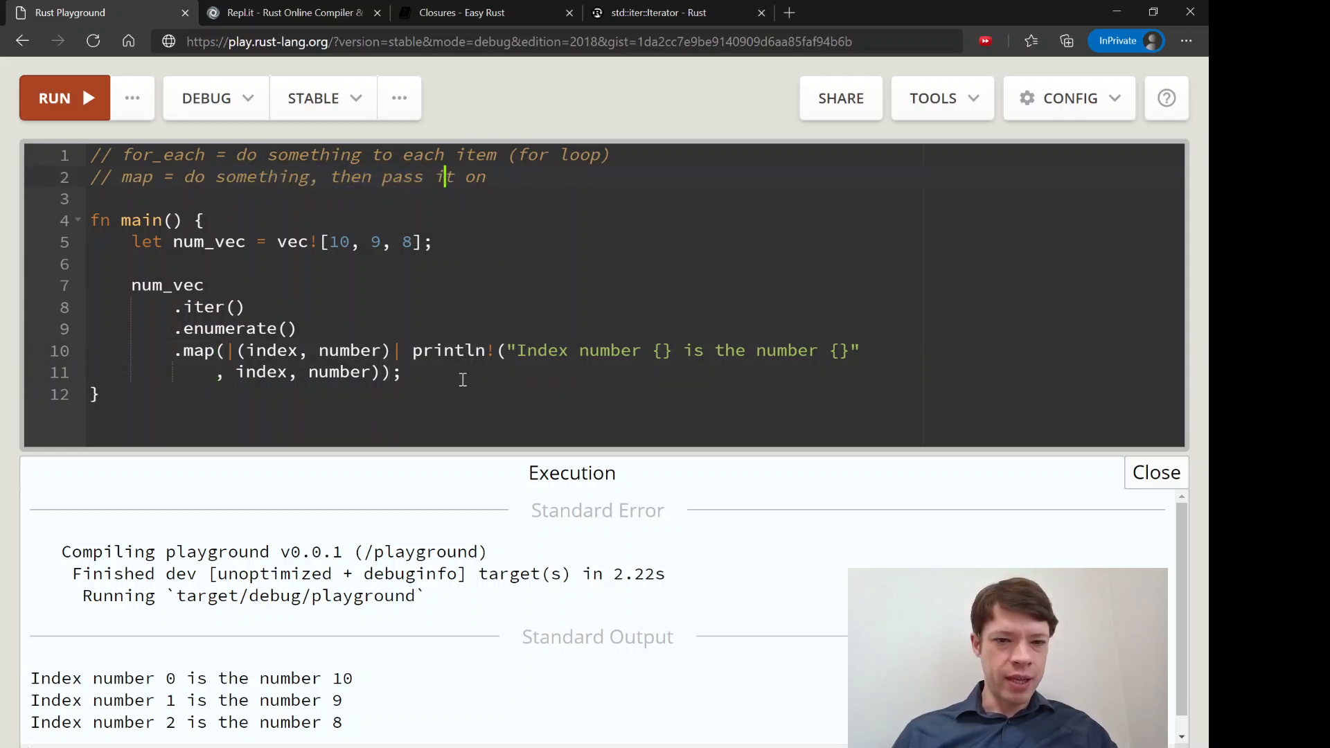
type(".c")
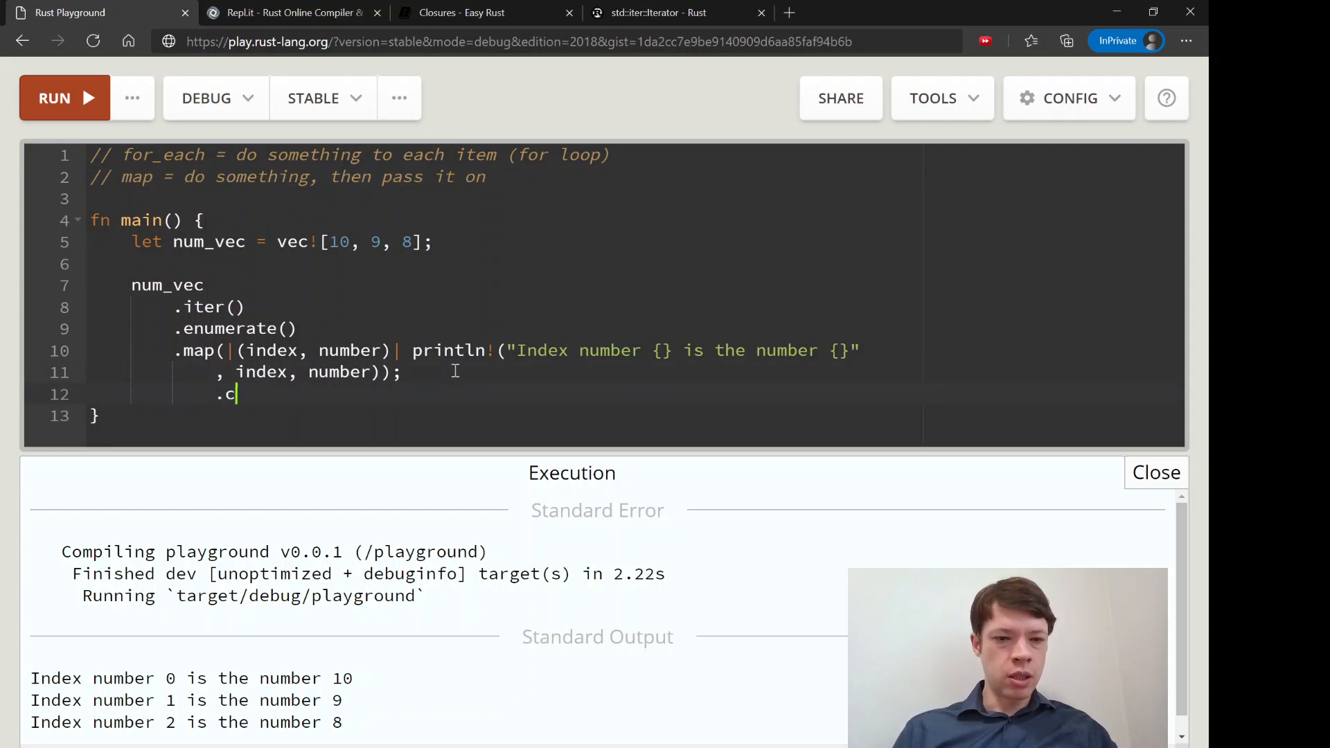
type("ollect()")
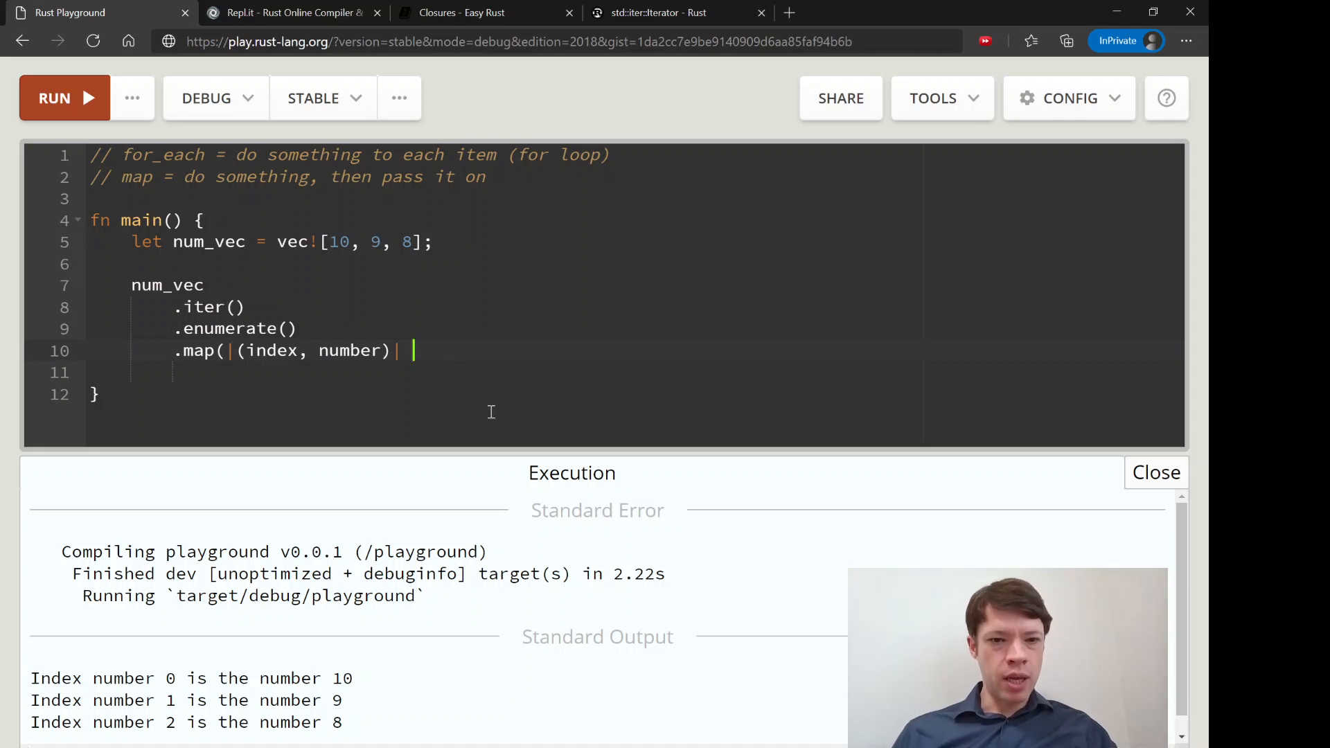
type("(in")
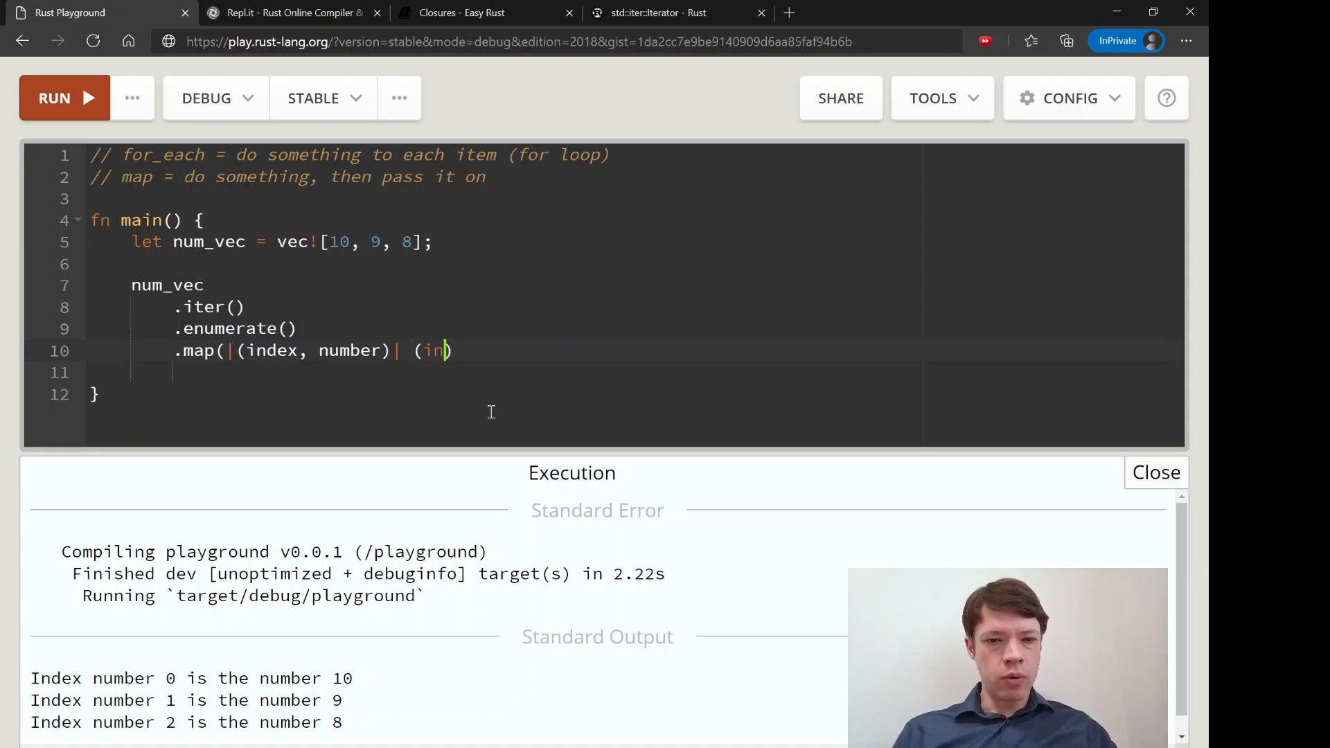
type("dex, number)")
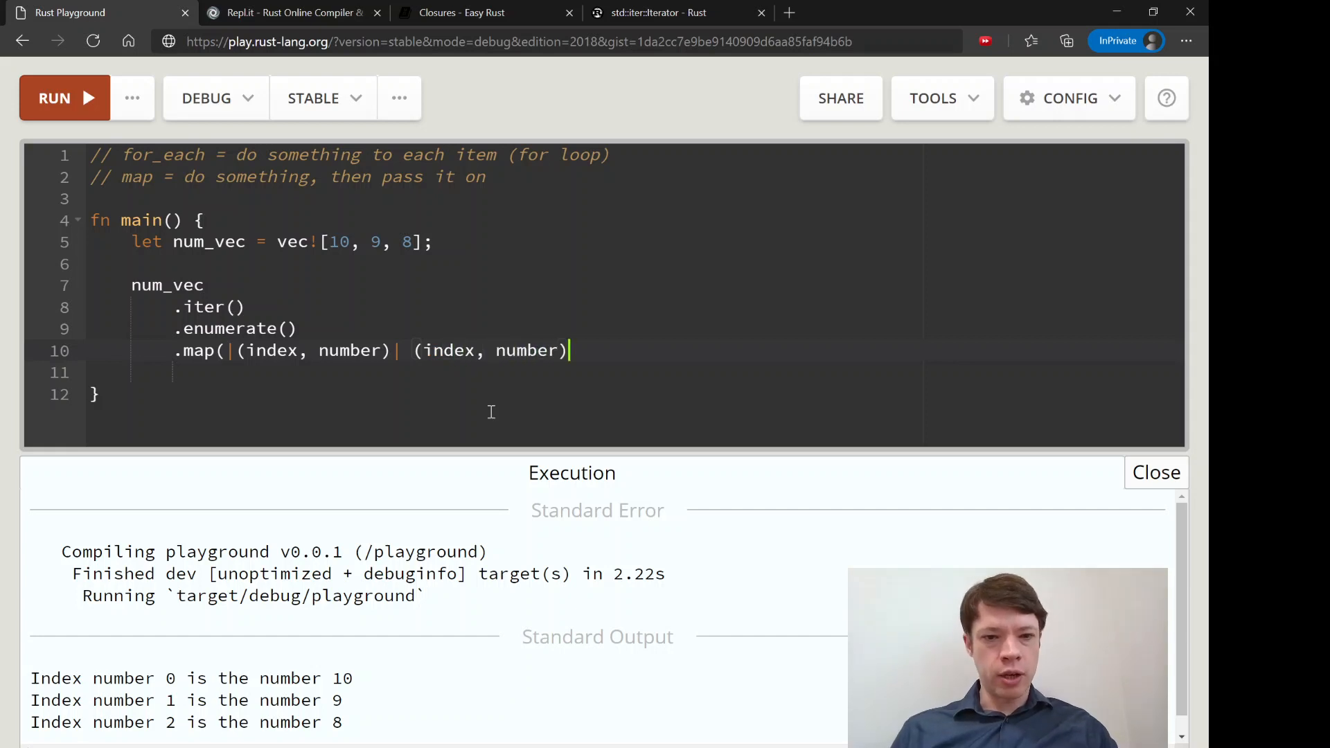
type(");")
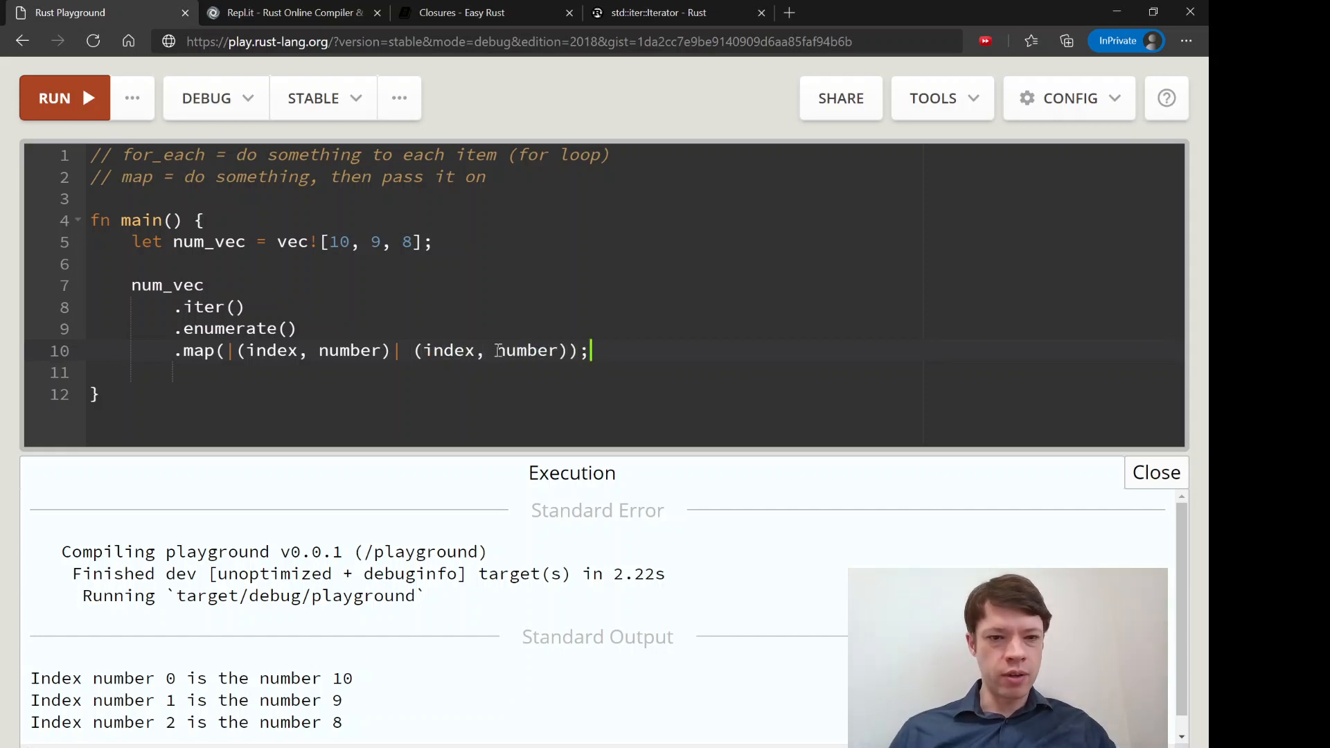
- Run the map version and inspect the unused Map lazy-iterator warning
left_click(64, 97)
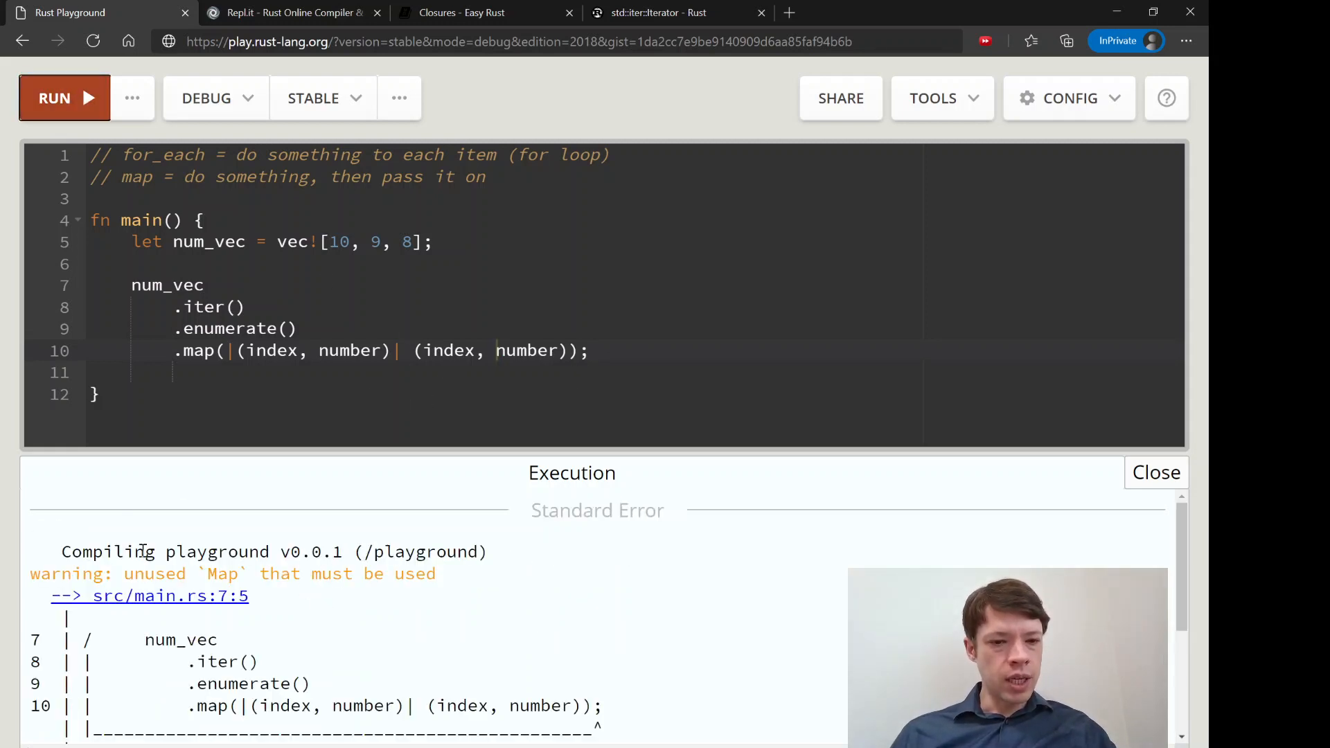
left_click(591, 350)
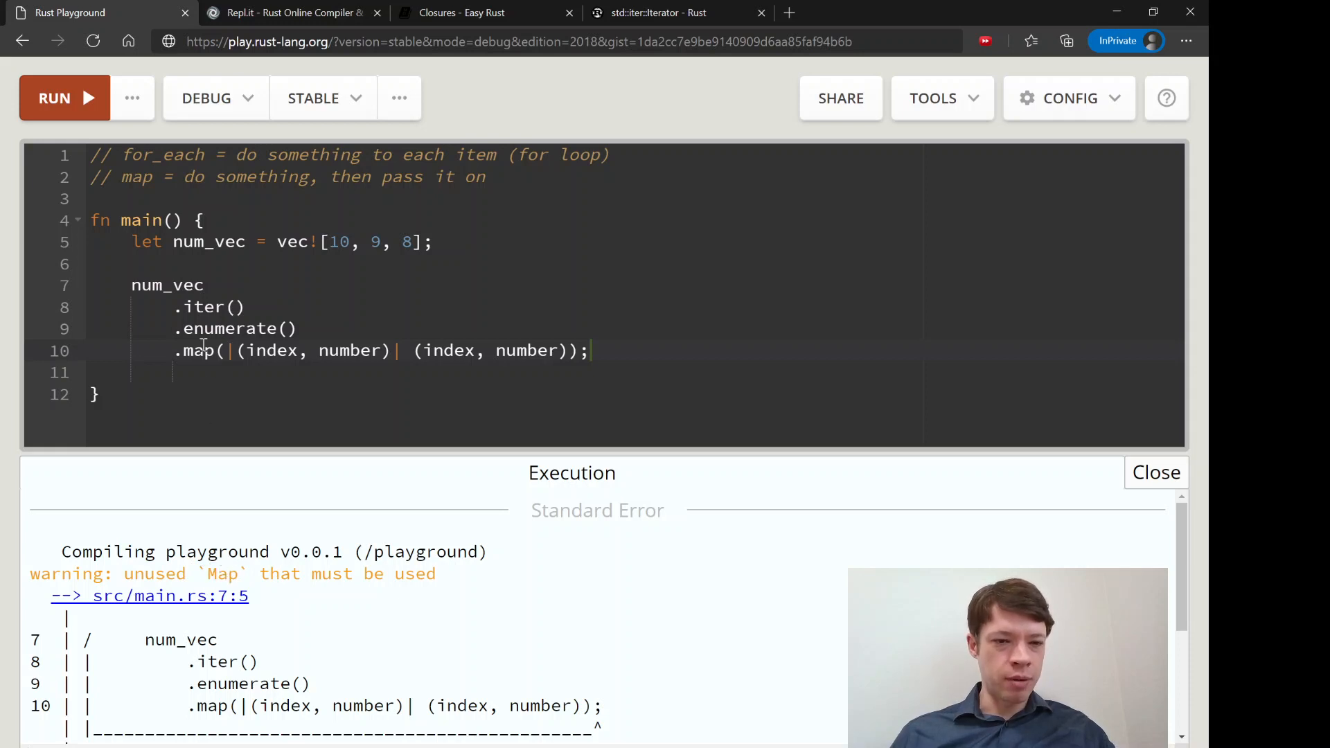
double_click(223, 574)
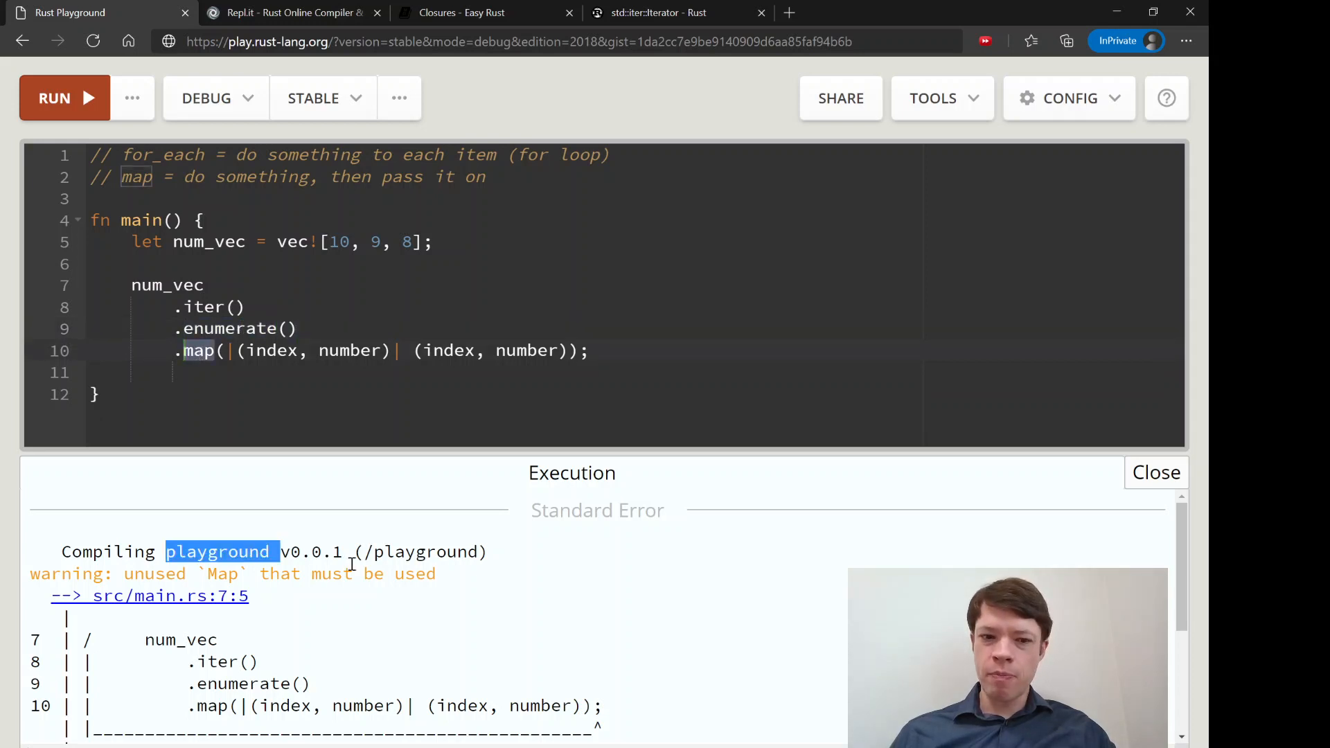
scroll("down", 3)
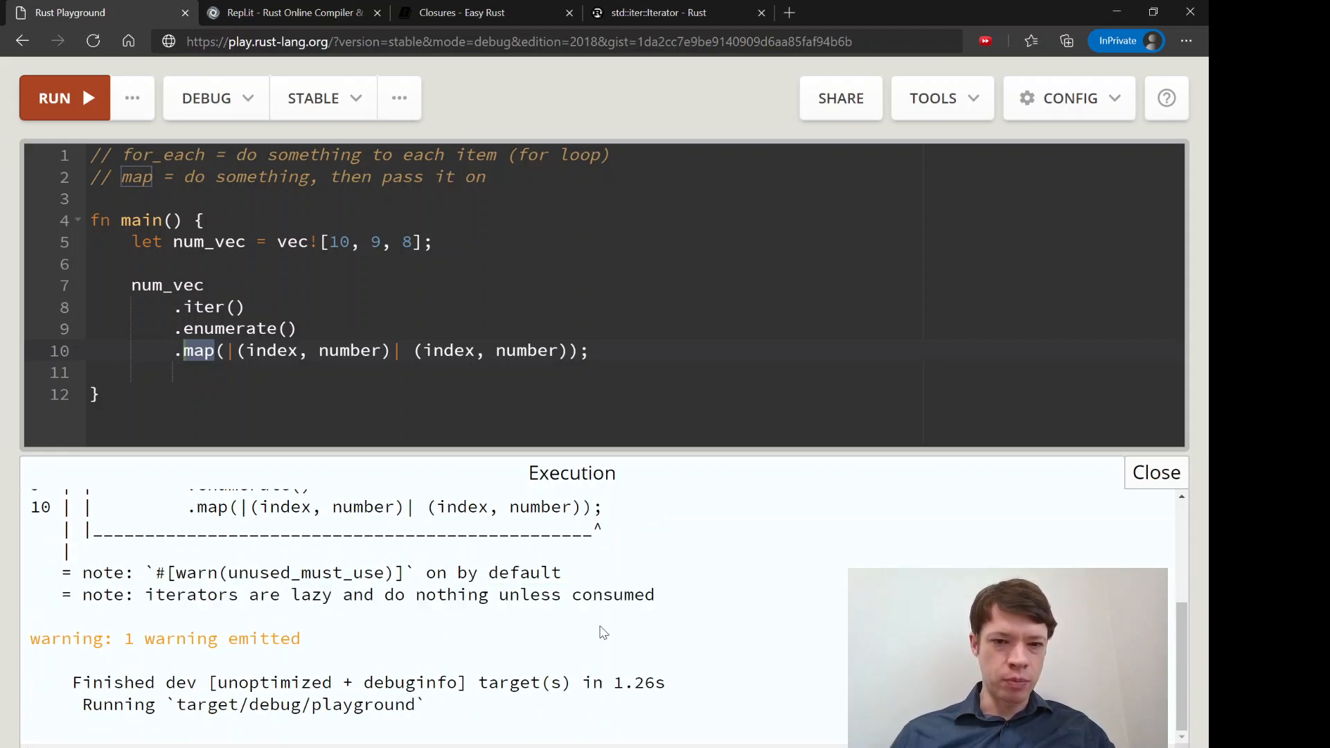
left_click(592, 350)
type(".ntho")
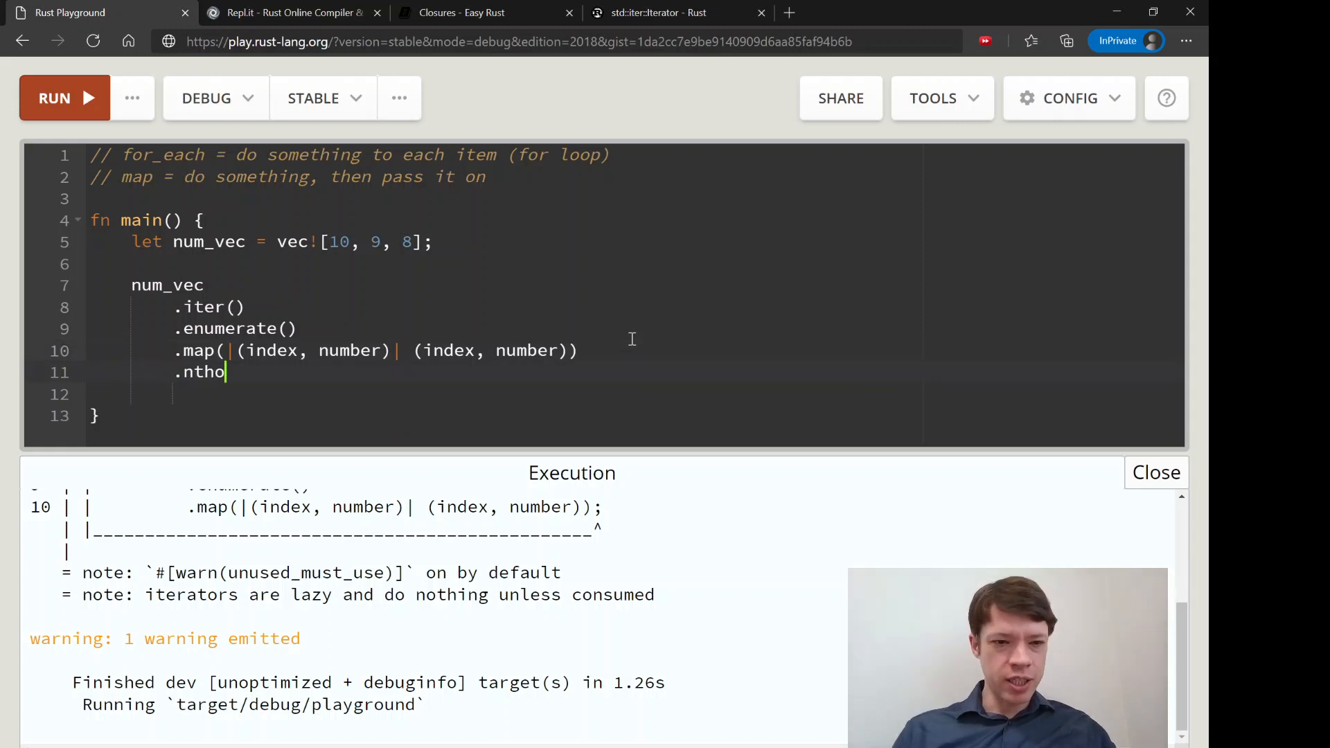
- Chain the bogus method nthontehonteh() after map, run, and read the E0599 Map type error
type("ntehonteh();")
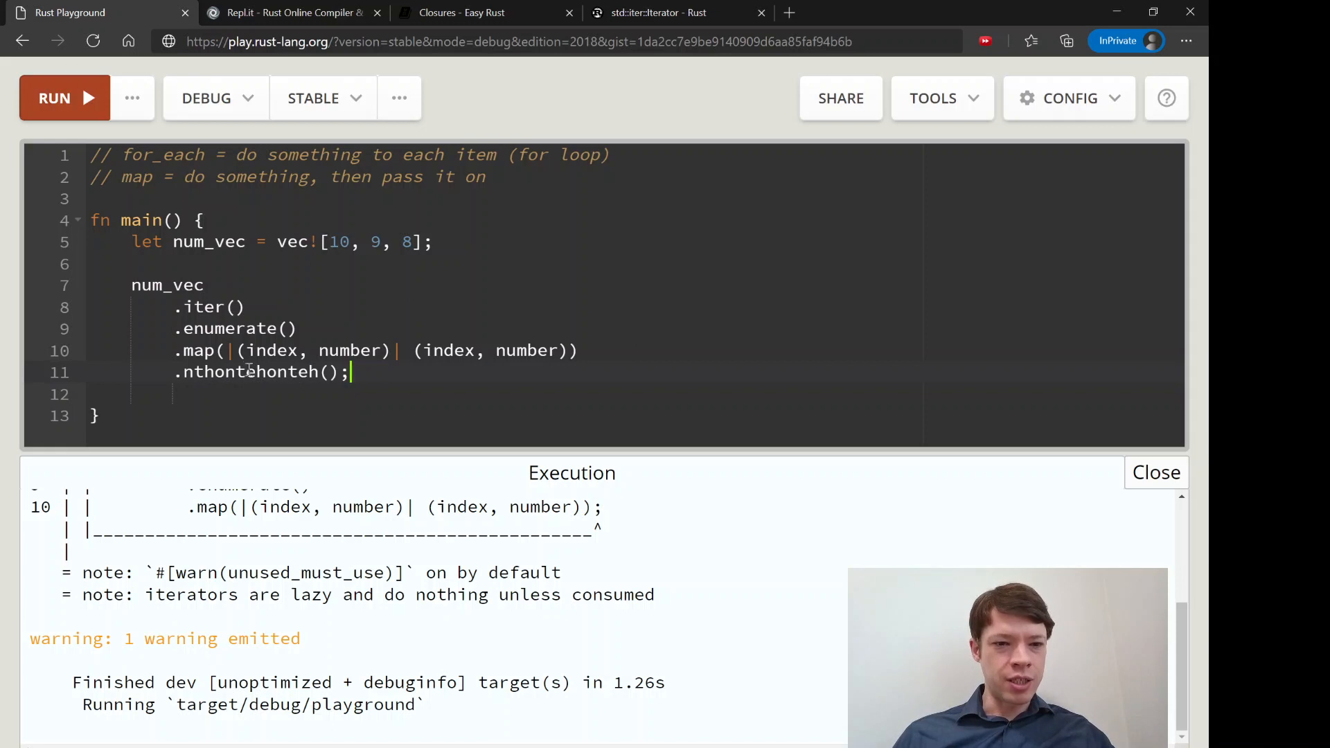
left_click(64, 97)
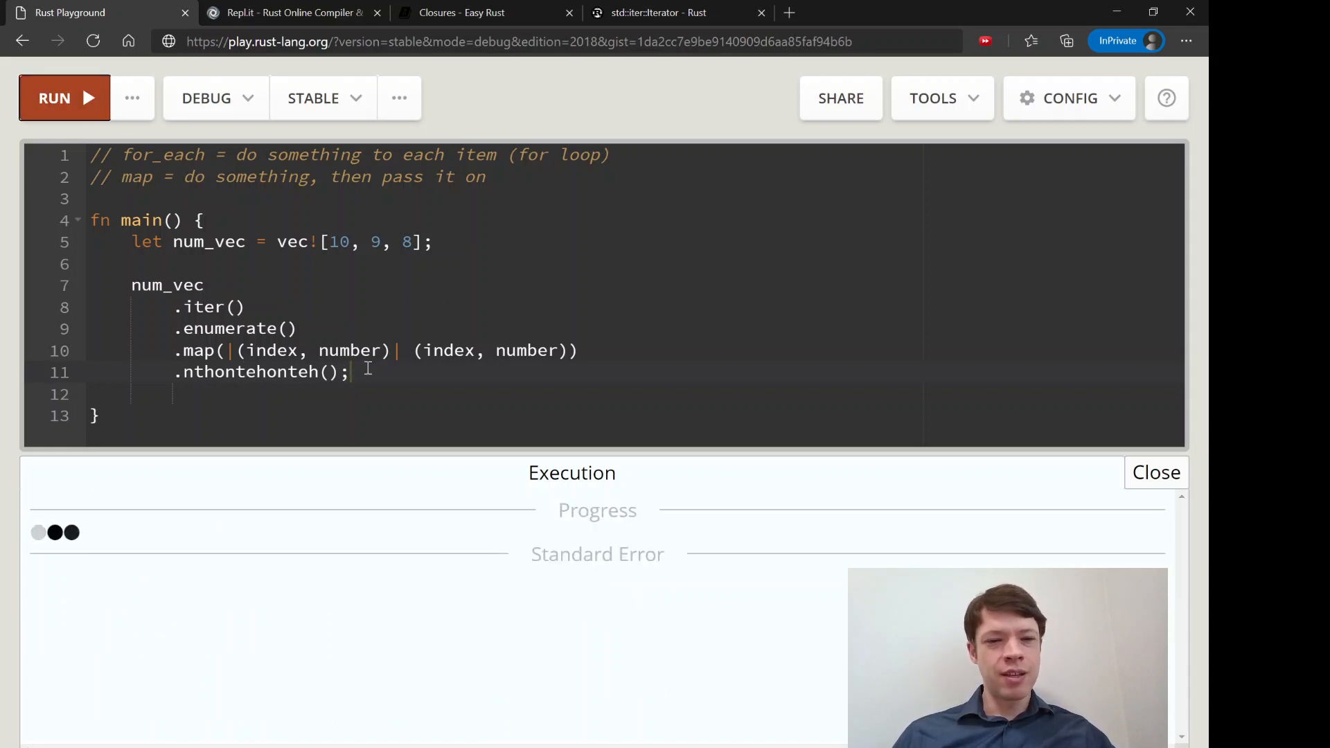
left_click(63, 98)
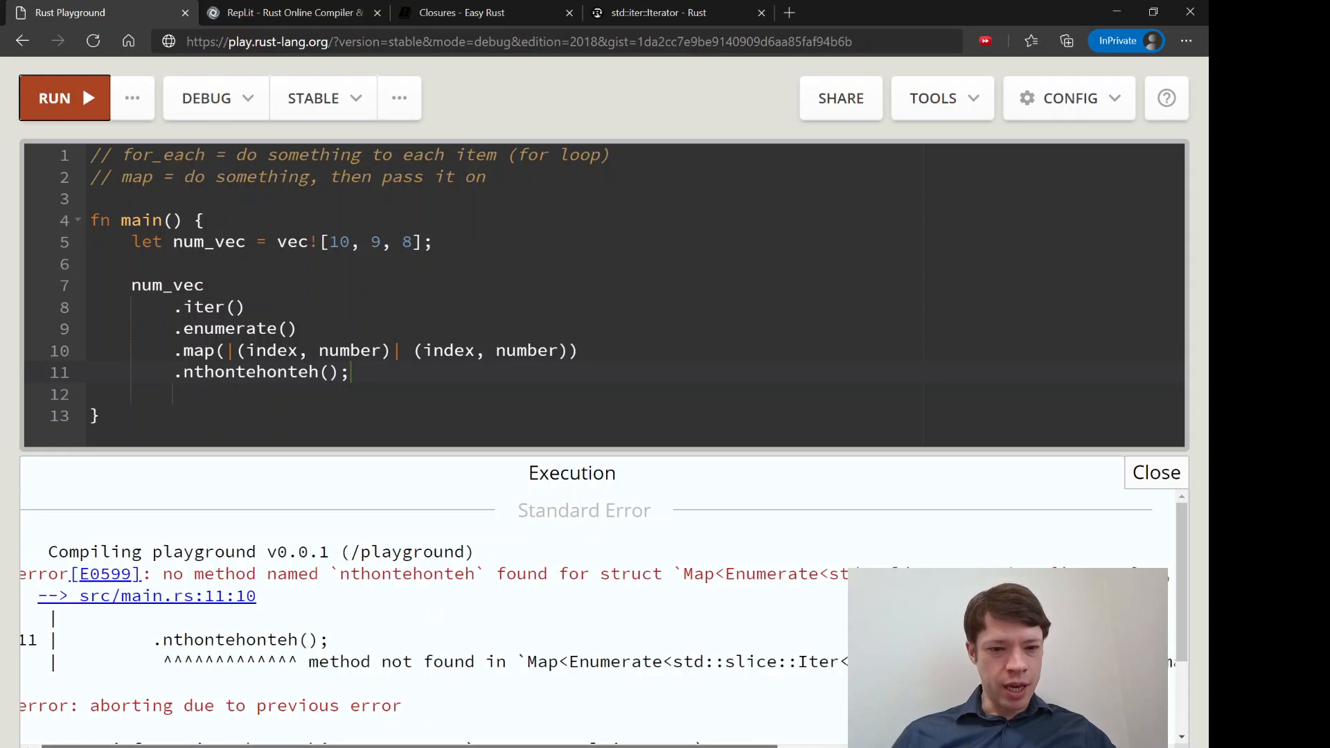
double_click(404, 574)
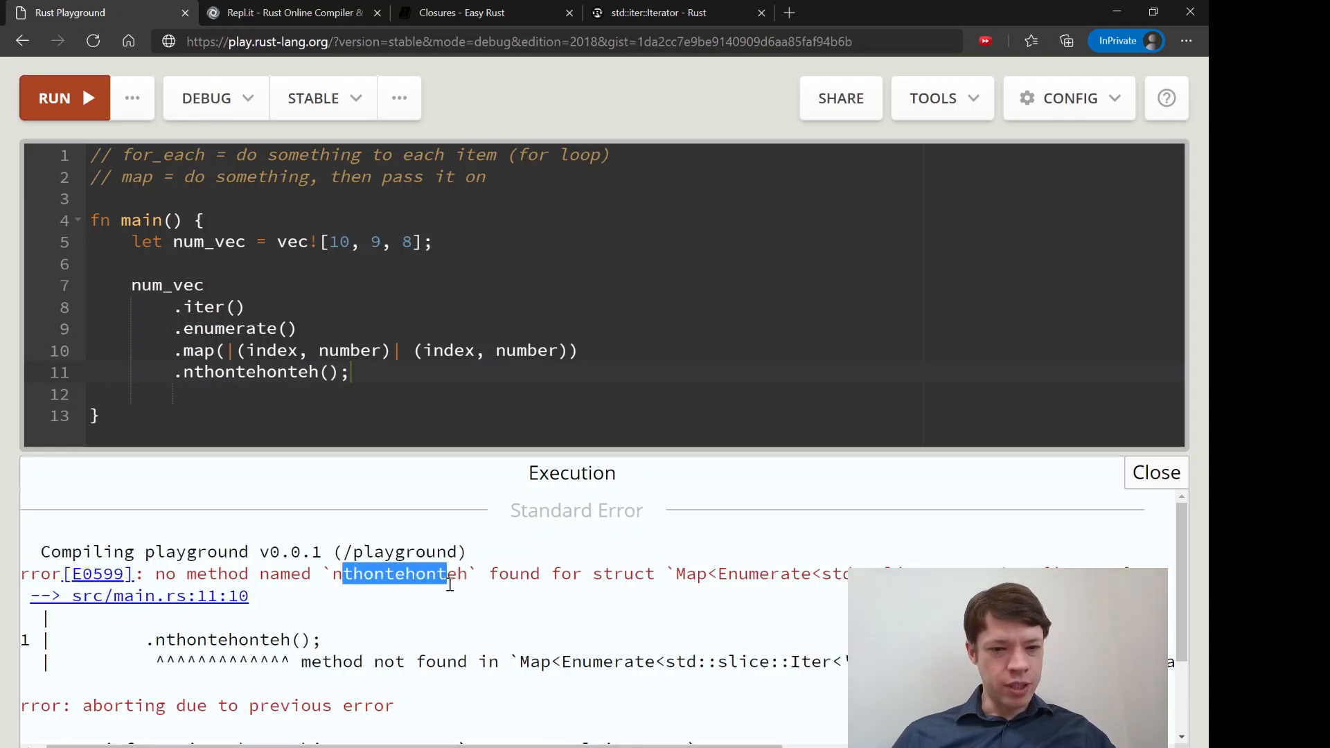
scroll("right", 3)
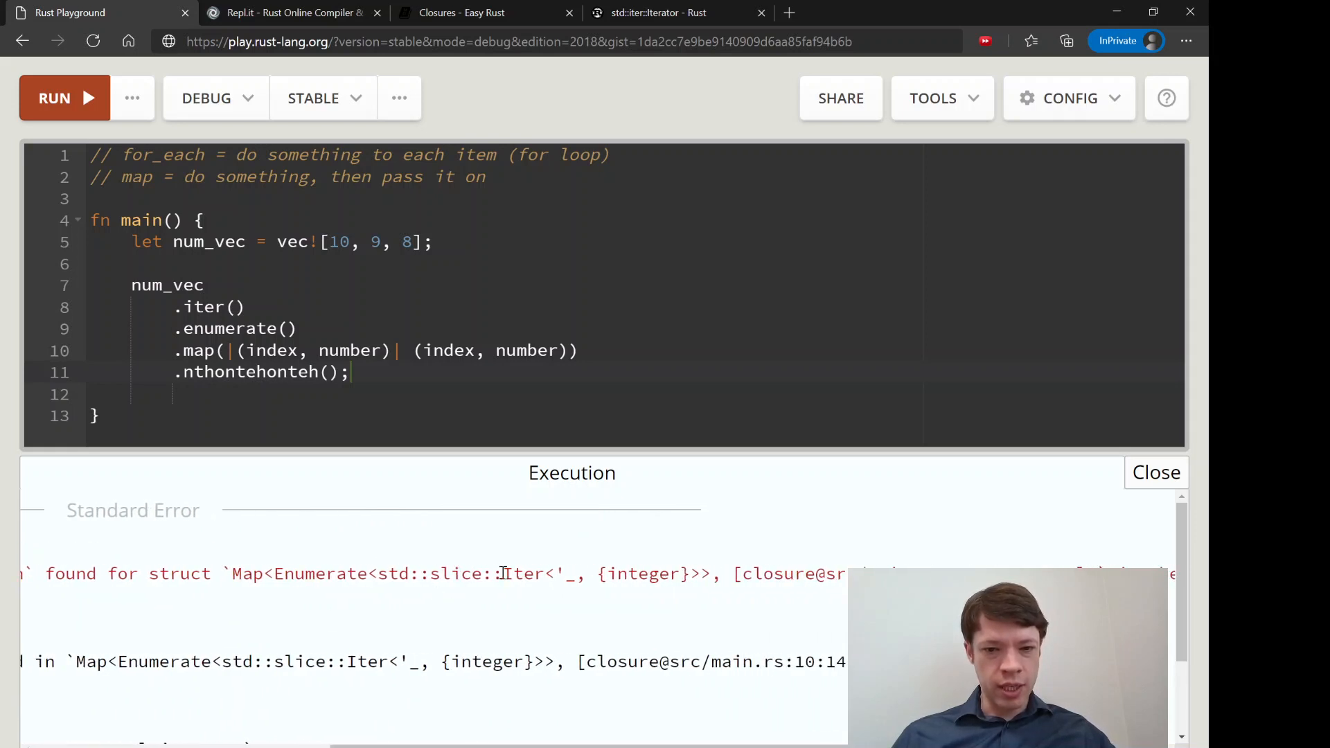
double_click(246, 574)
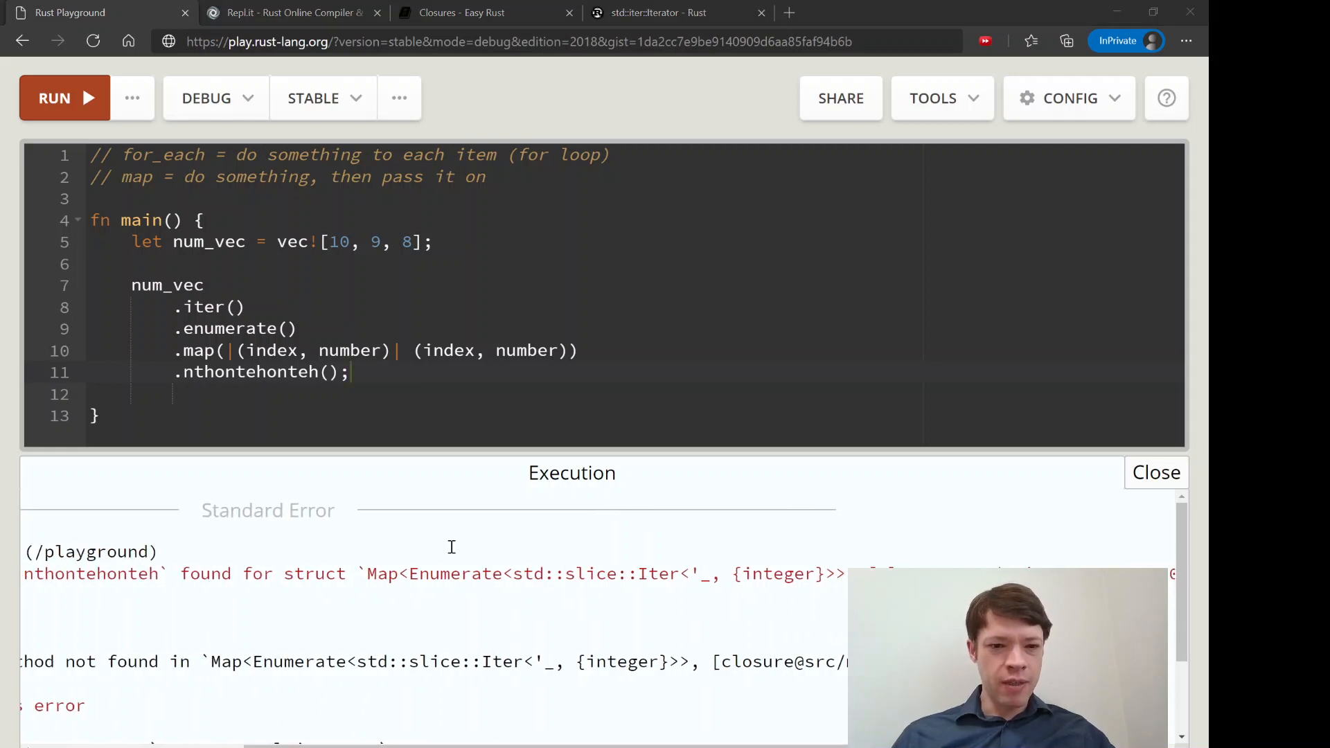
mouse_move(453, 547)
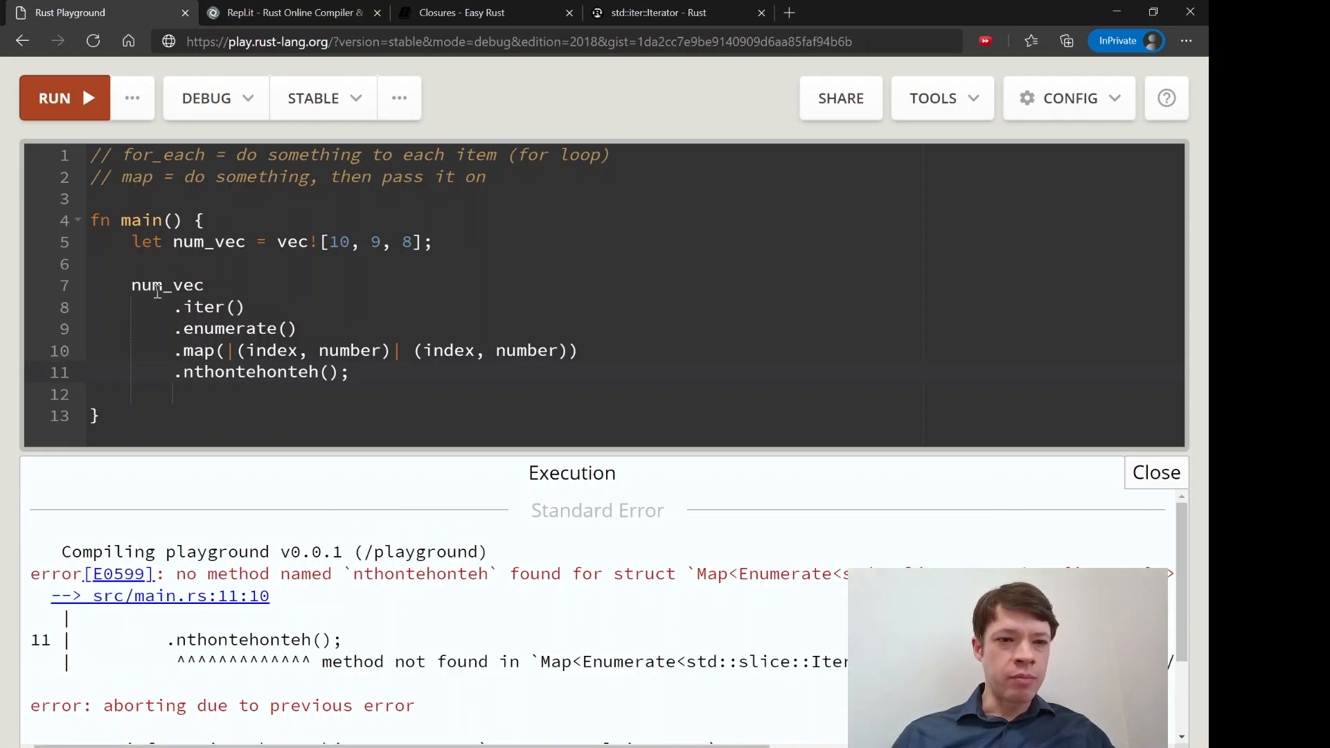
double_click(201, 307)
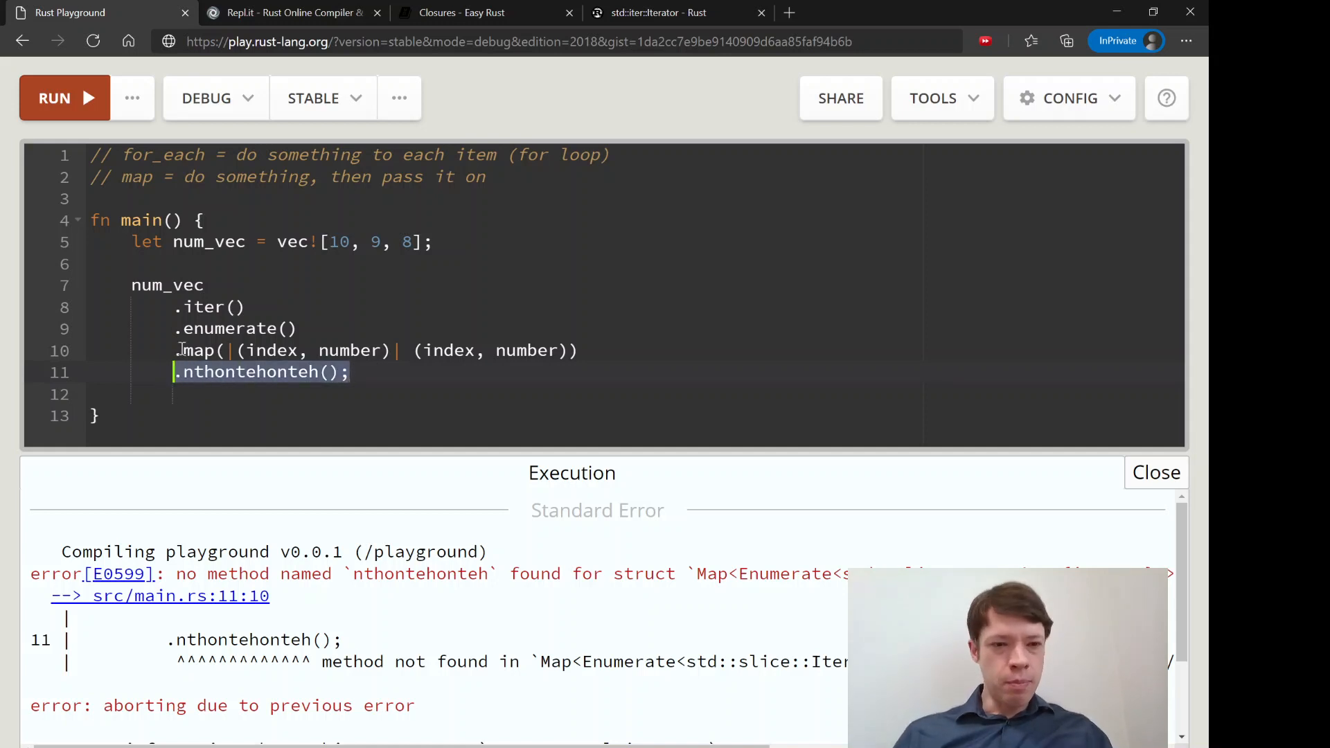
- Remove the bogus method line and collect the mapped iterator into new_vec with collect::<Vec<_>>()
key("Delete")
type("let x ")
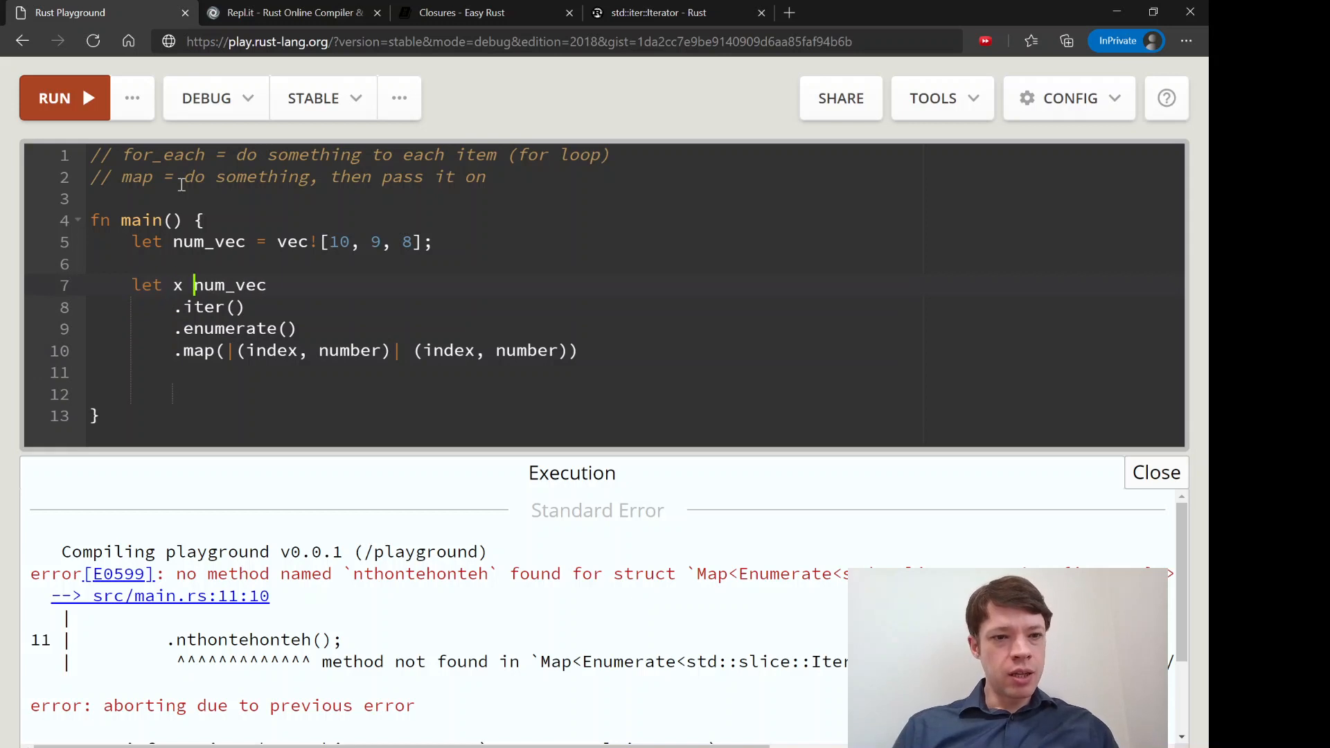
type("new_vec =")
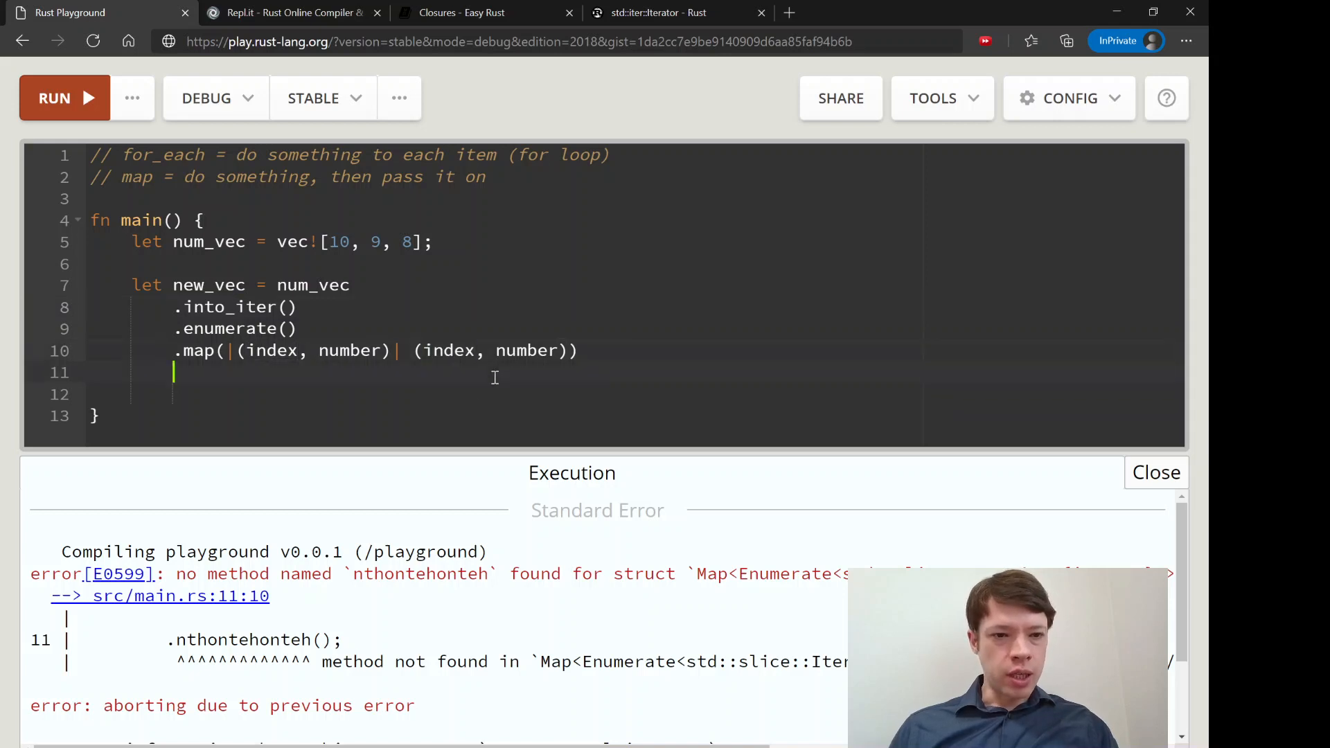
type(".colle")
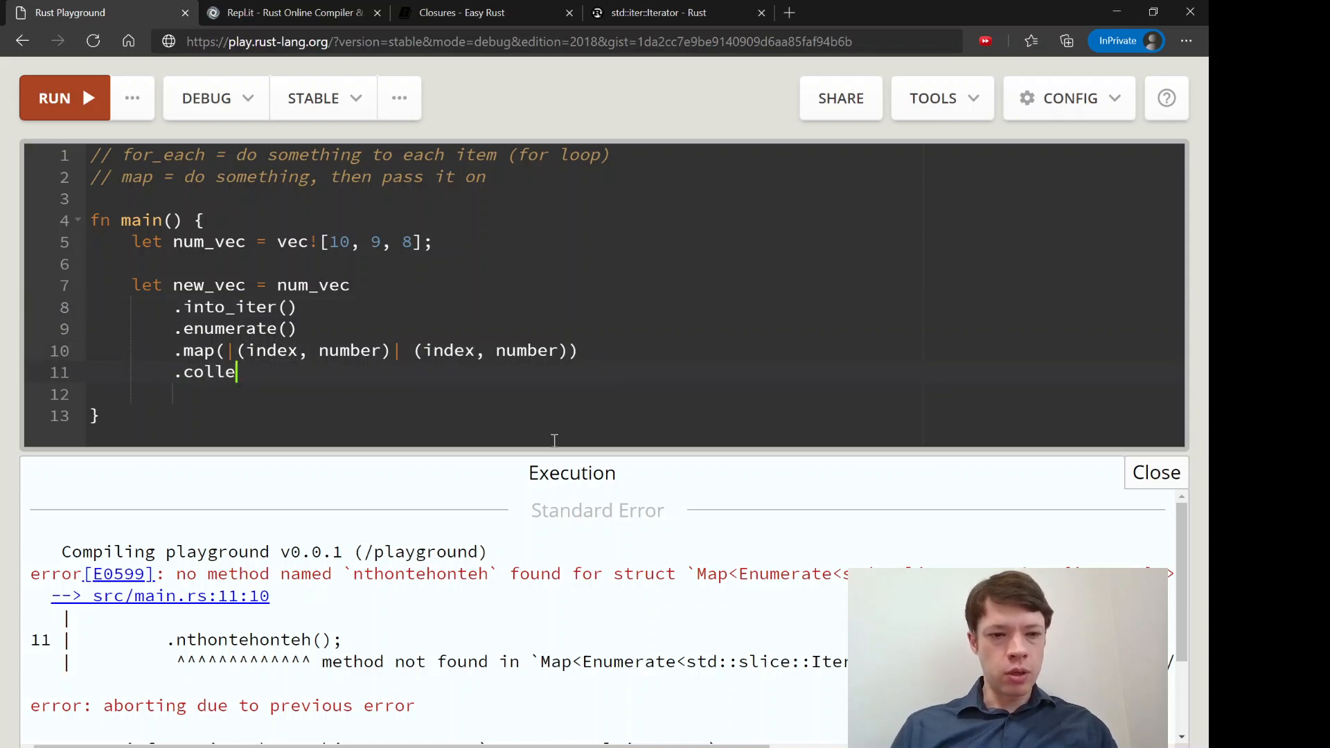
type("ct::<Vec<")
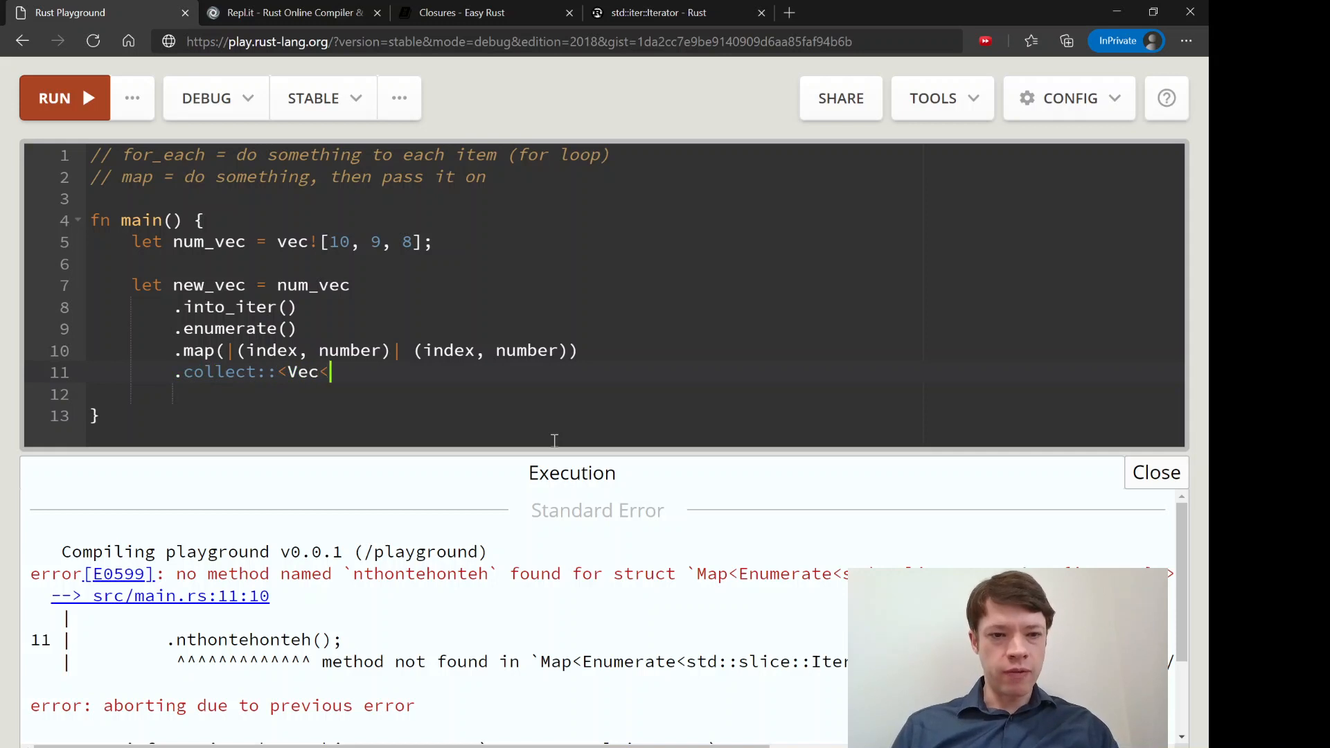
type("_>>();")
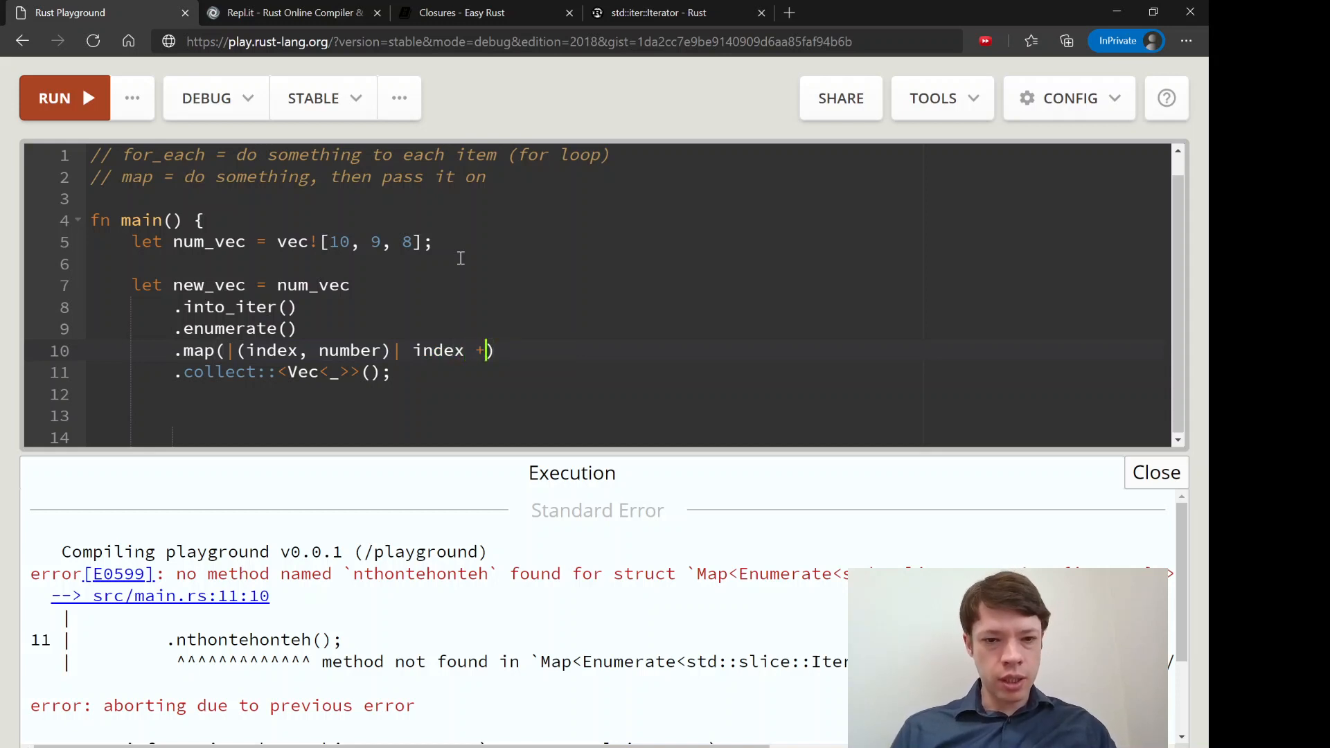
- Rewrite the map closure as a block: number += 1, then return (index, number)
key("Backspace")
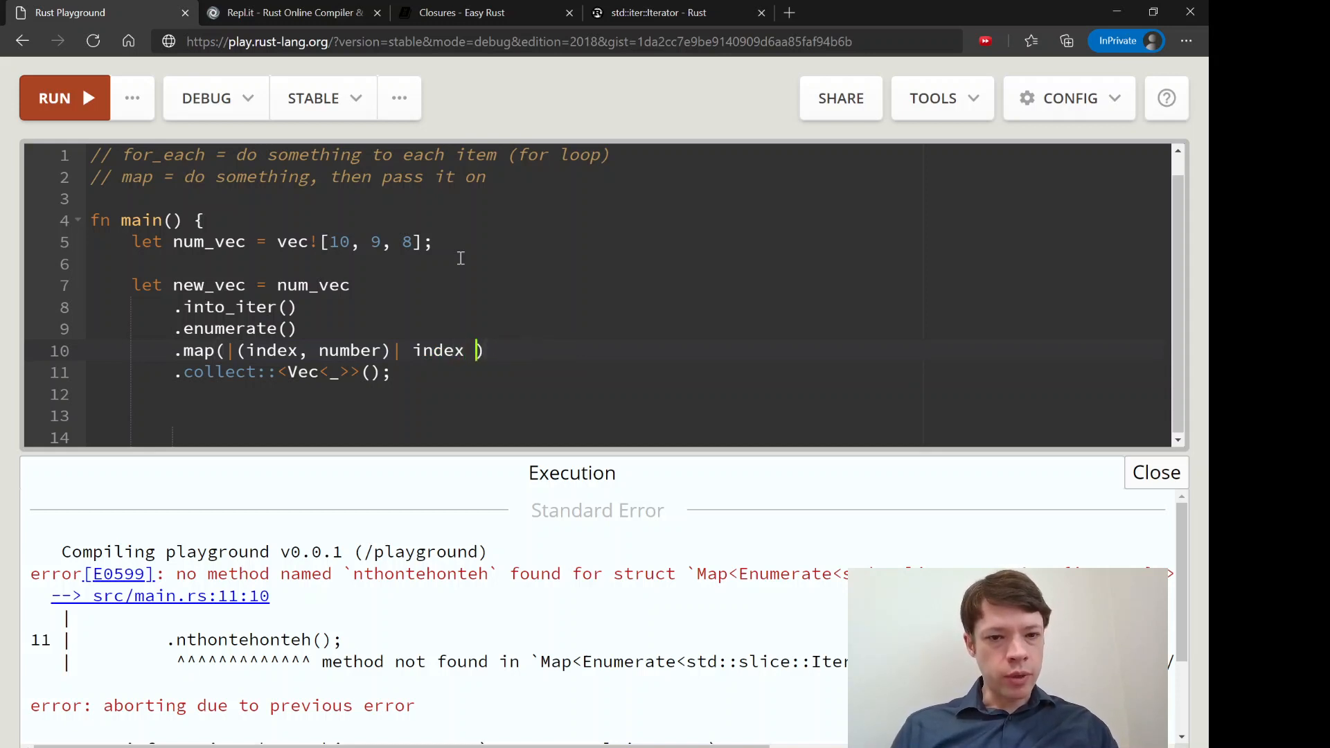
type("numberl +")
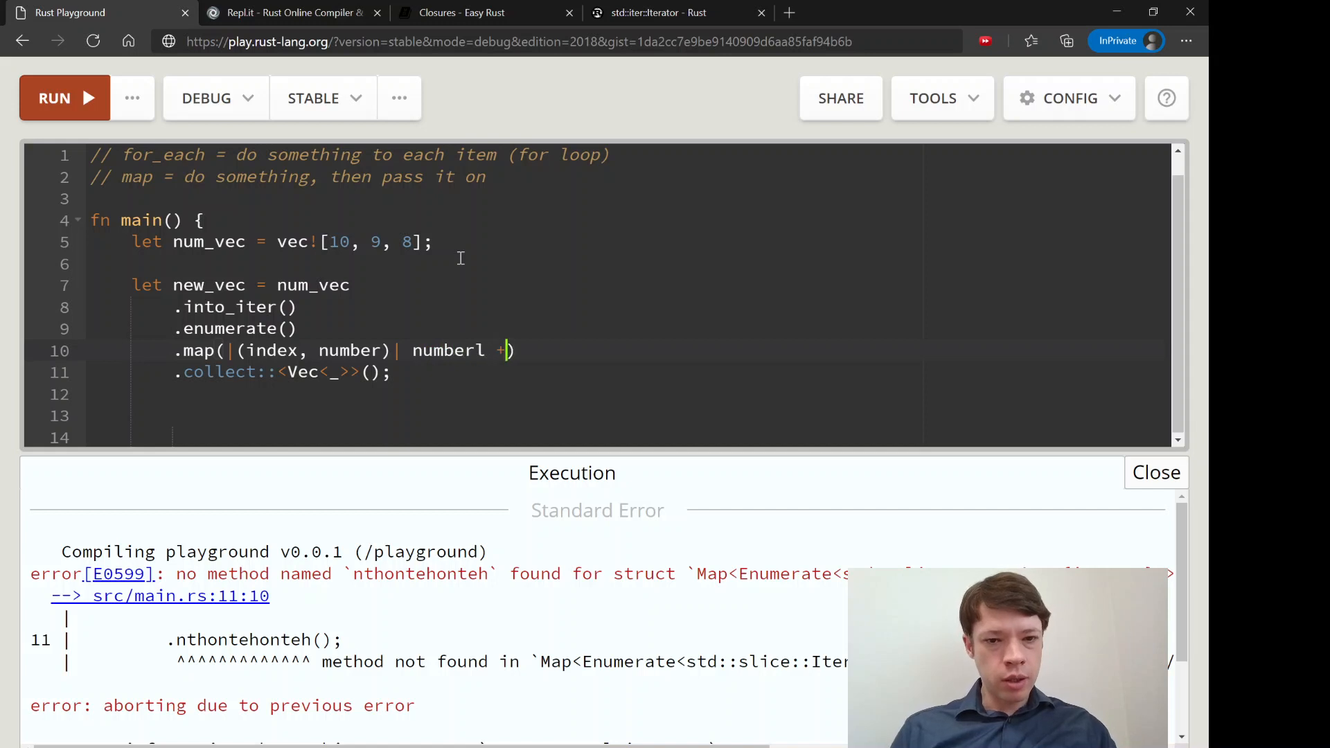
type("+= 1;")
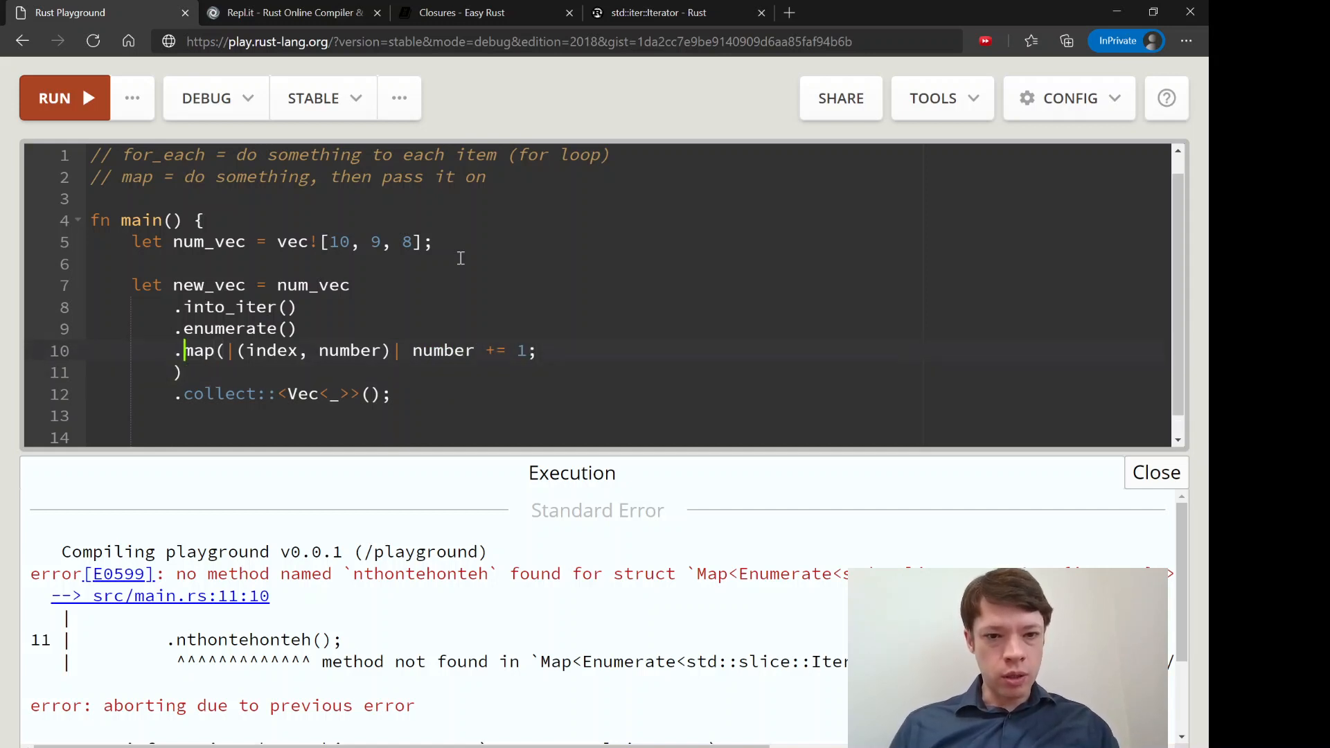
type("{")
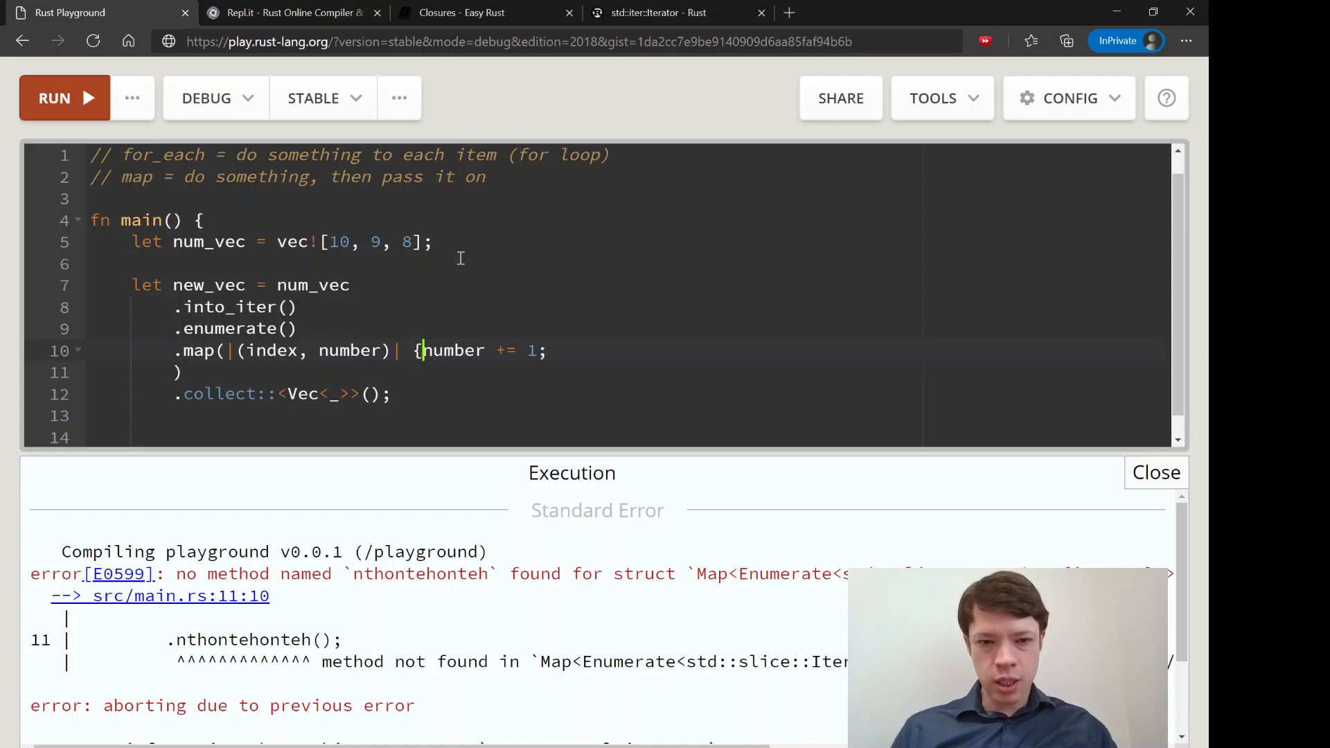
key("Enter")
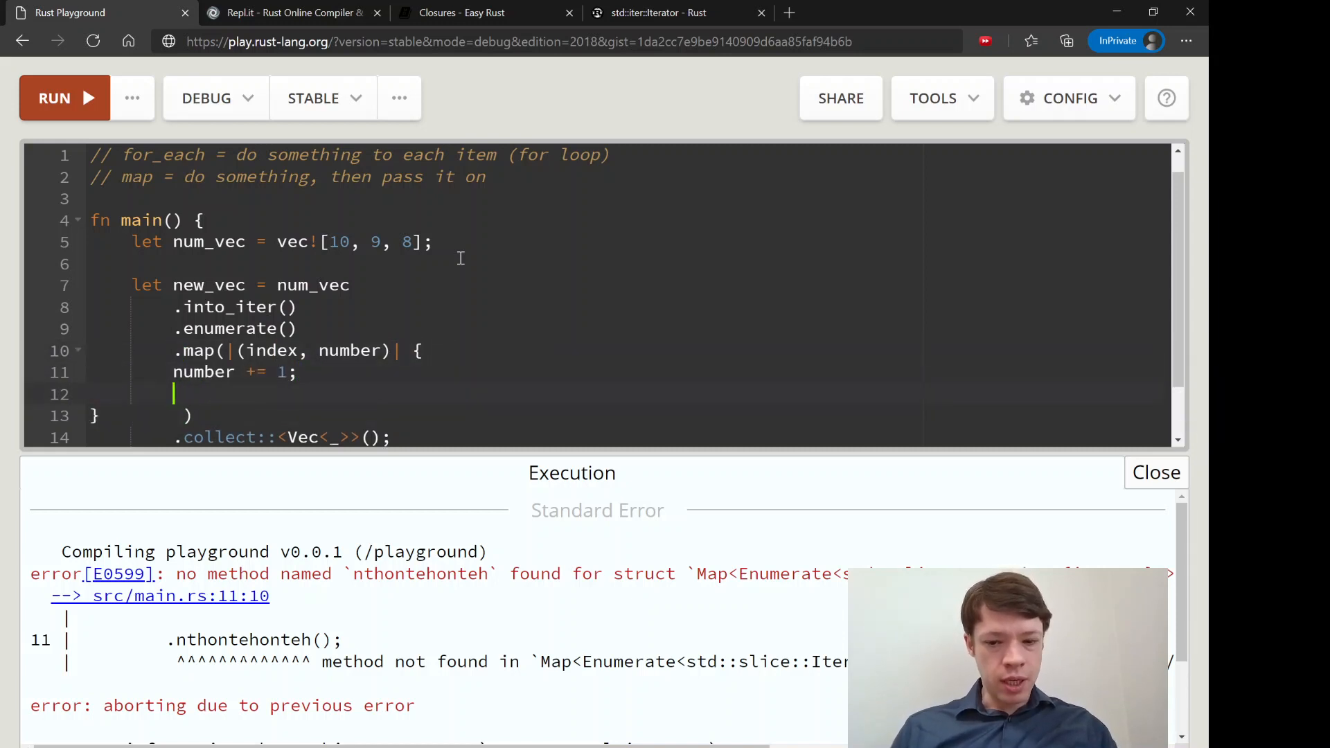
type("(index, number)")
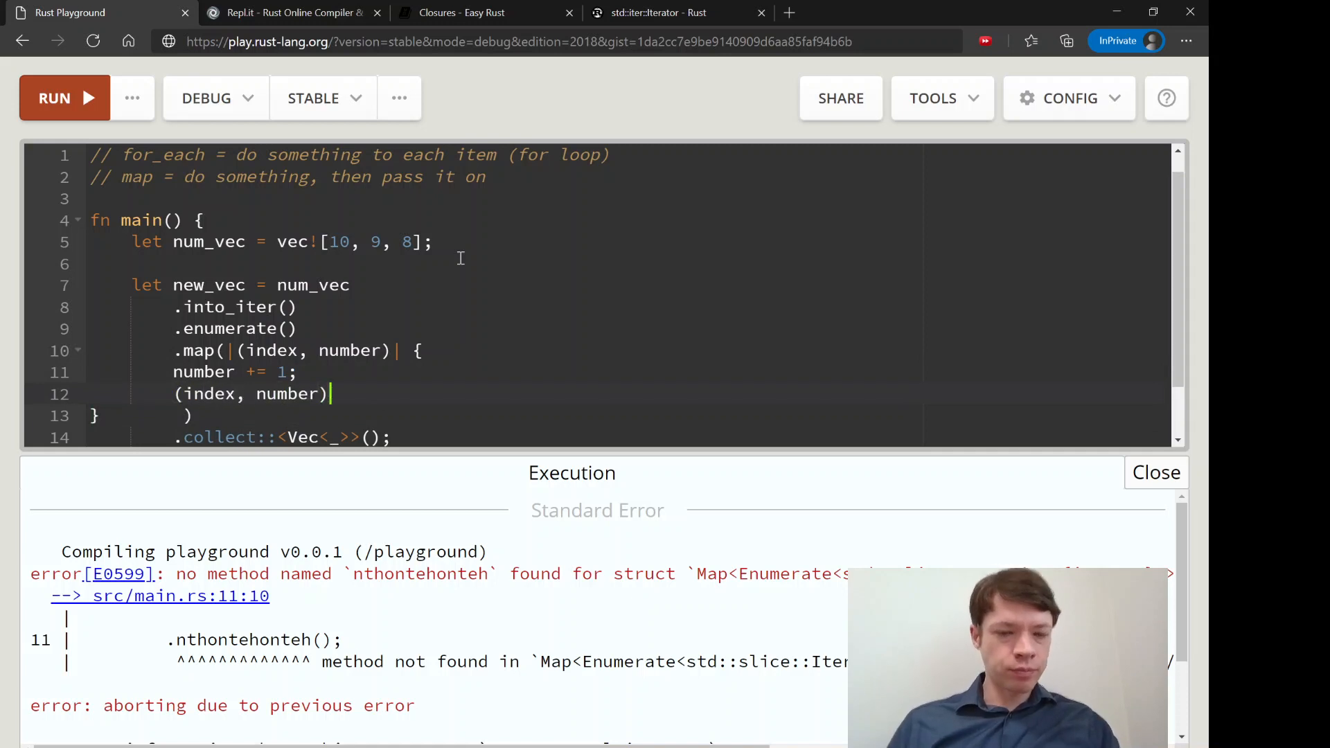
scroll("down", 3)
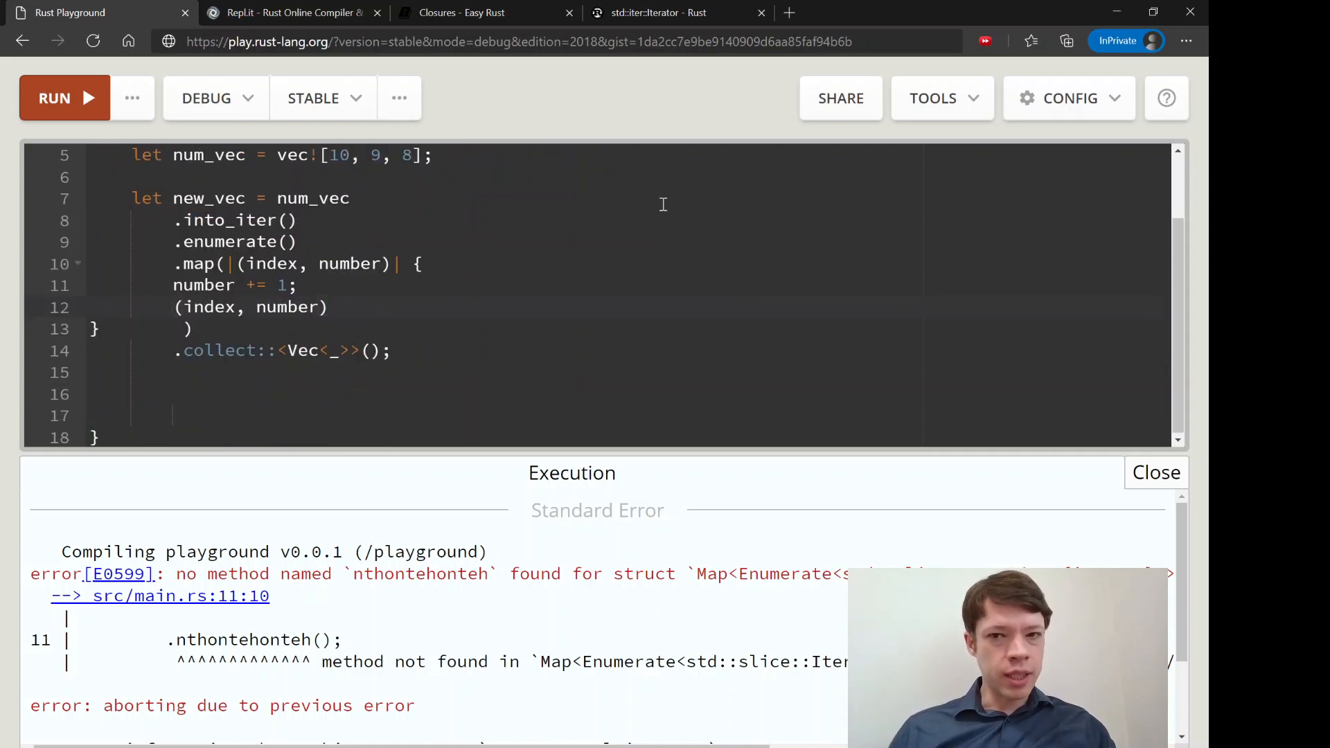
- Run the code, fix the immutable-variable error by marking number as mut, and rerun
left_click(63, 98)
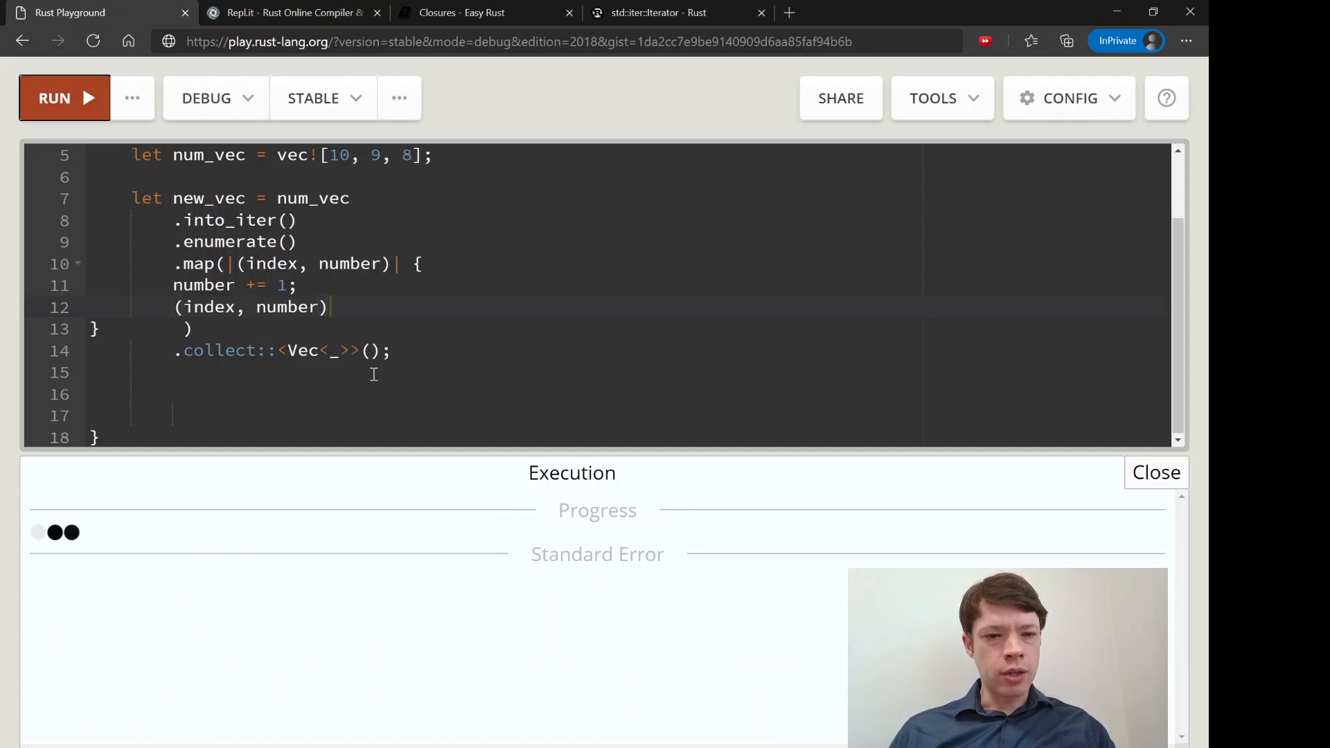
left_click(63, 97)
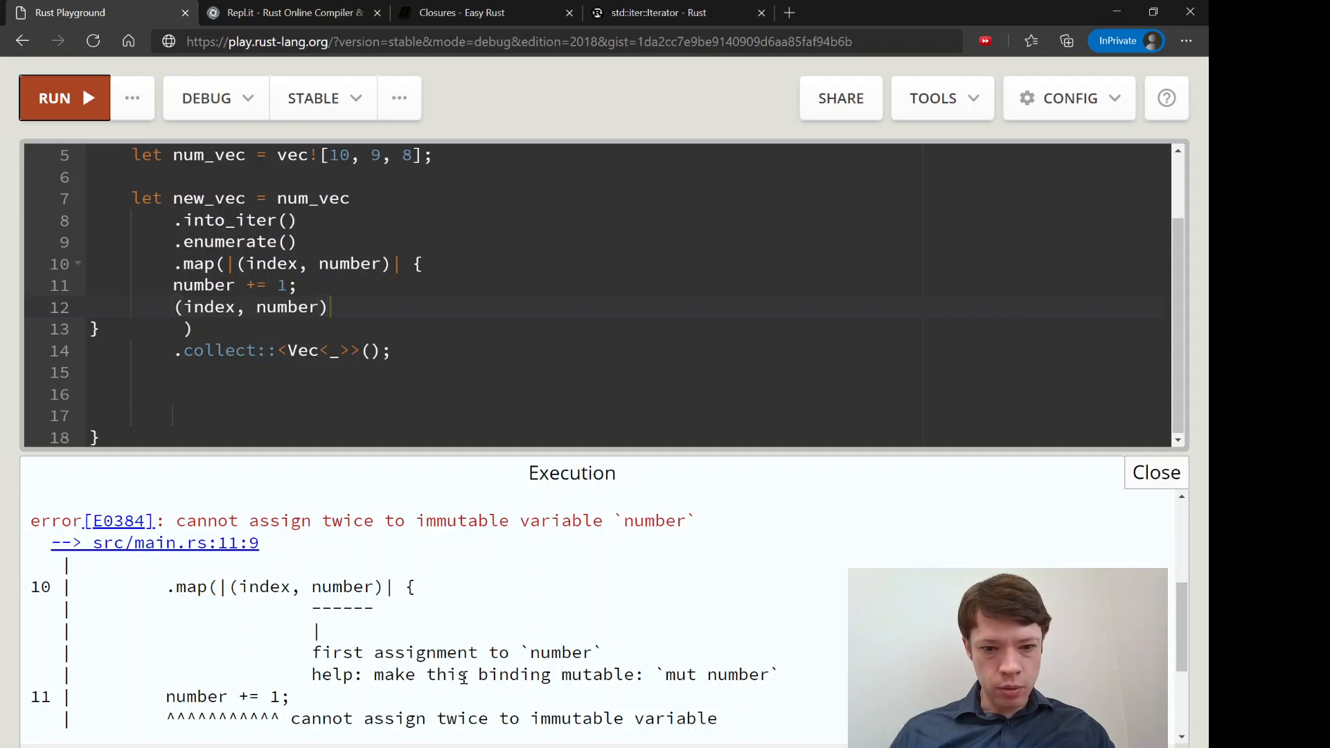
scroll("down", 3)
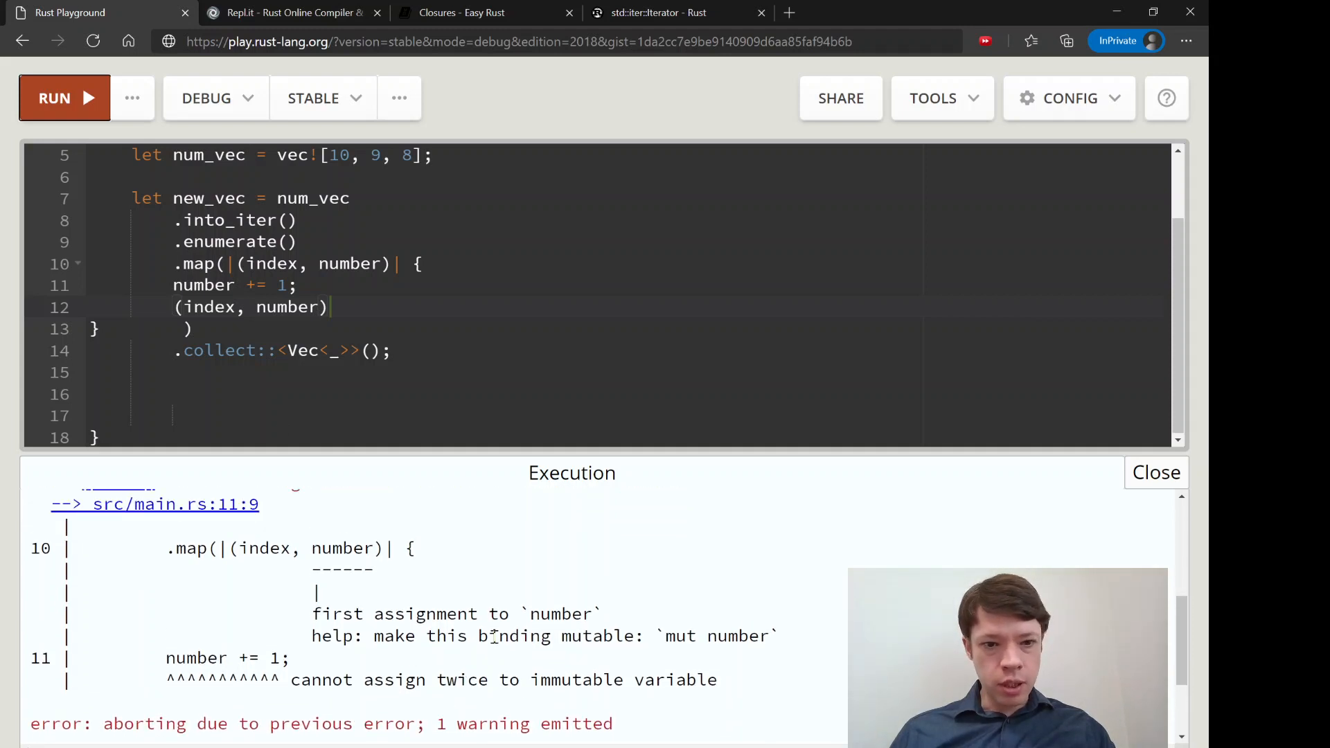
type("mut")
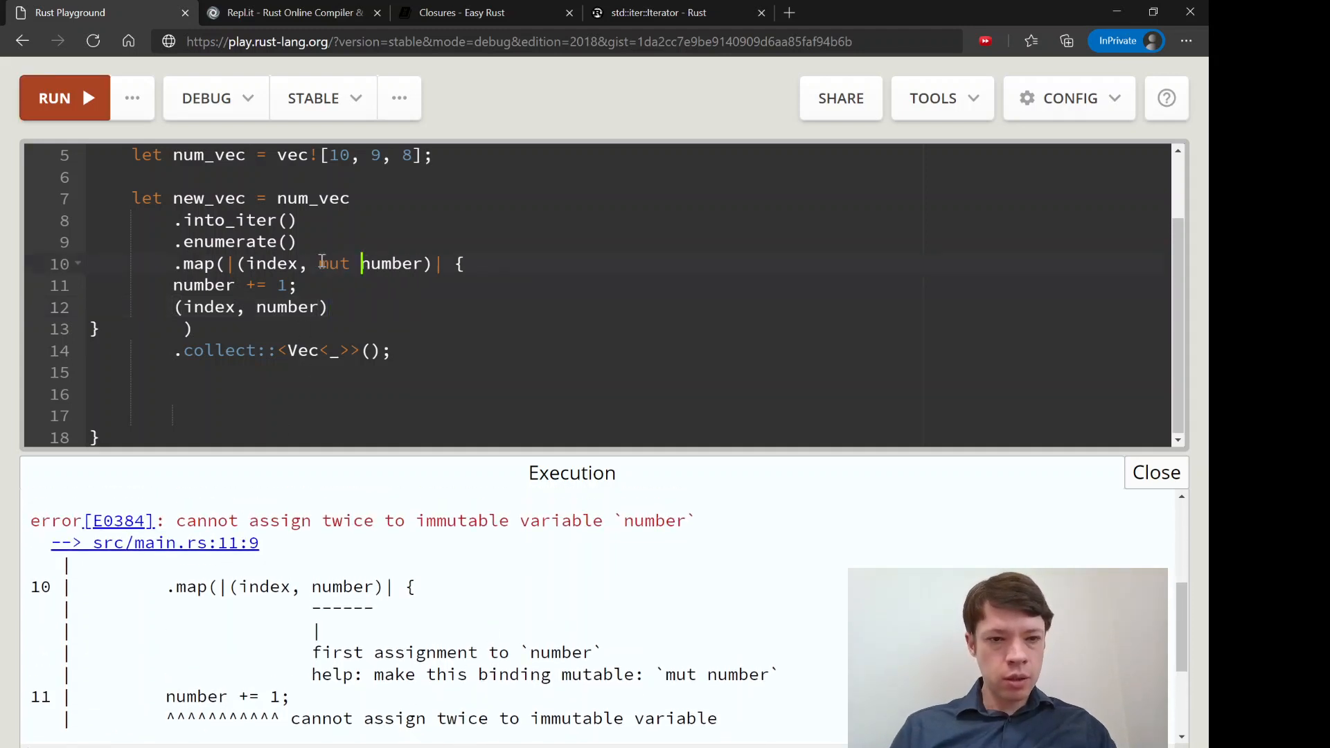
left_click(64, 98)
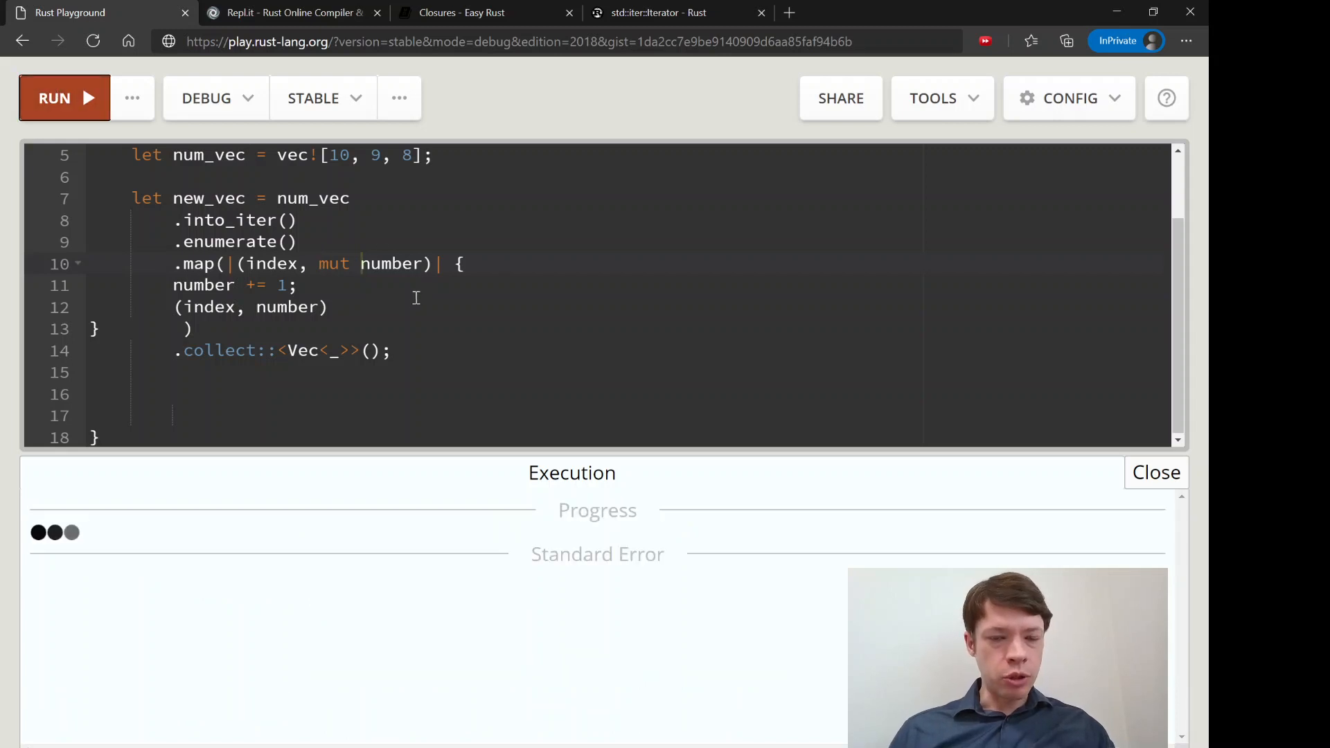
mouse_move(410, 615)
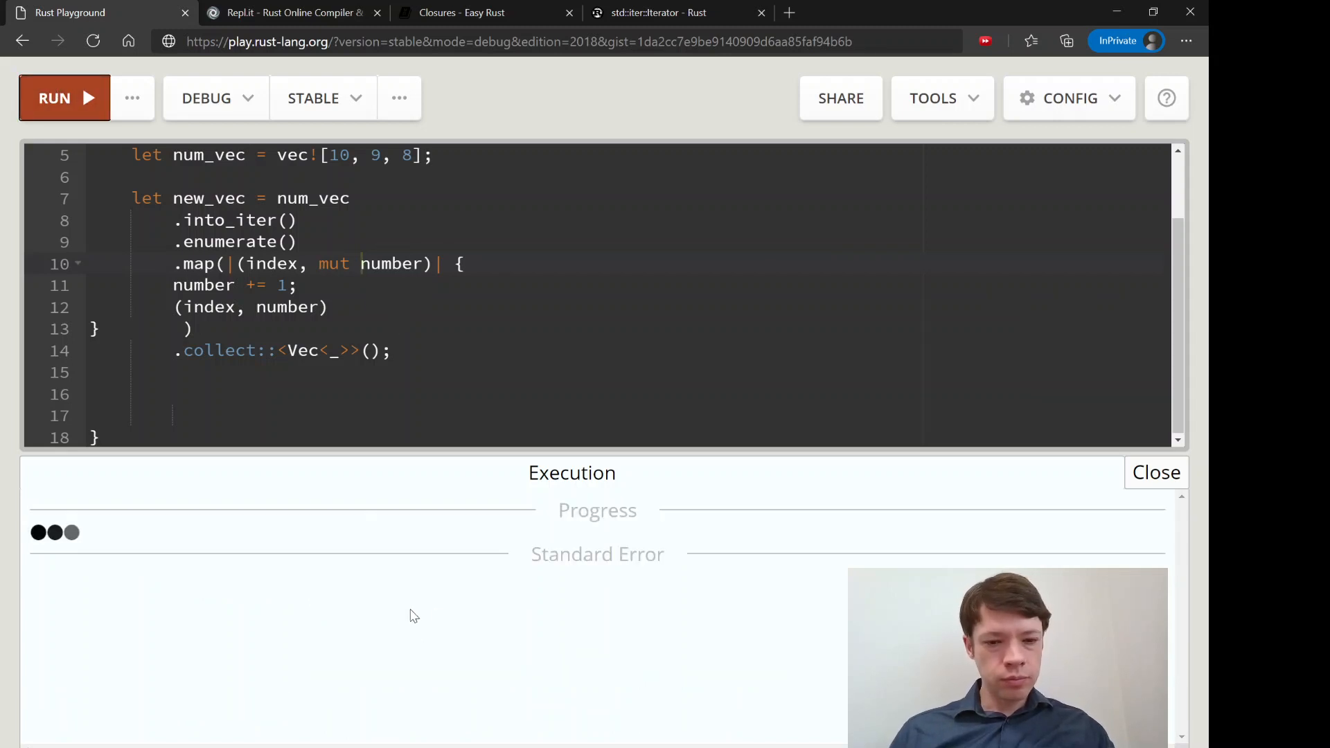
mouse_move(316, 515)
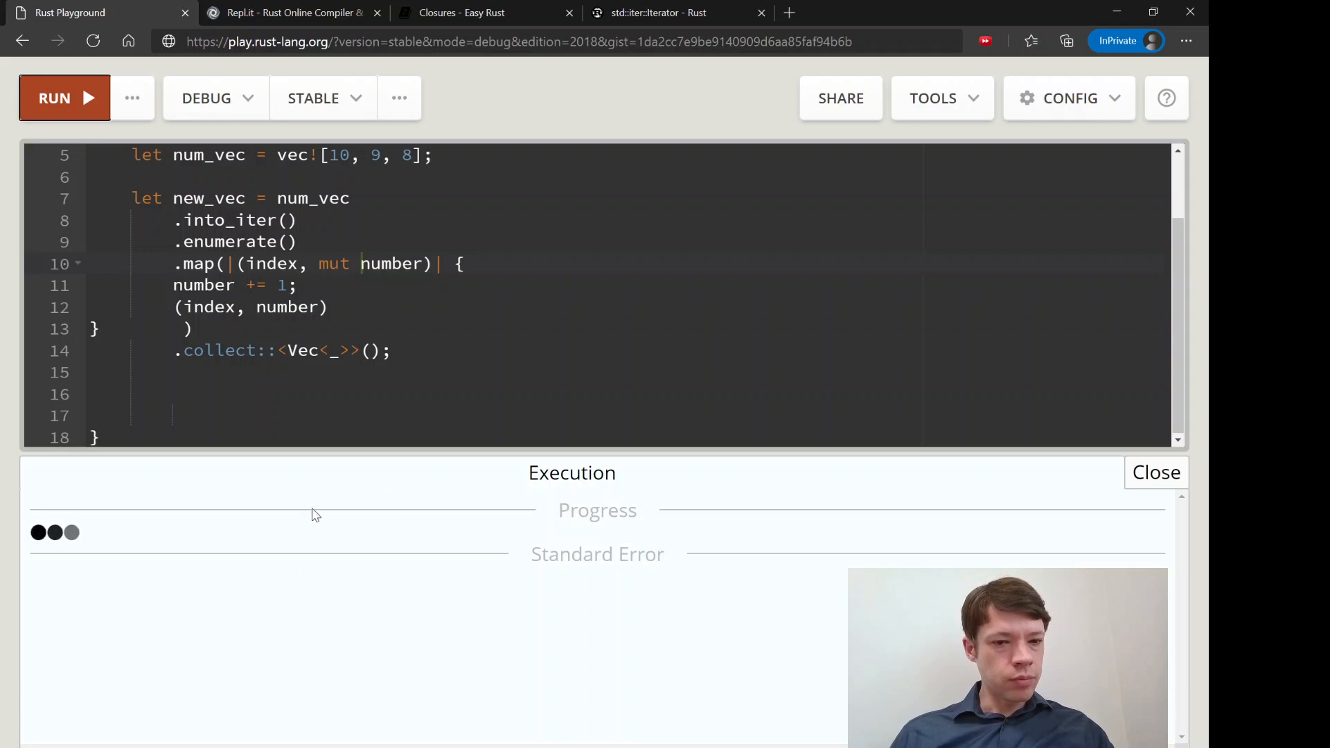
left_click(54, 97)
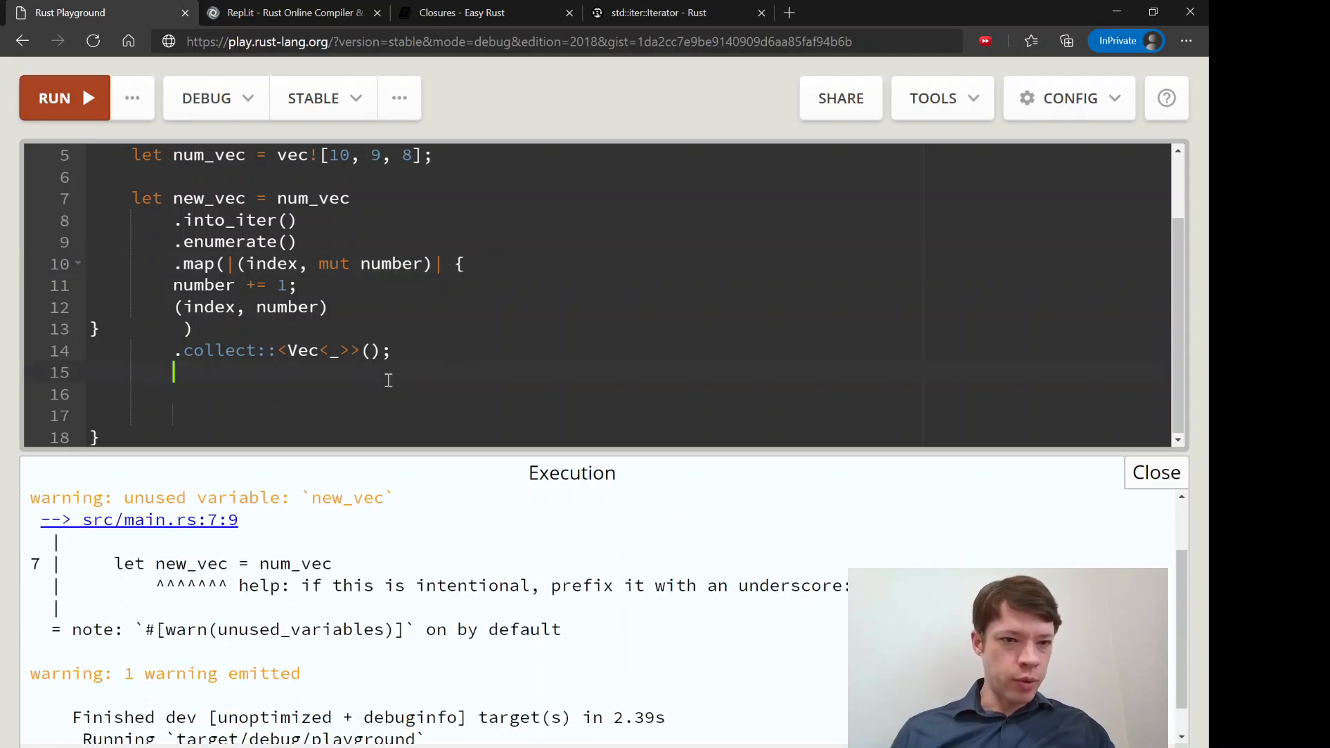
- Add println!("{:?}", new_vec); after the collect line and run the code
type("pr")
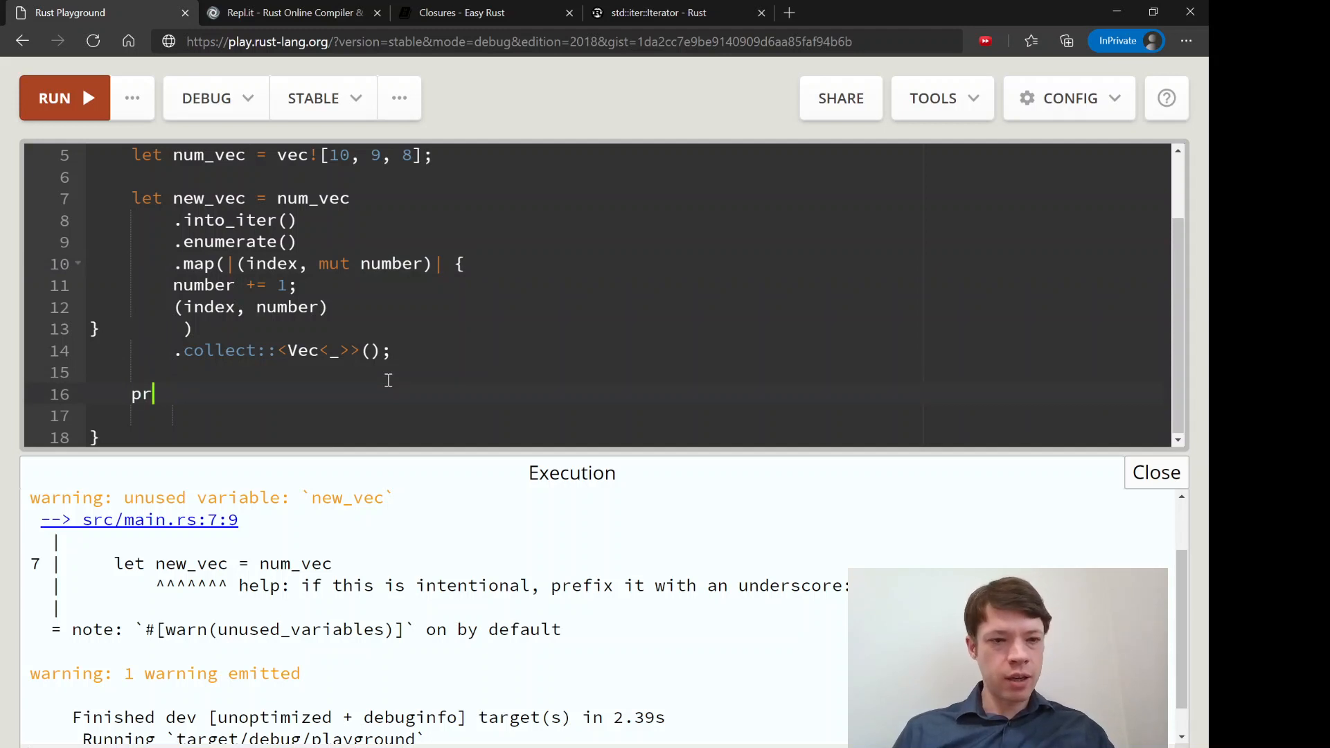
type("intln!(\"{:?}\"")
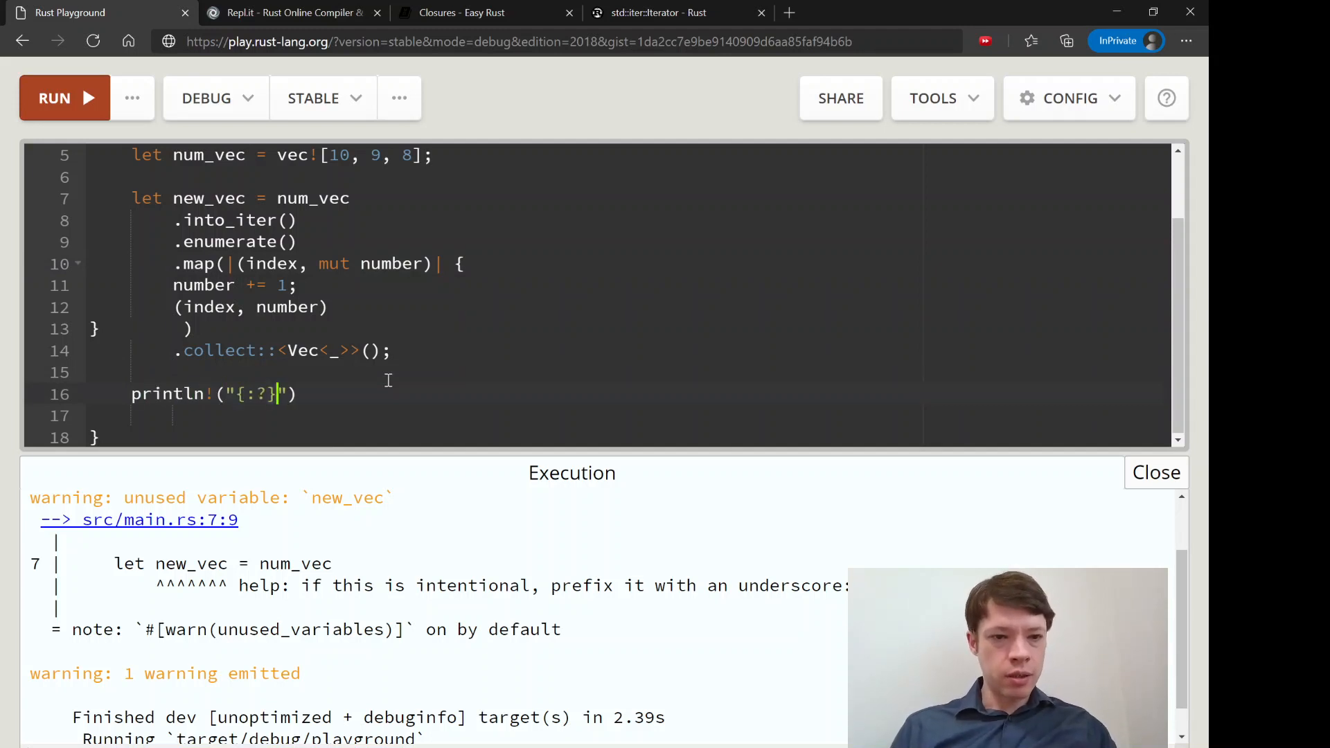
type(", new_vec);")
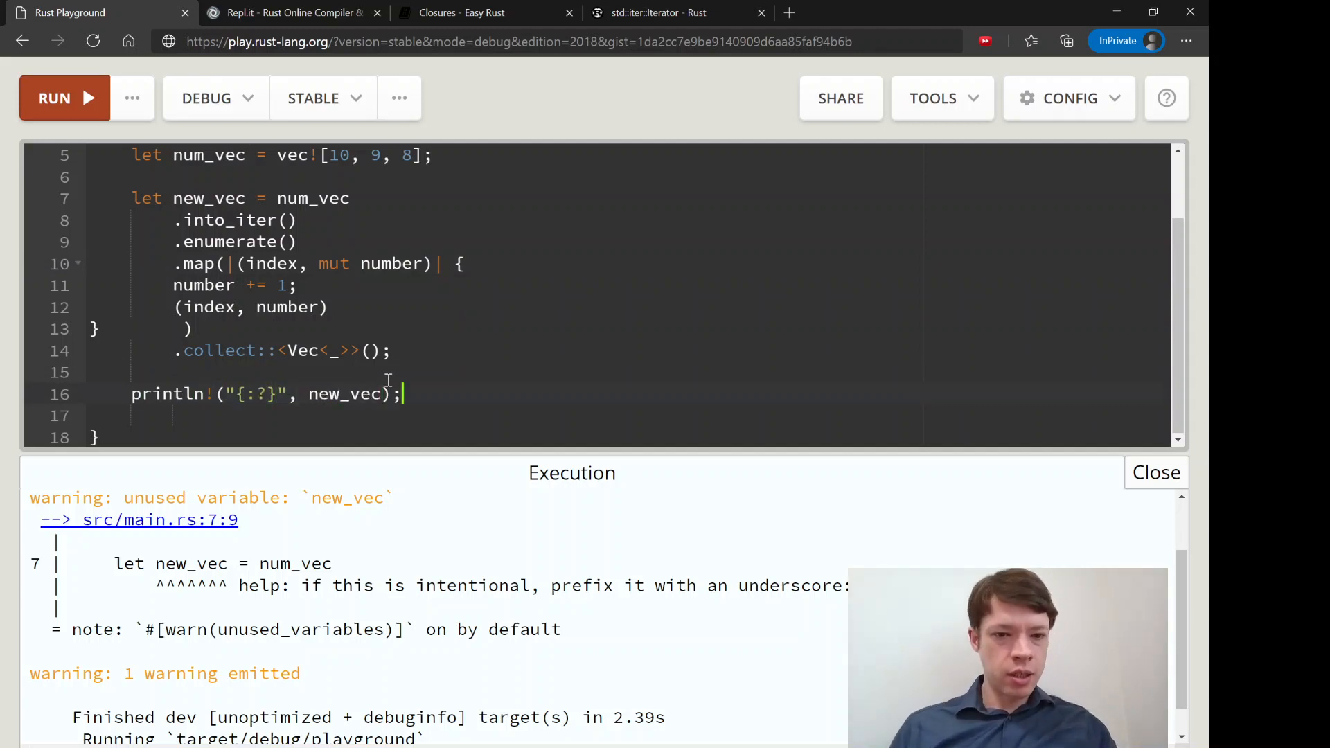
left_click(63, 98)
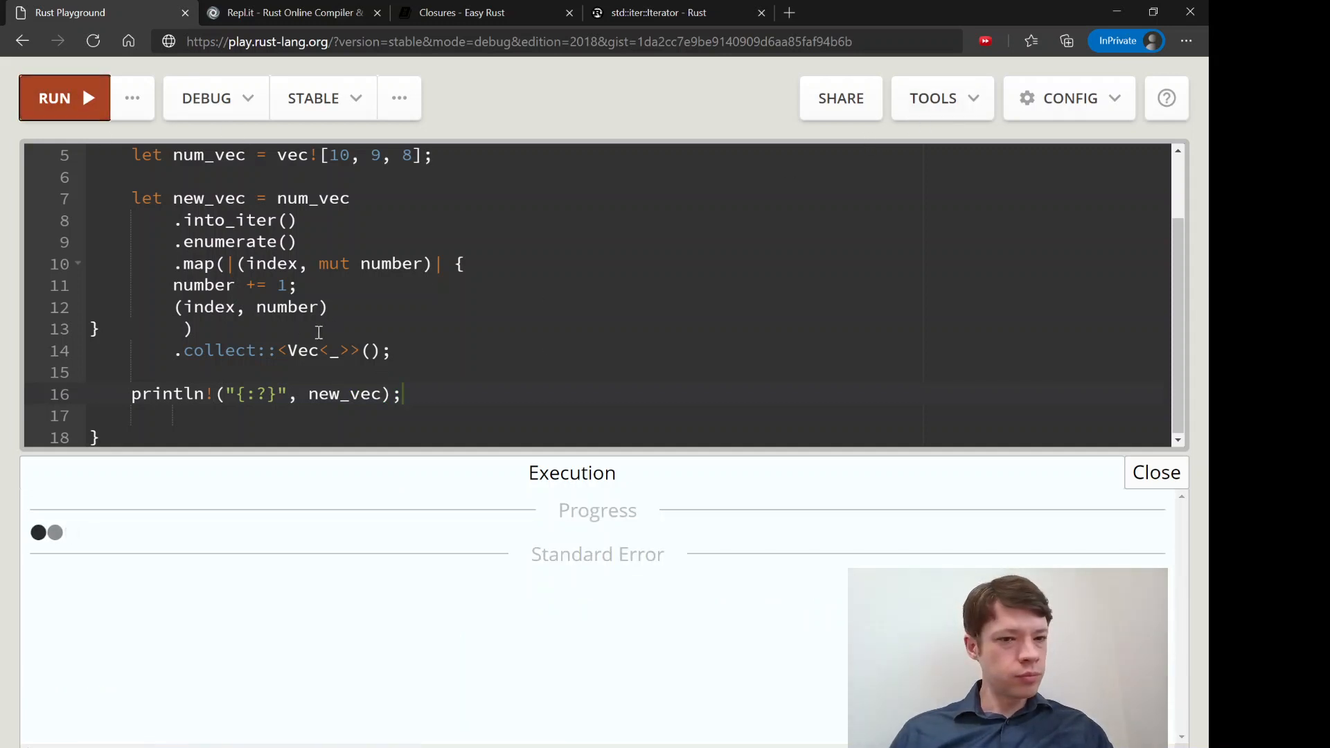
- Format the code with Rustfmt from the Tools menu and rerun it
left_click(933, 98)
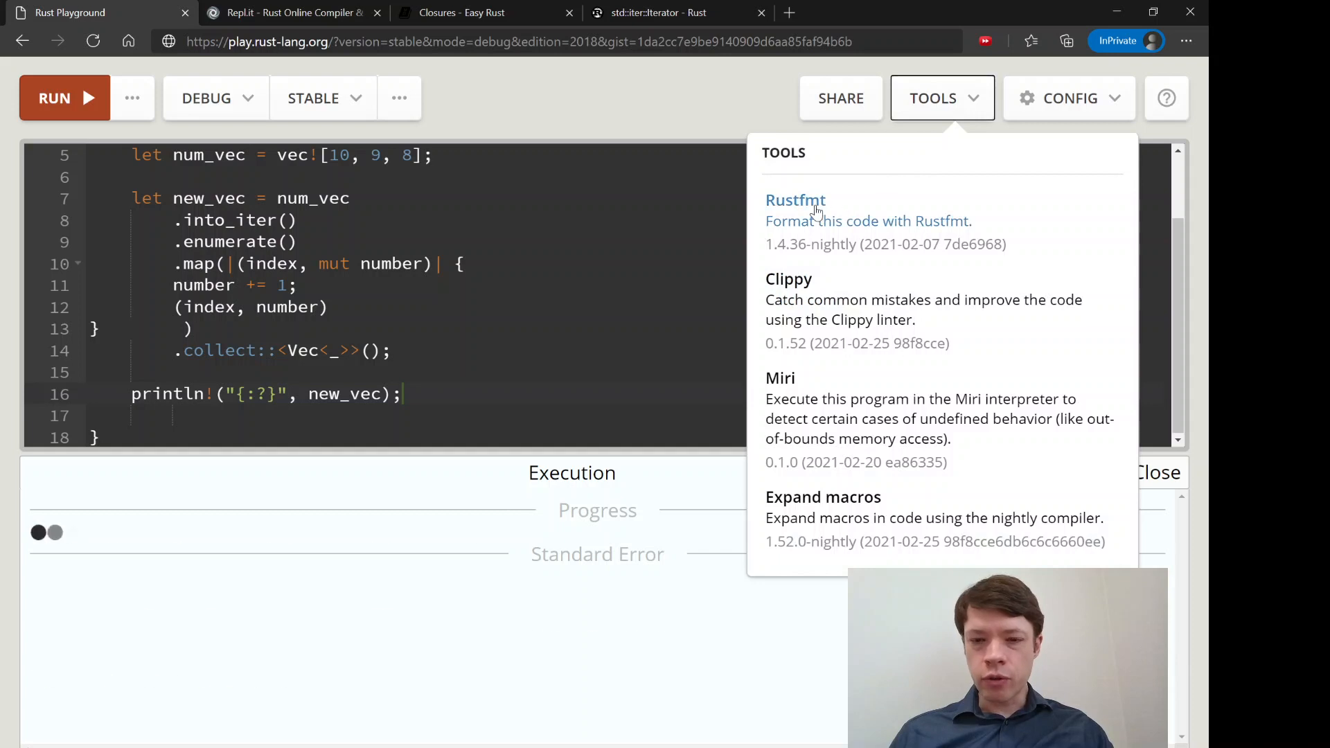
left_click(794, 209)
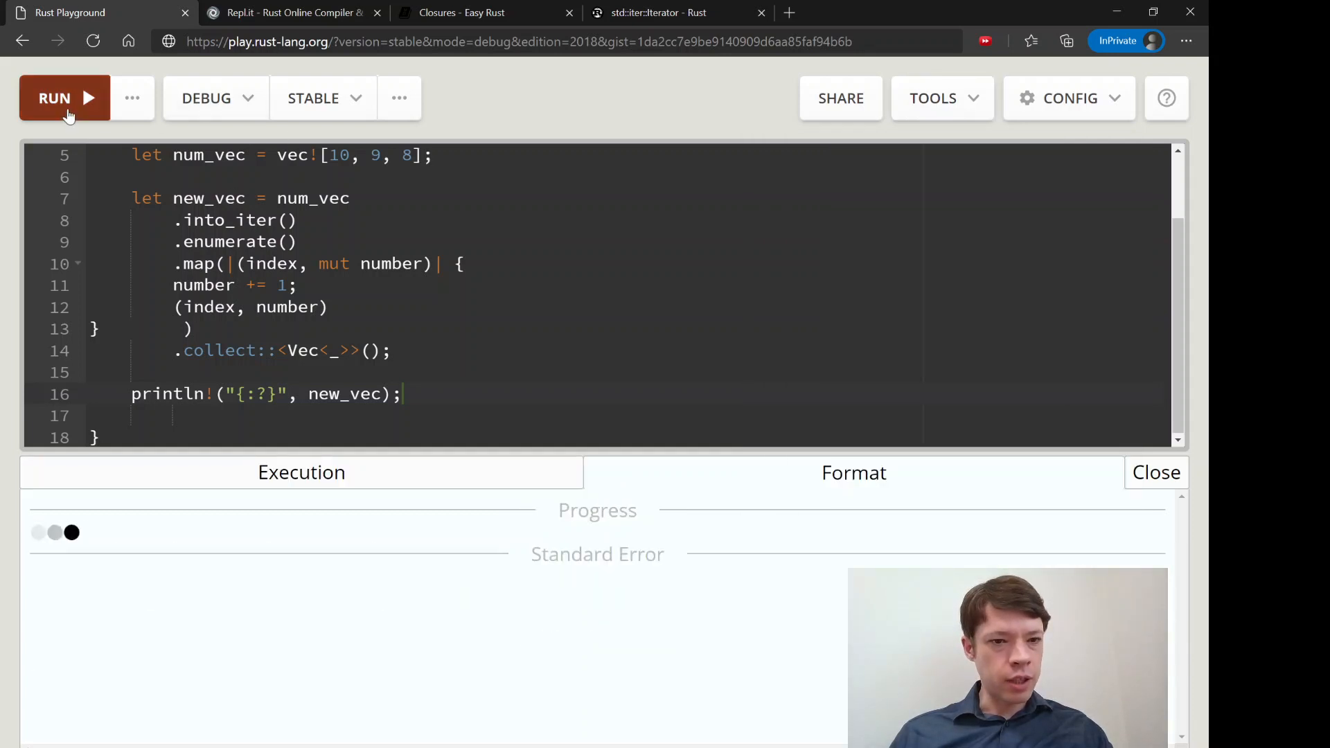
left_click(1156, 472)
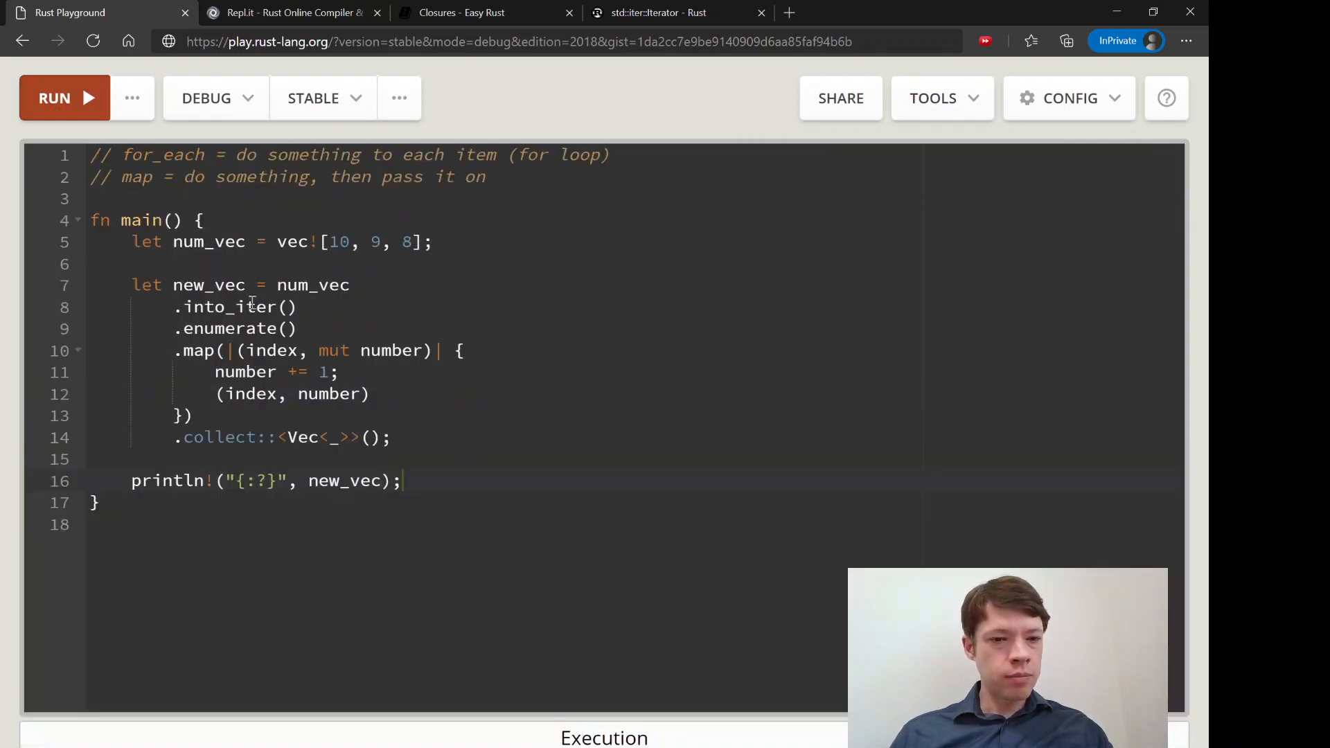
left_click(64, 97)
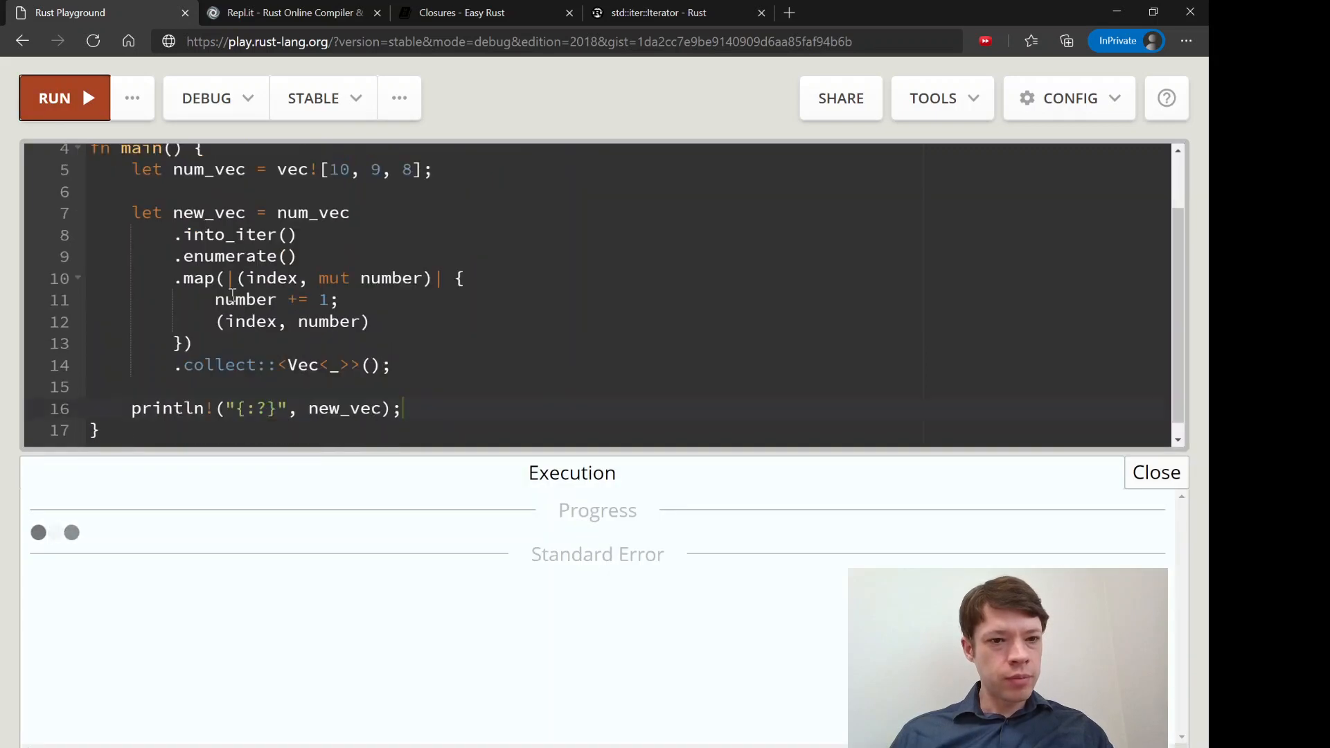
- Run the program and check the output [(0, 11), (1, 10), (2, 9)]
left_click(63, 98)
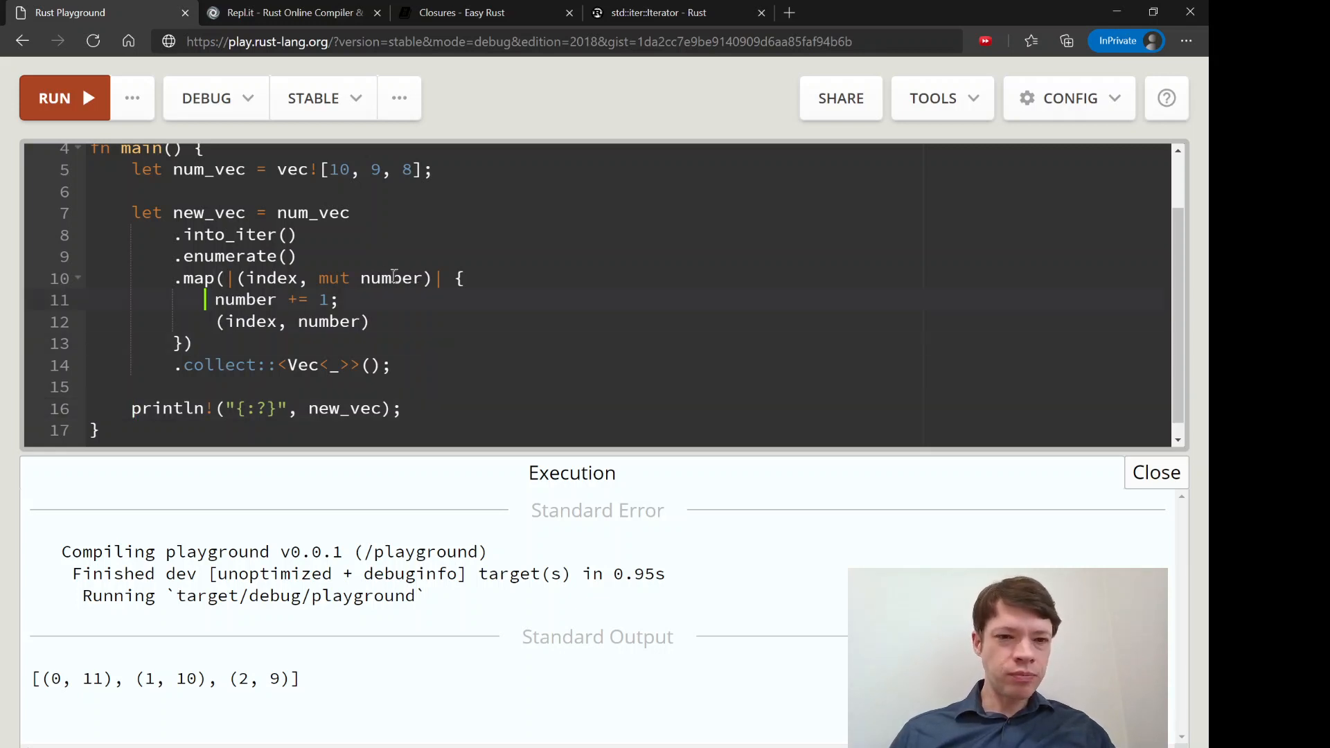
scroll("up", 3)
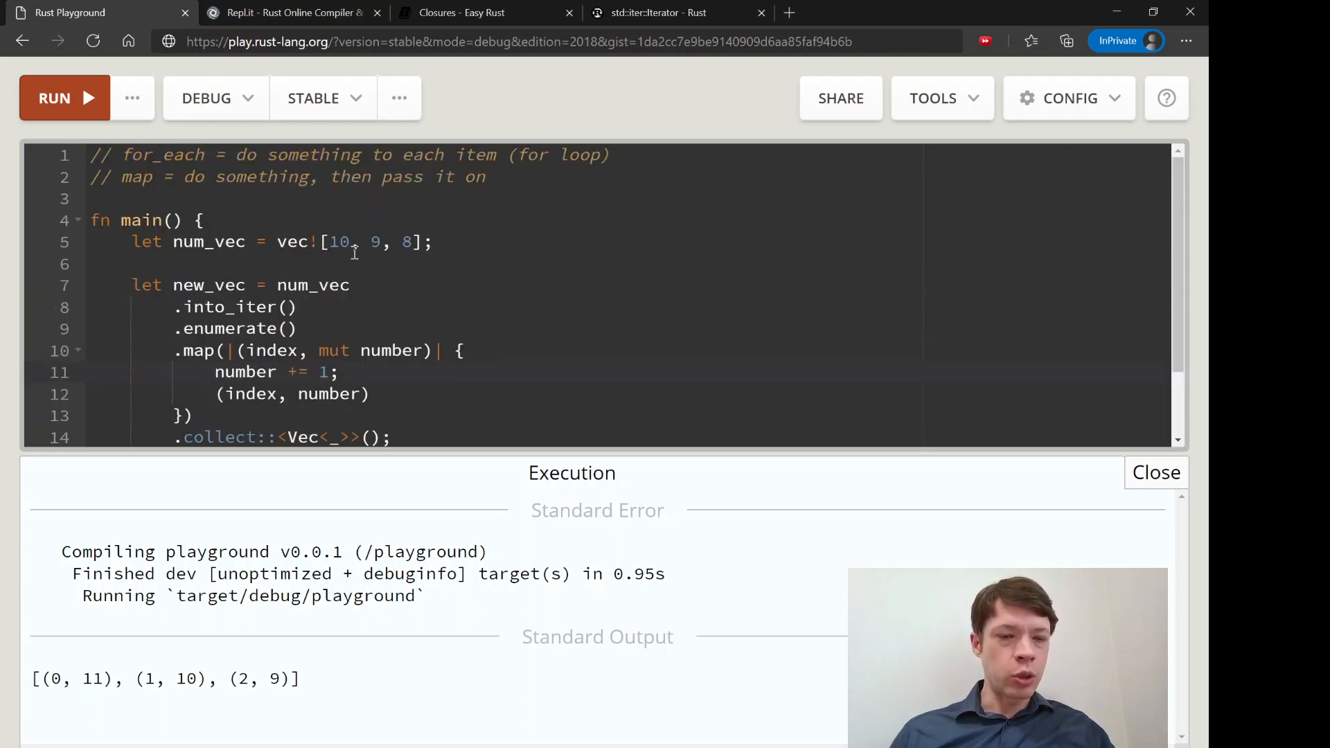
scroll("down", 3)
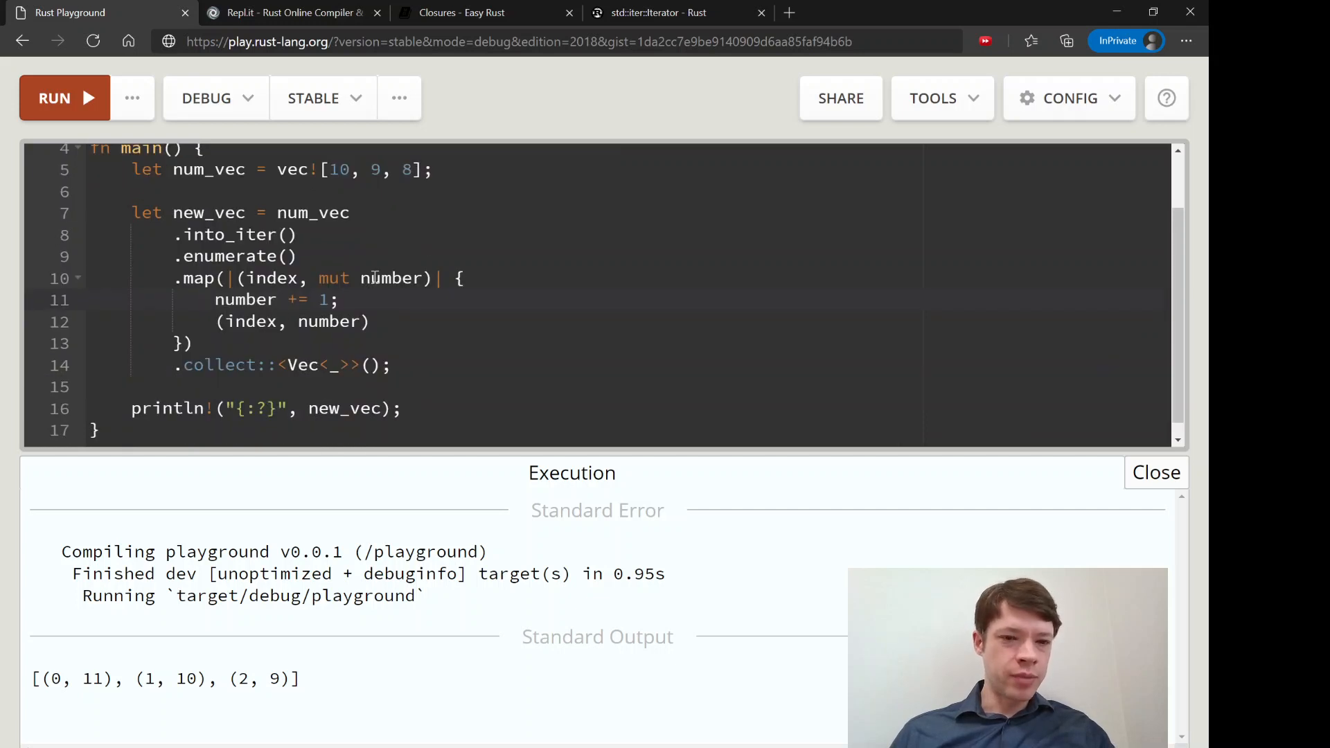